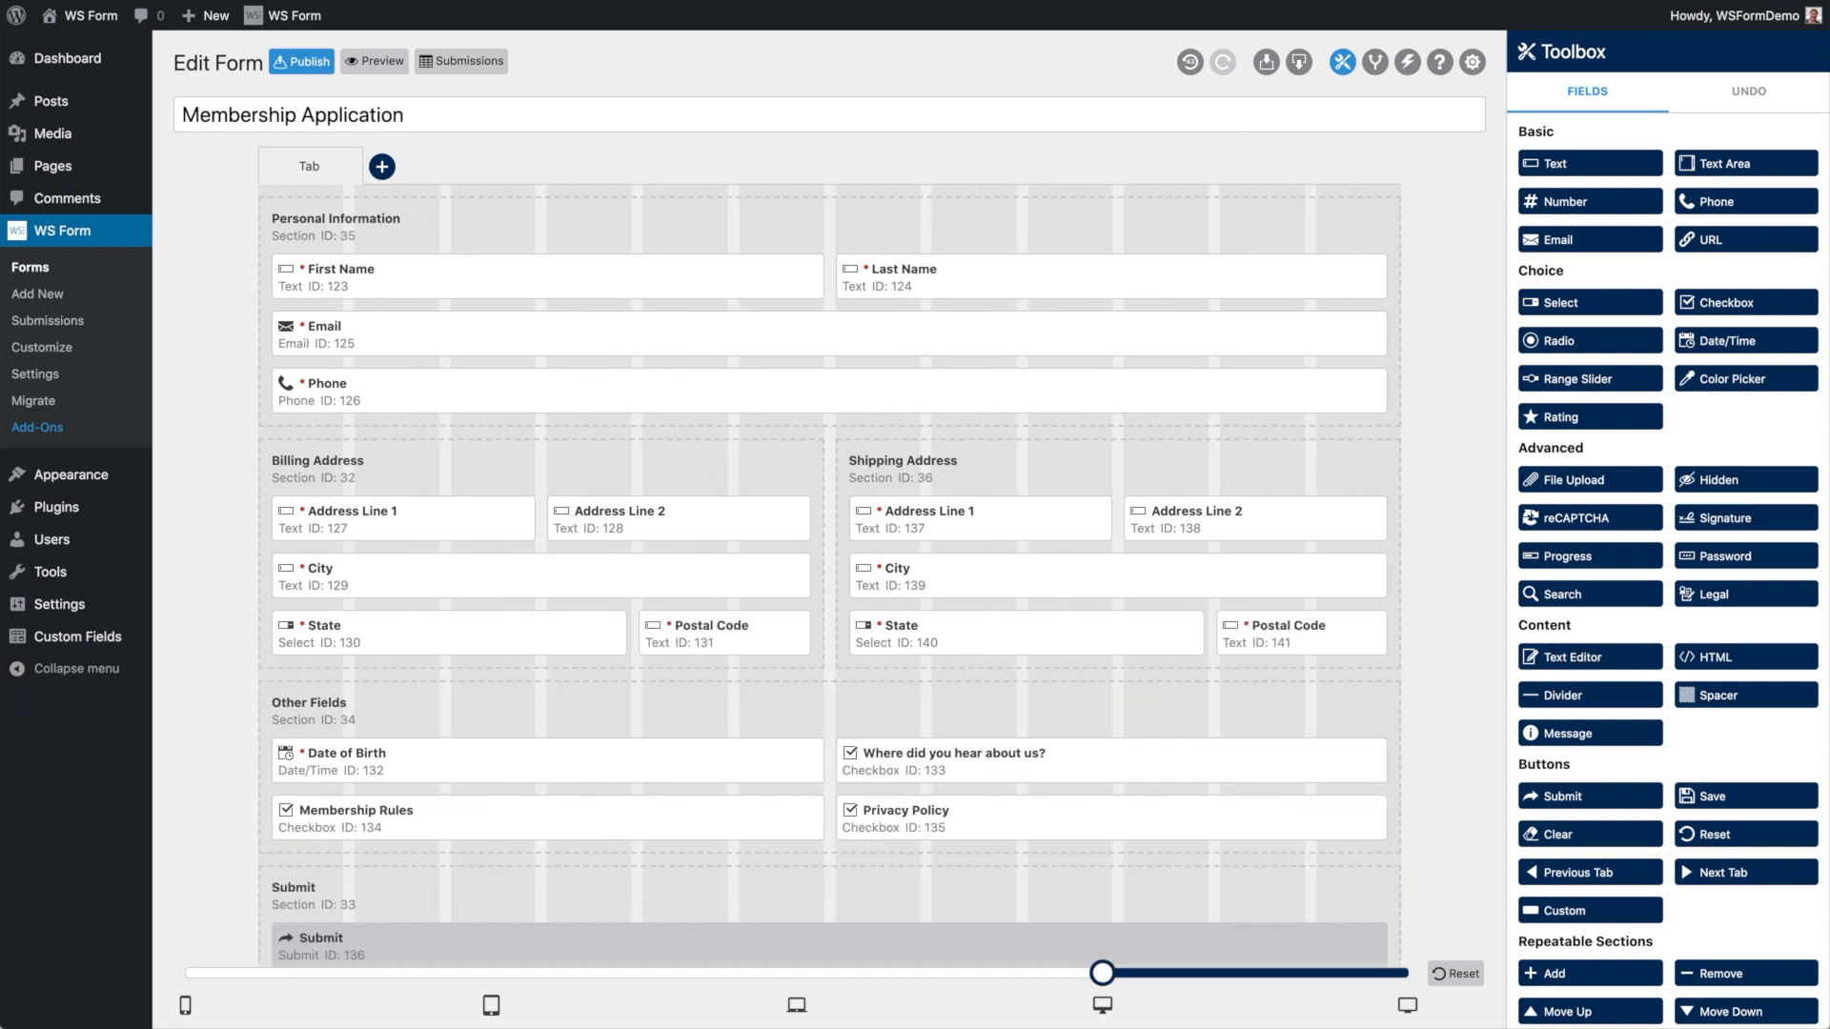
- Drag the breakpoint slider down to phone width so all fields stack in one column
{"action": "left_click_drag", "start_coordinate": [1104, 972], "coordinate": [1407, 972]}
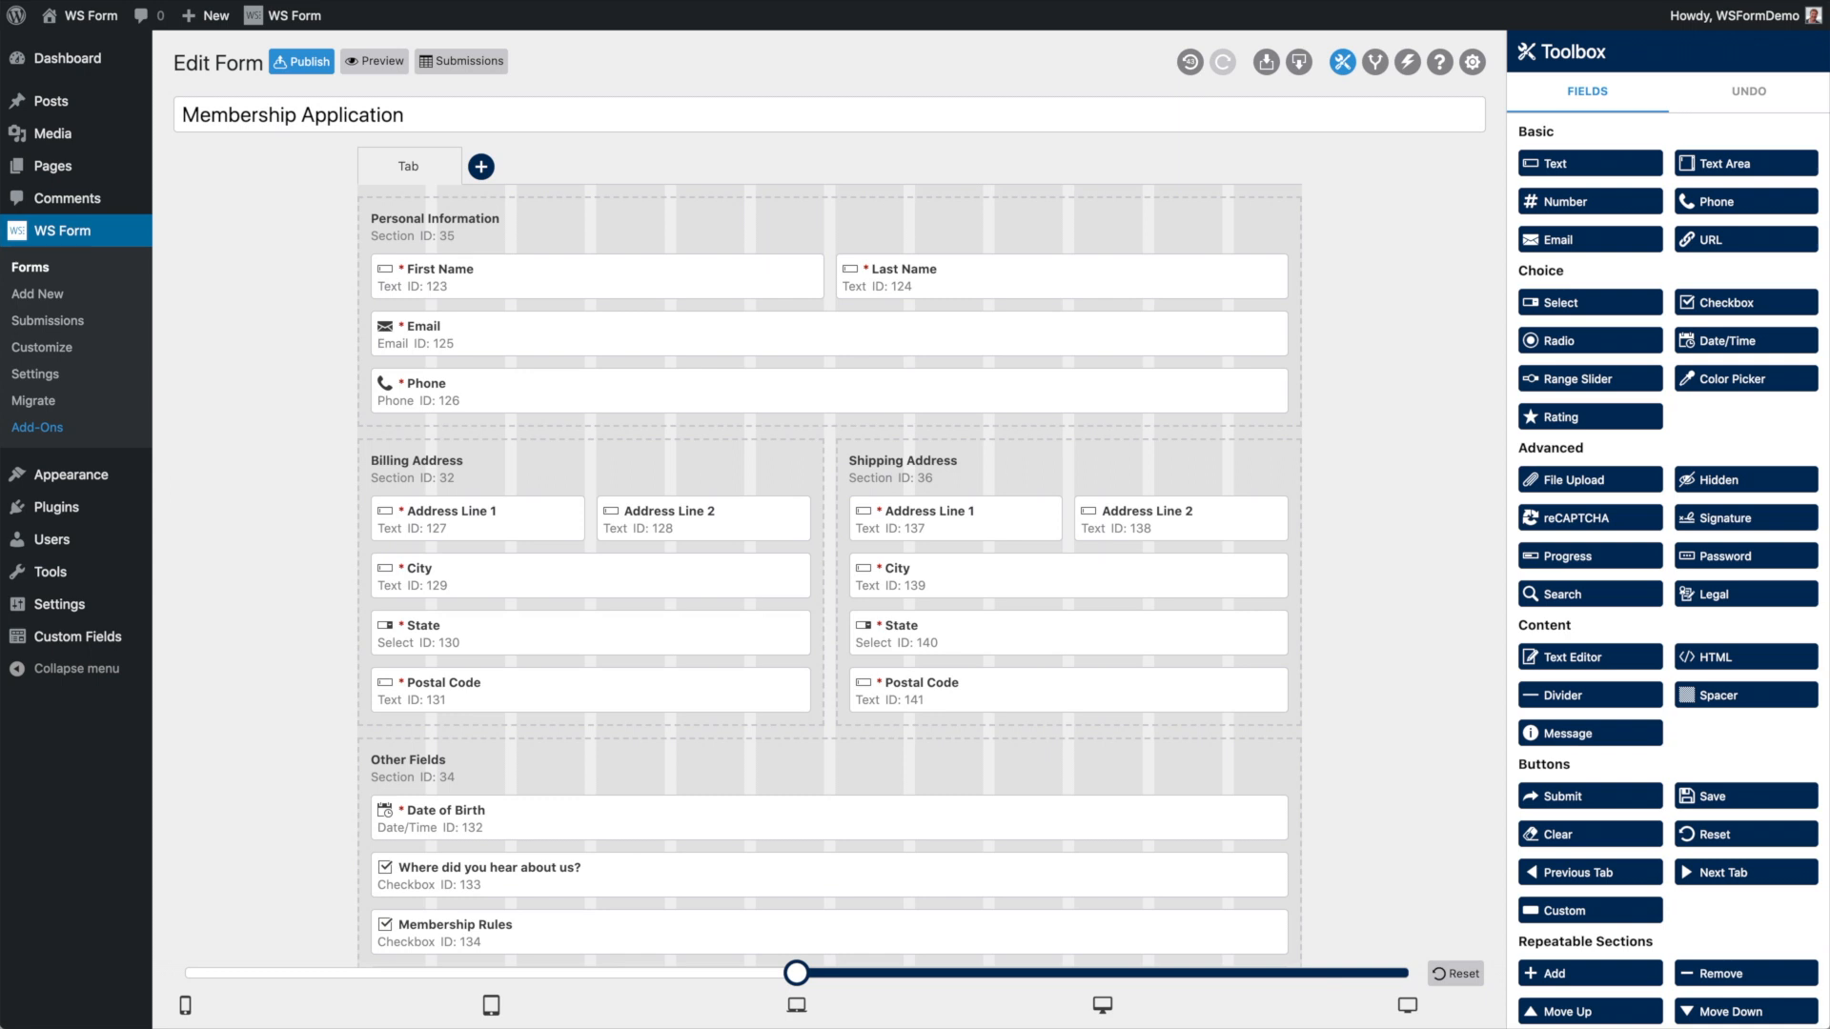
{"action": "left_click_drag", "start_coordinate": [799, 972], "coordinate": [185, 972]}
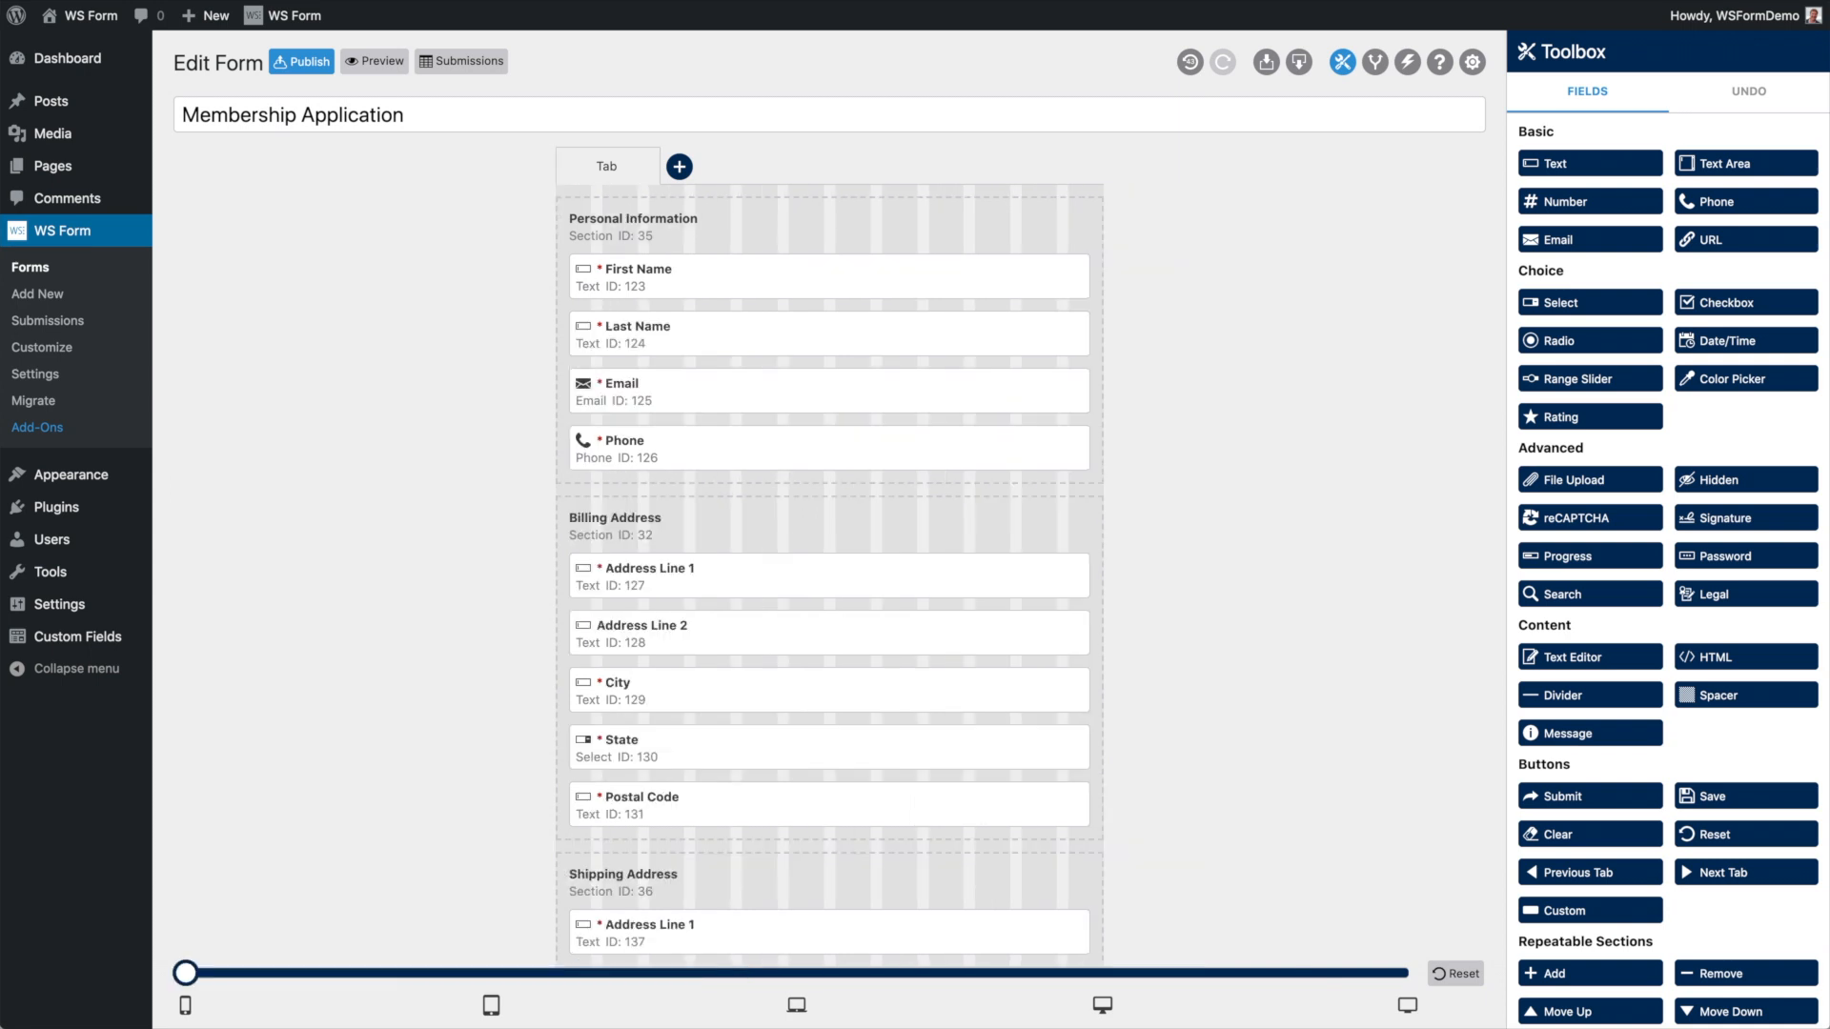
{"action": "left_click", "coordinate": [374, 61]}
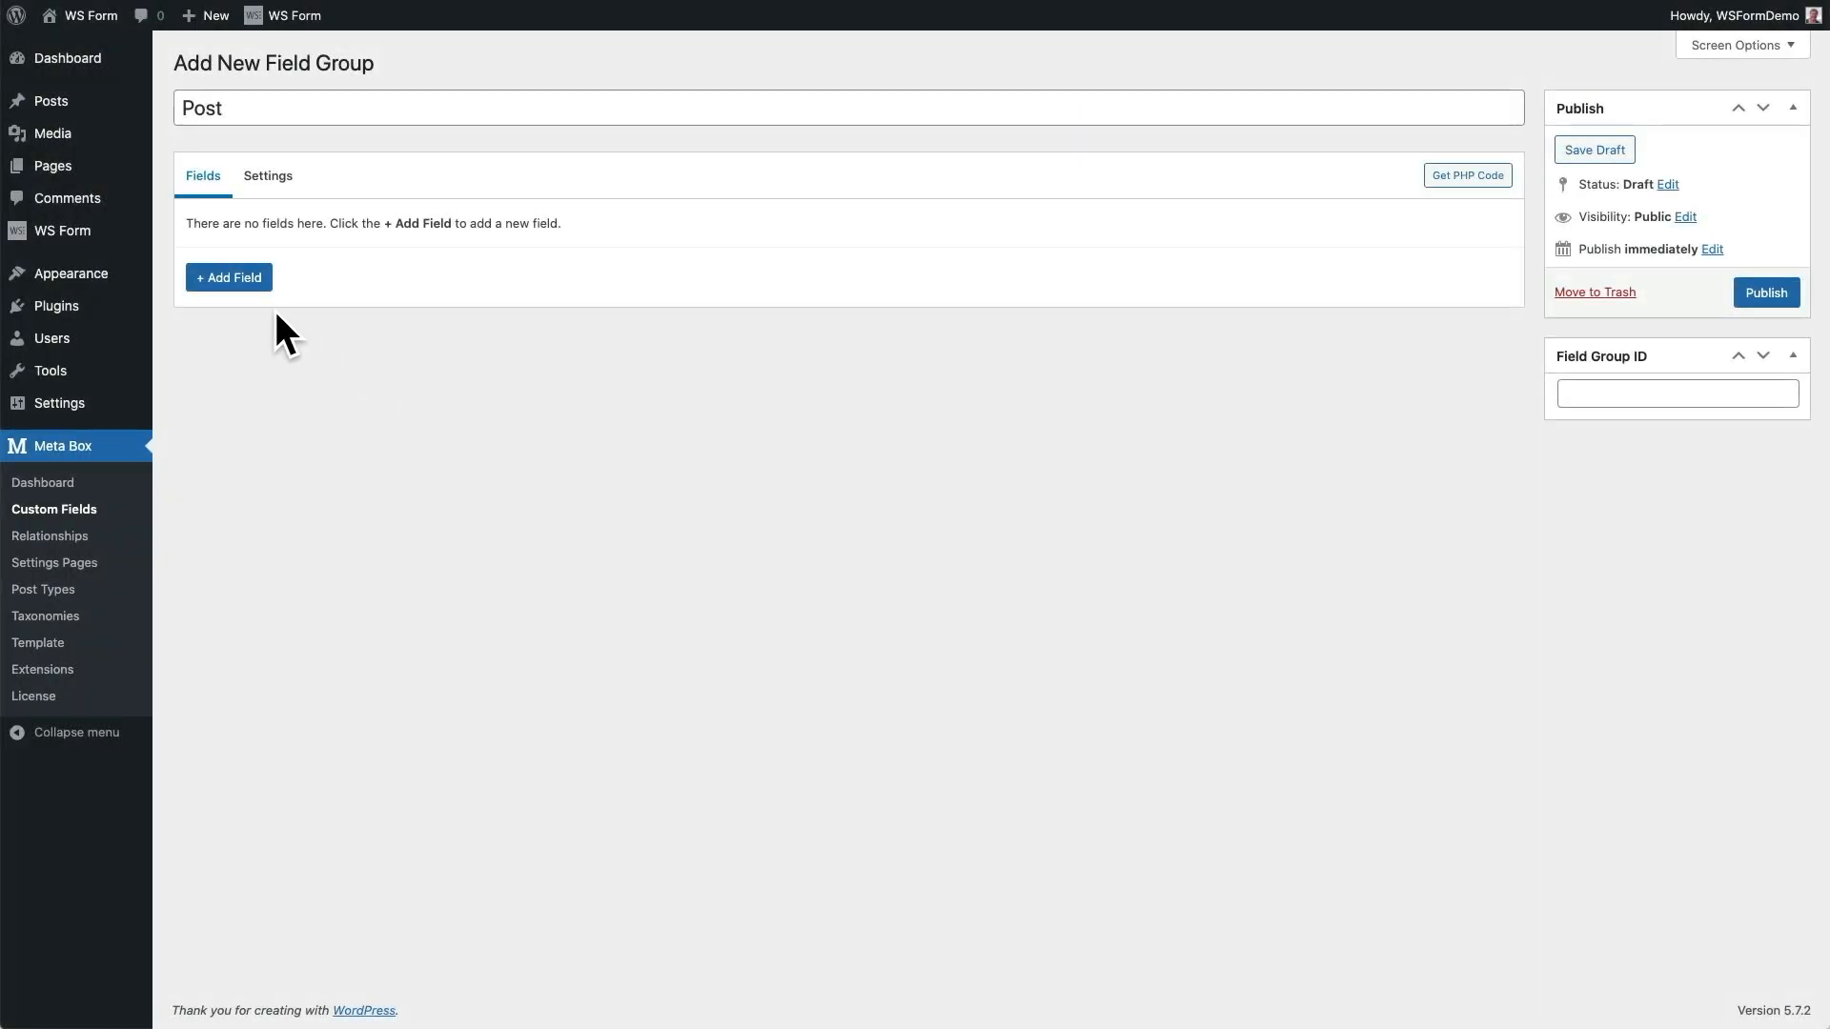
- Add a Group field to the Post field group with a Text sub-field inside it
{"action": "left_click", "coordinate": [229, 278]}
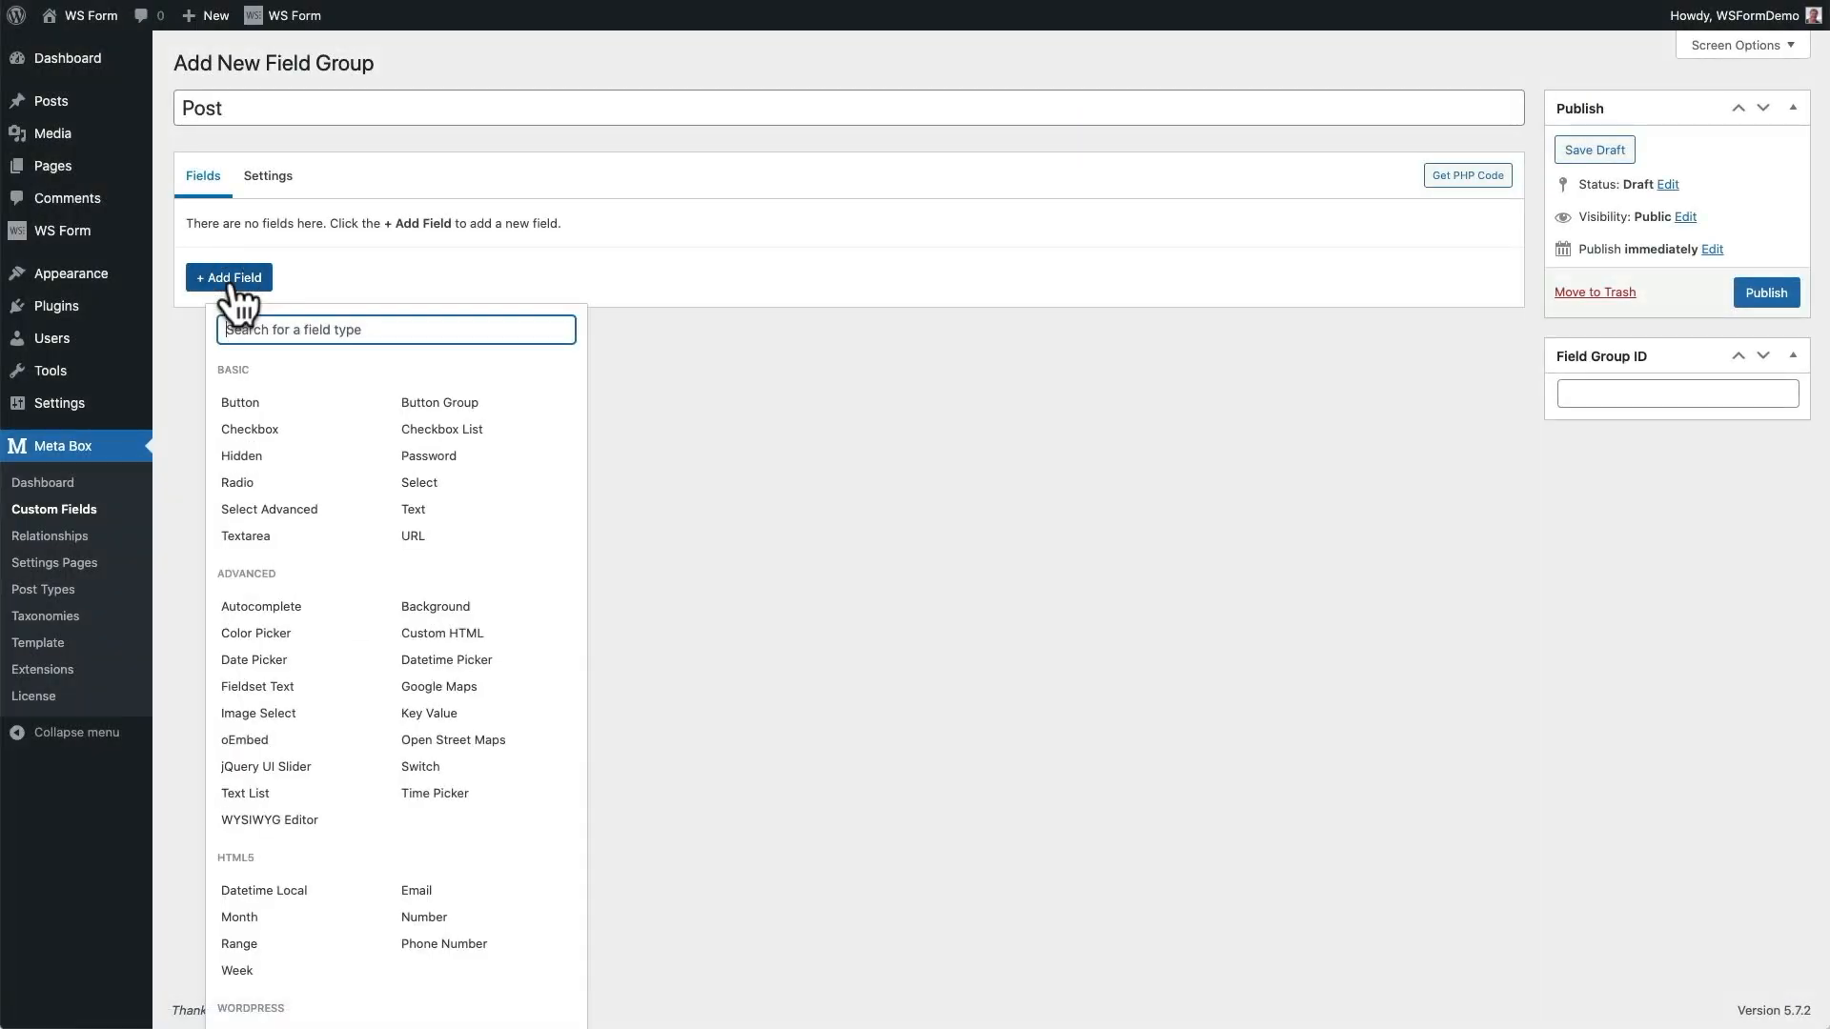
{"action": "type", "text": "Group"}
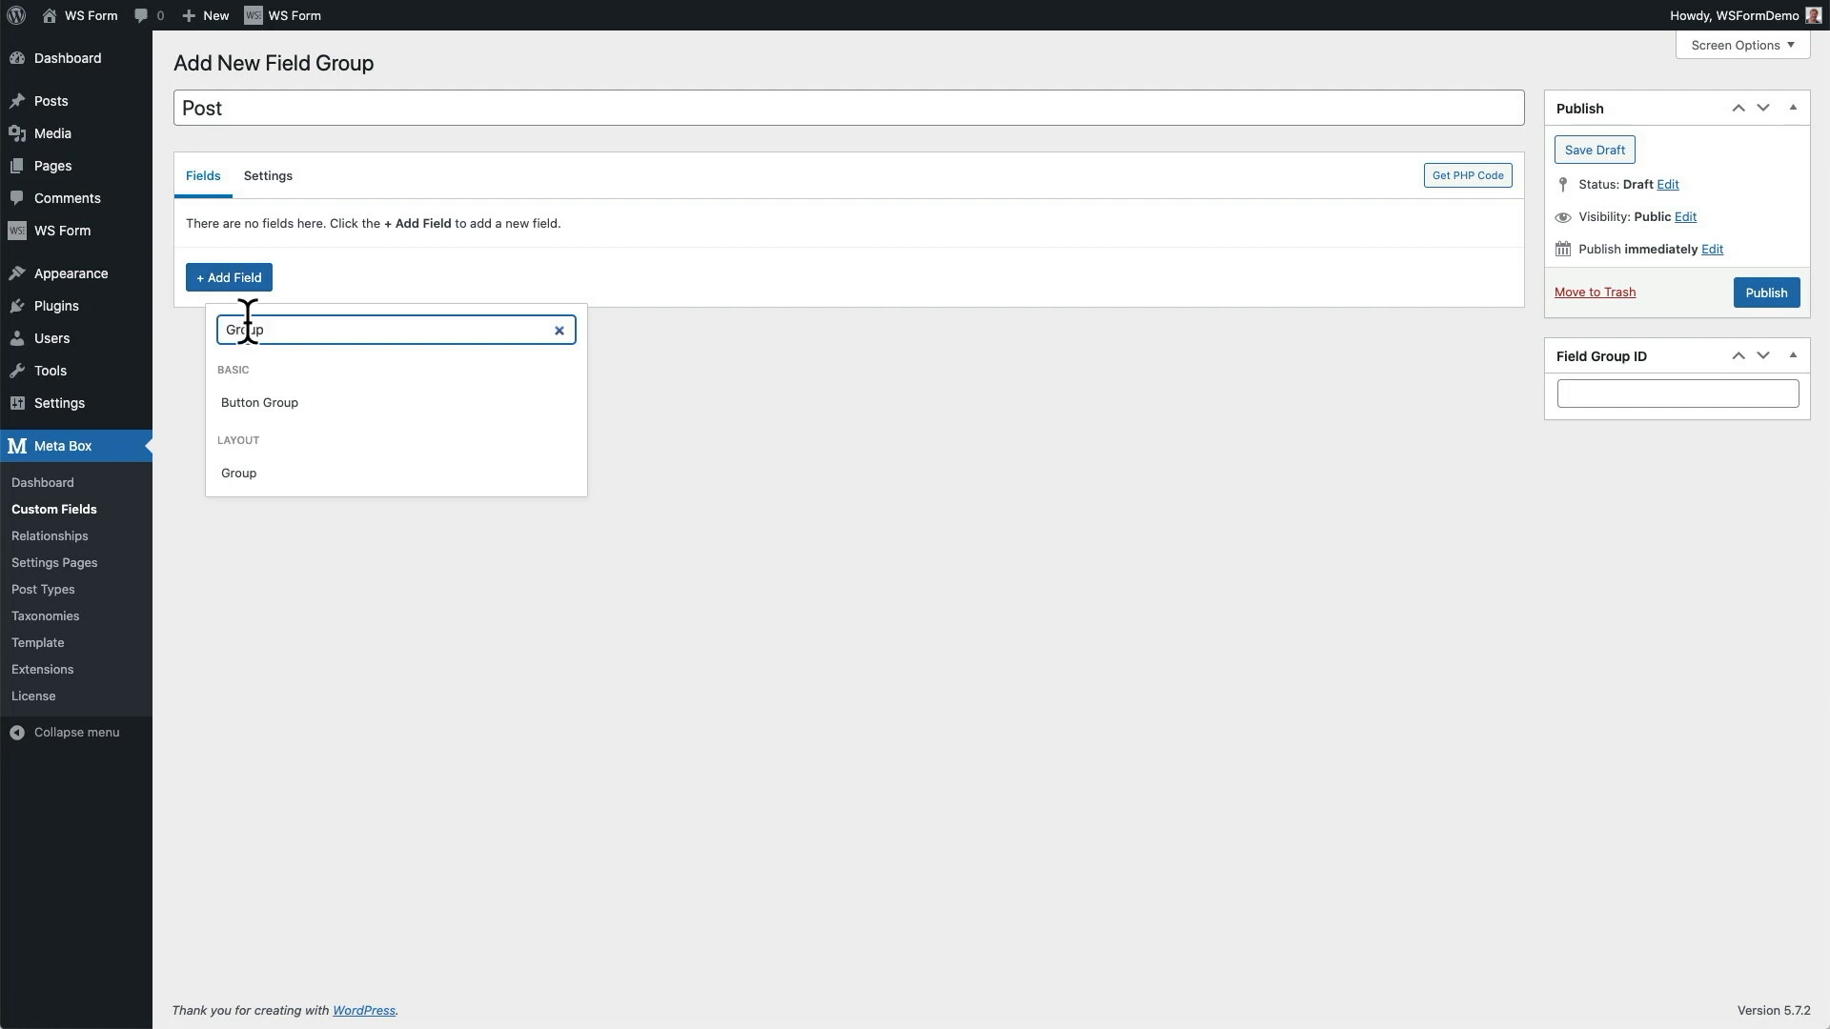
{"action": "left_click", "coordinate": [239, 473]}
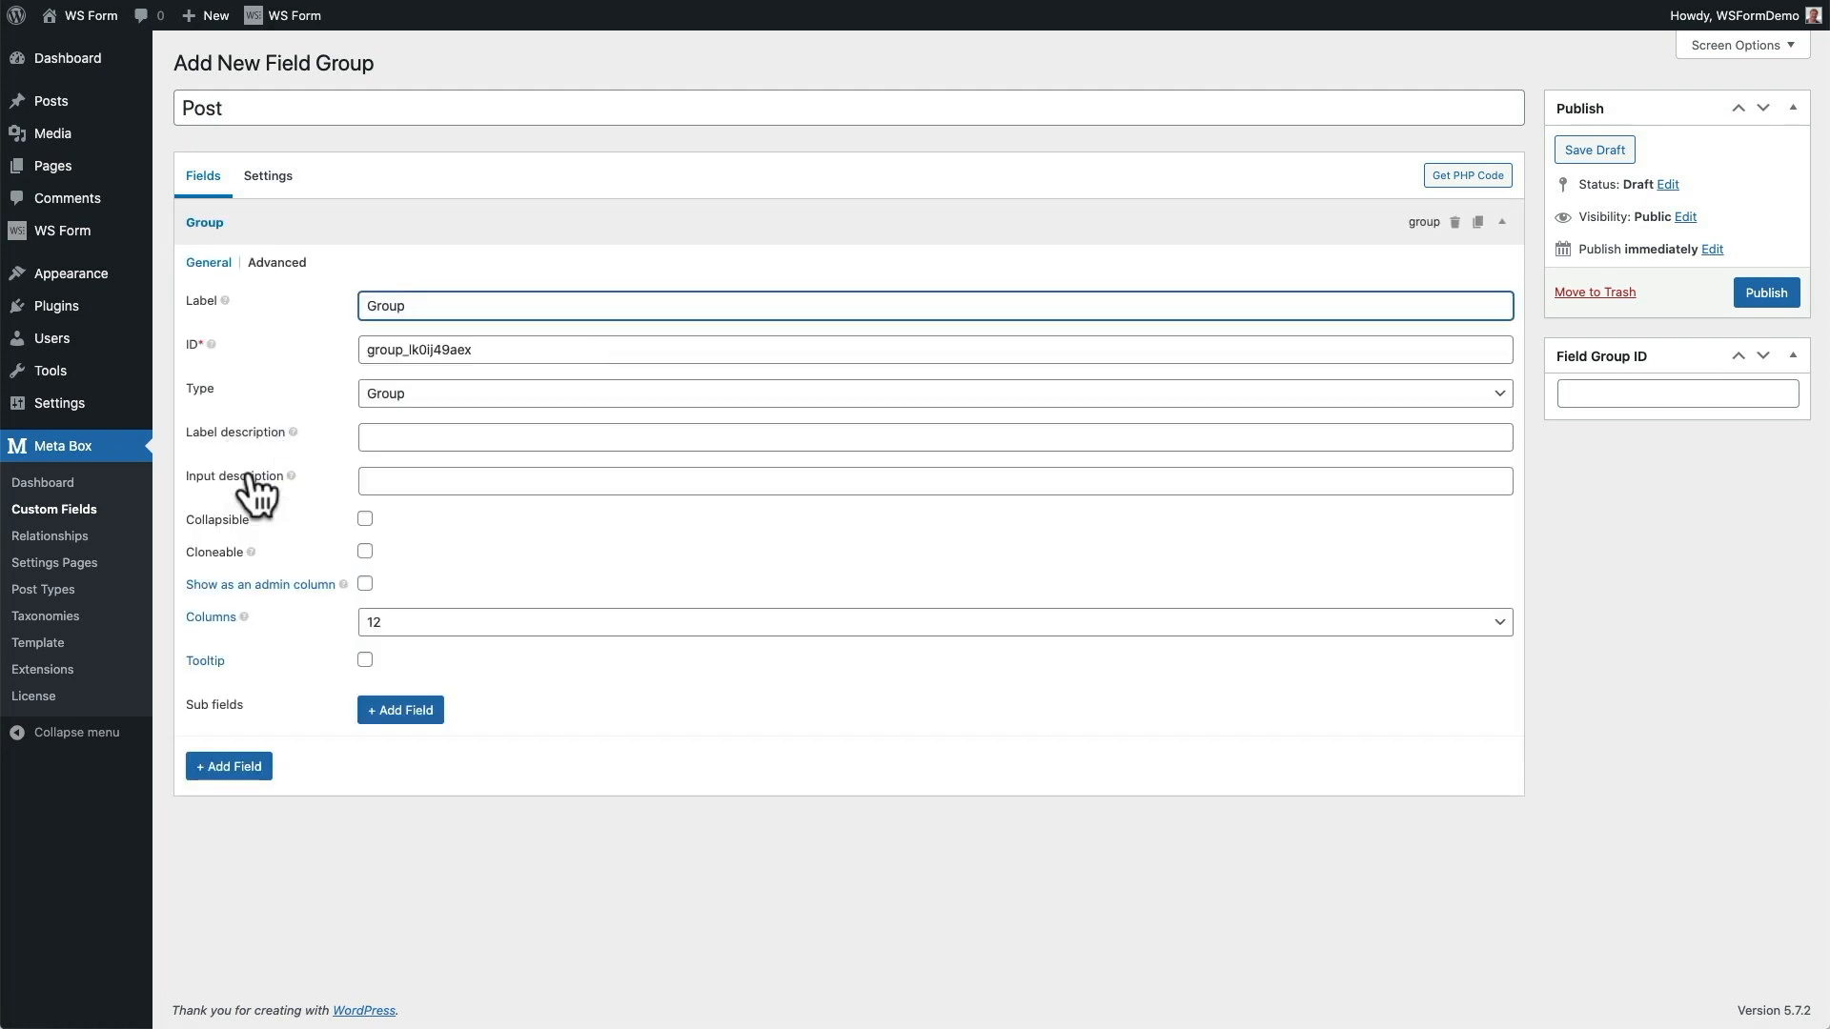
{"action": "left_click", "coordinate": [399, 709]}
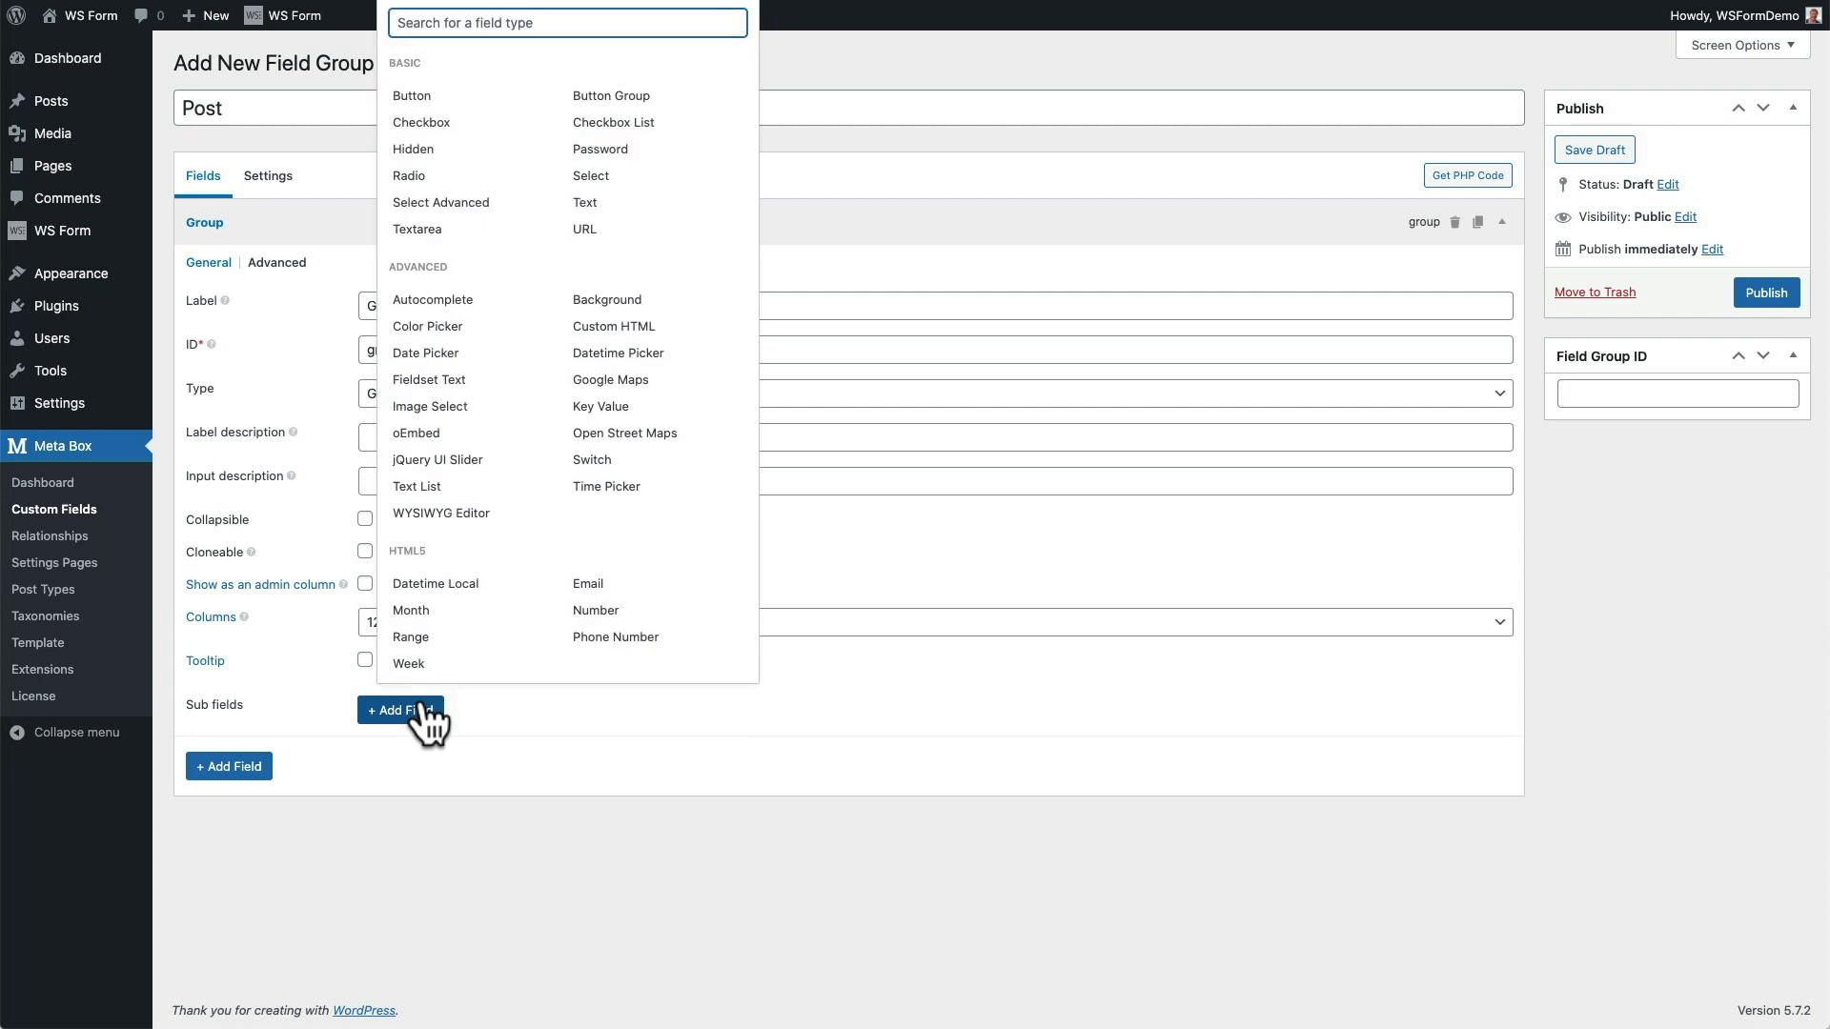
{"action": "mouse_move", "coordinate": [631, 204]}
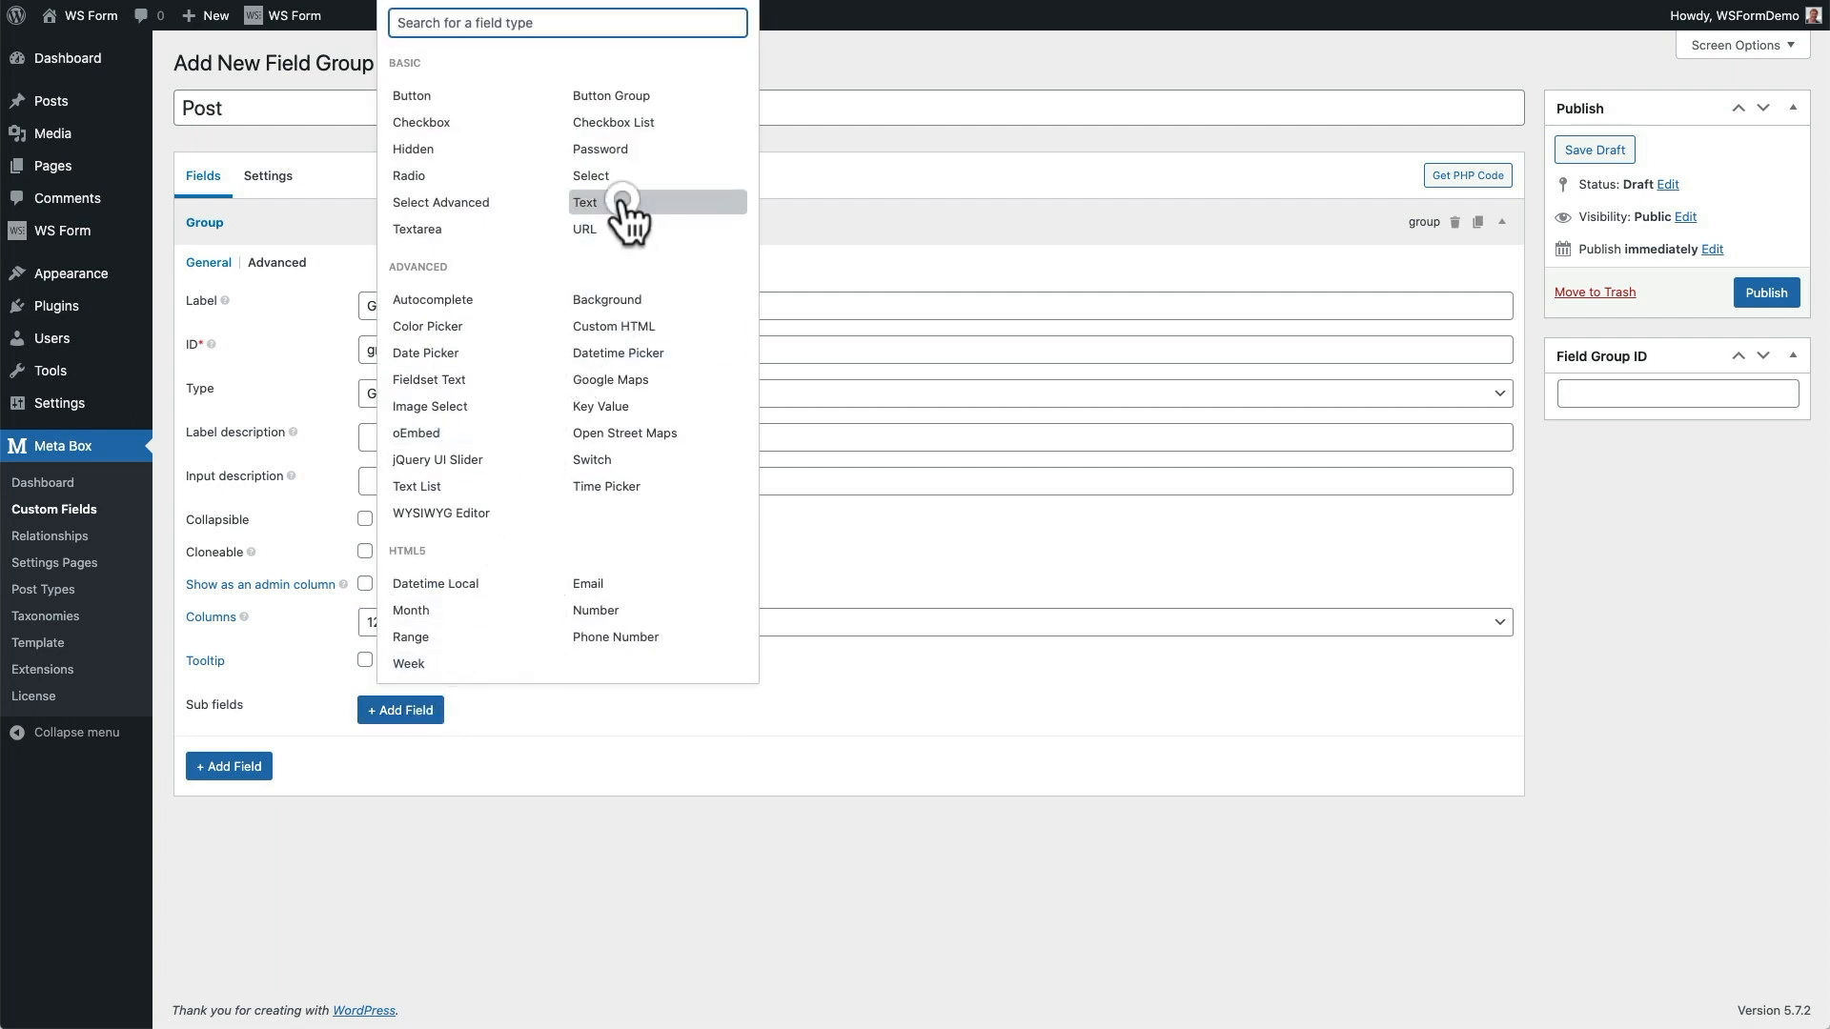
{"action": "left_click", "coordinate": [585, 202]}
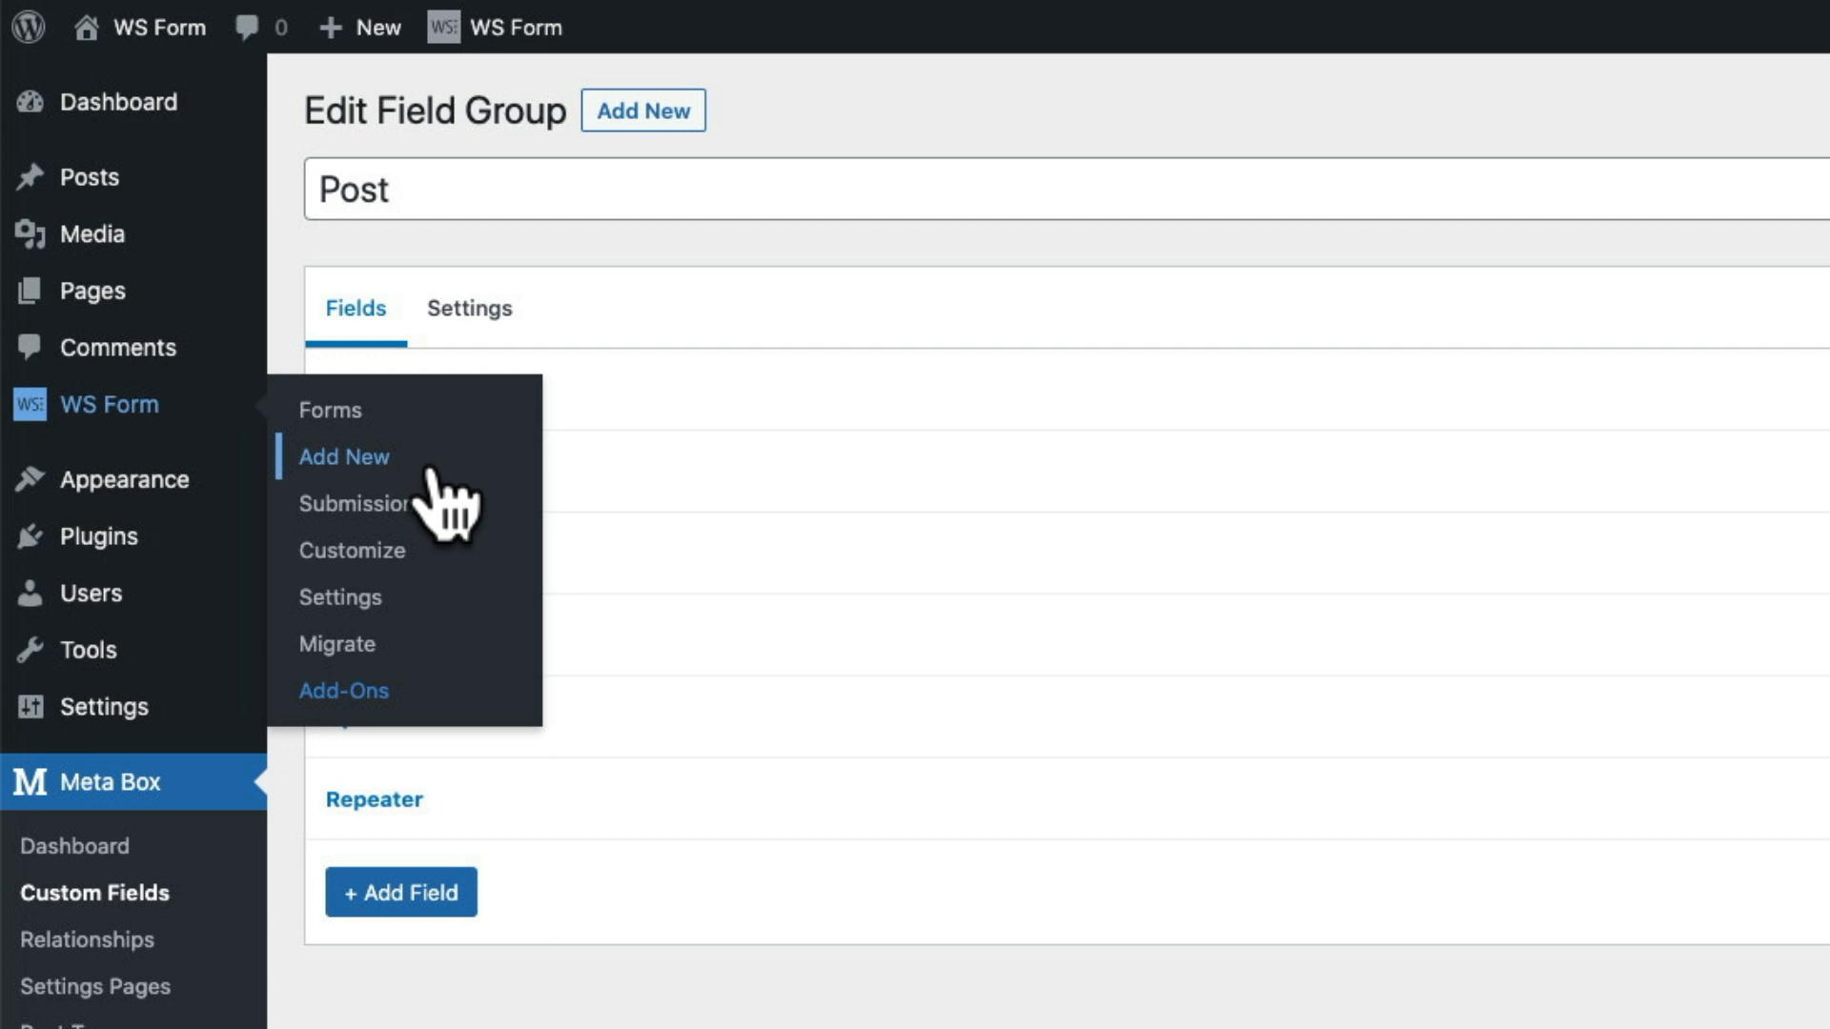
- Start a new form from the Post template under the Post Management category
{"action": "left_click", "coordinate": [343, 455]}
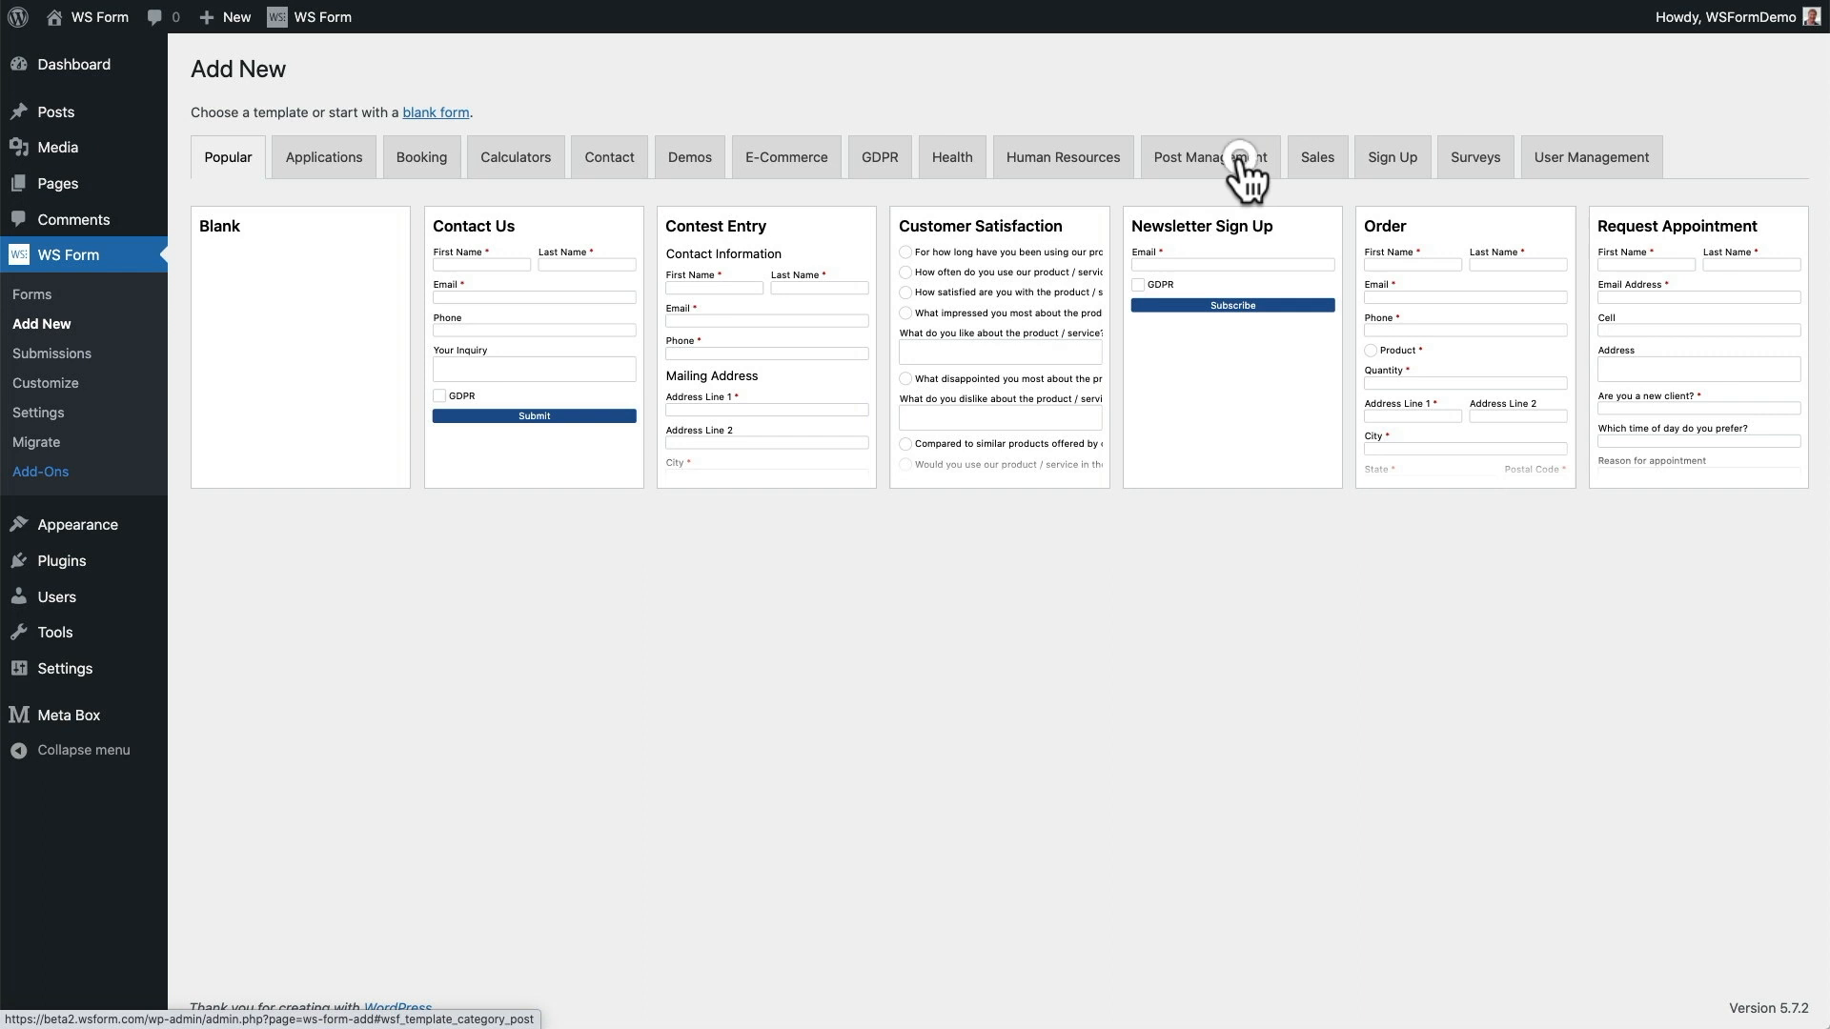
{"action": "left_click", "coordinate": [1211, 157]}
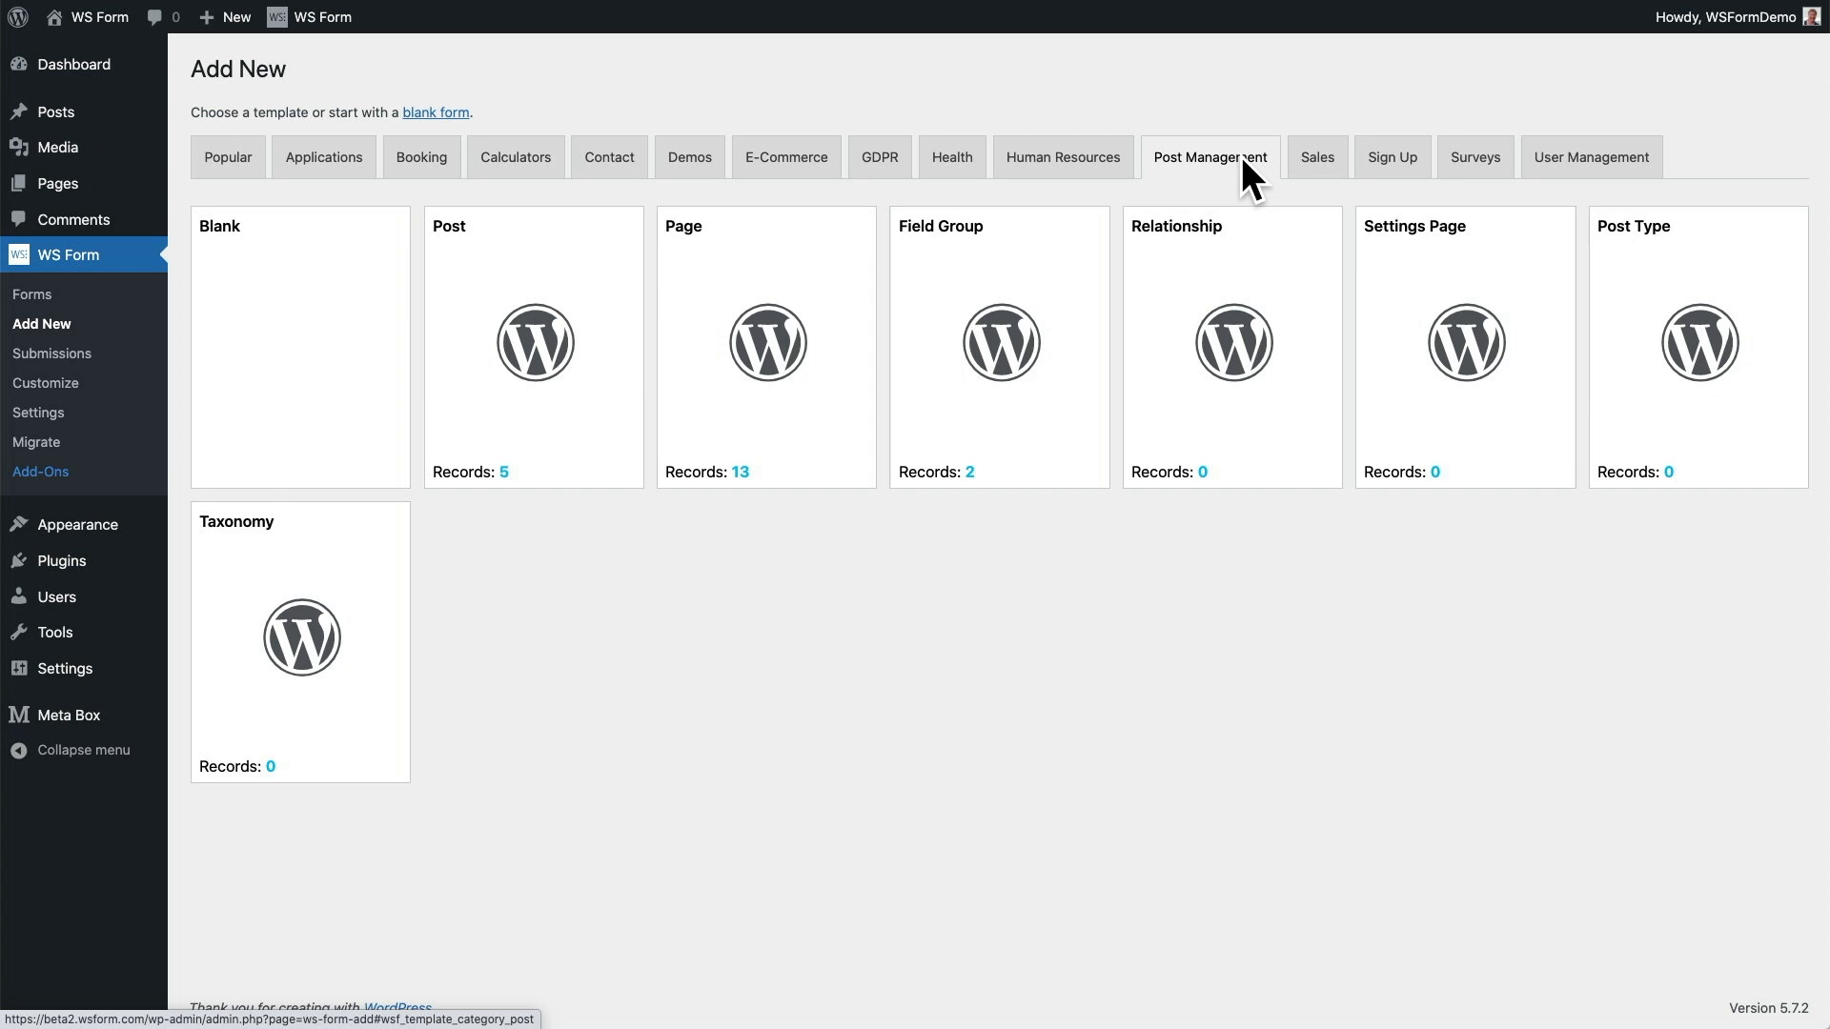
{"action": "mouse_move", "coordinate": [706, 133]}
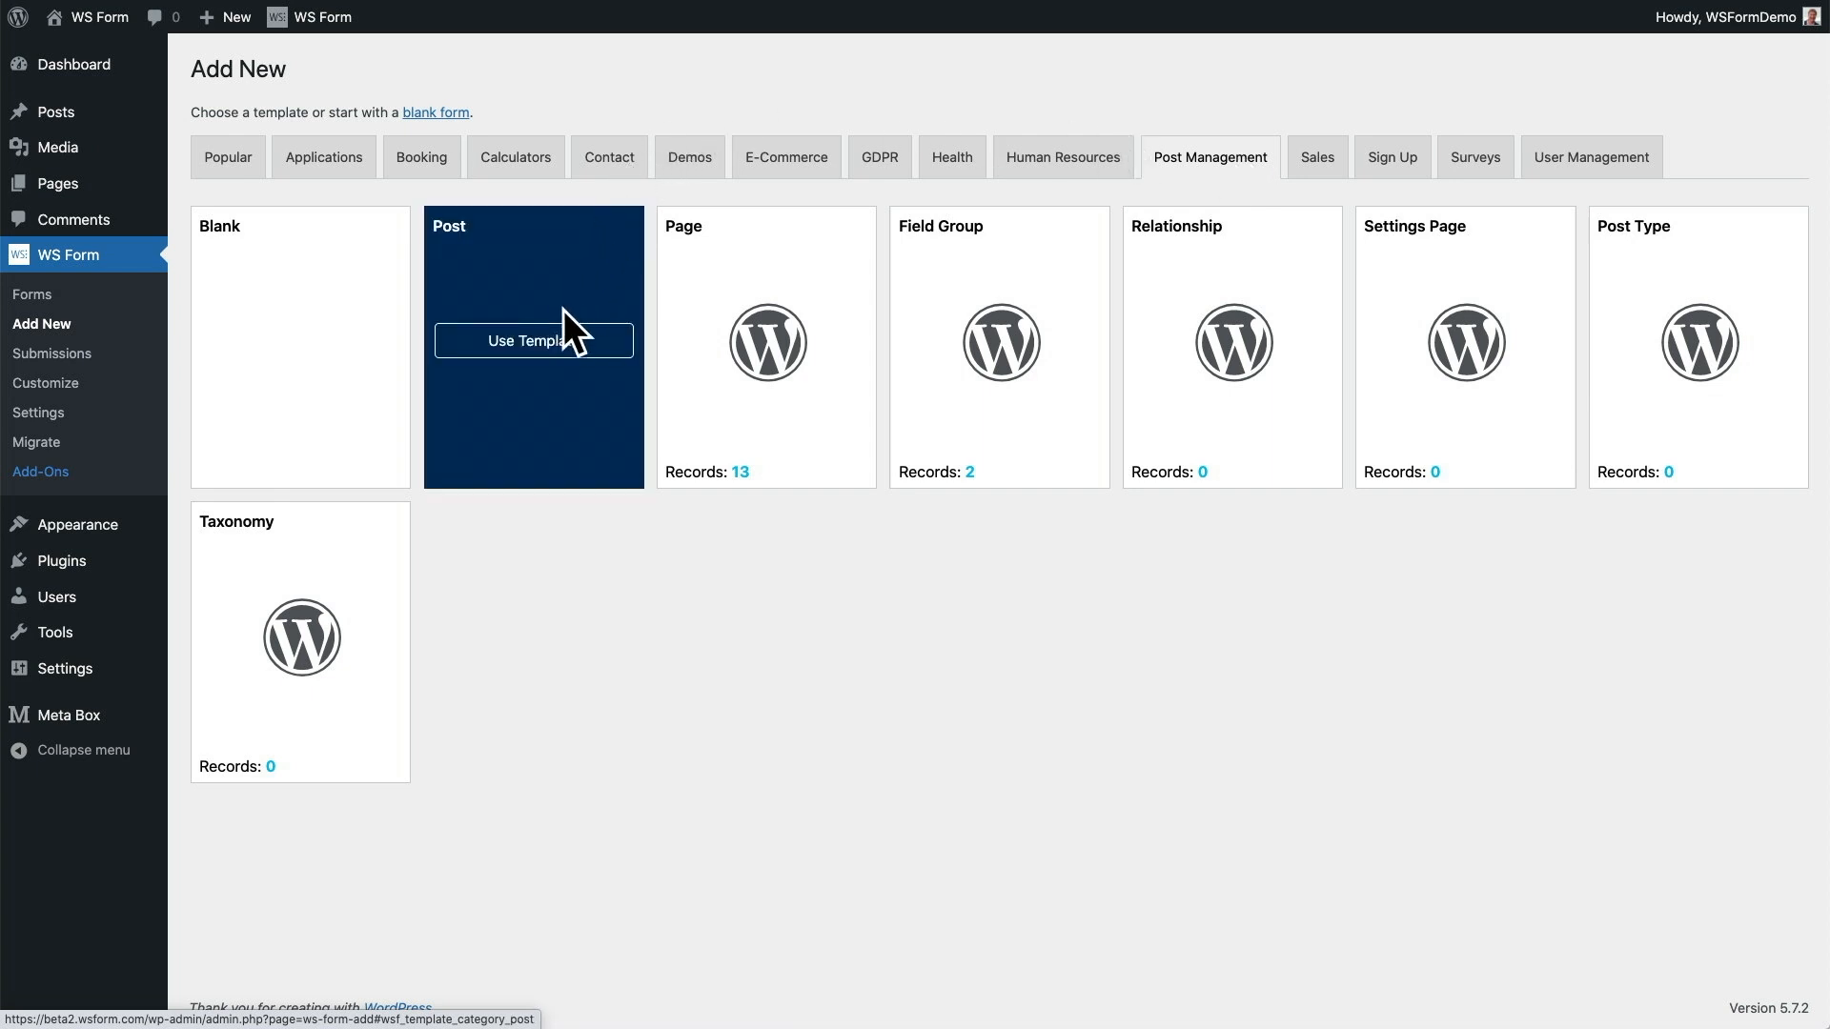
{"action": "left_click", "coordinate": [532, 340]}
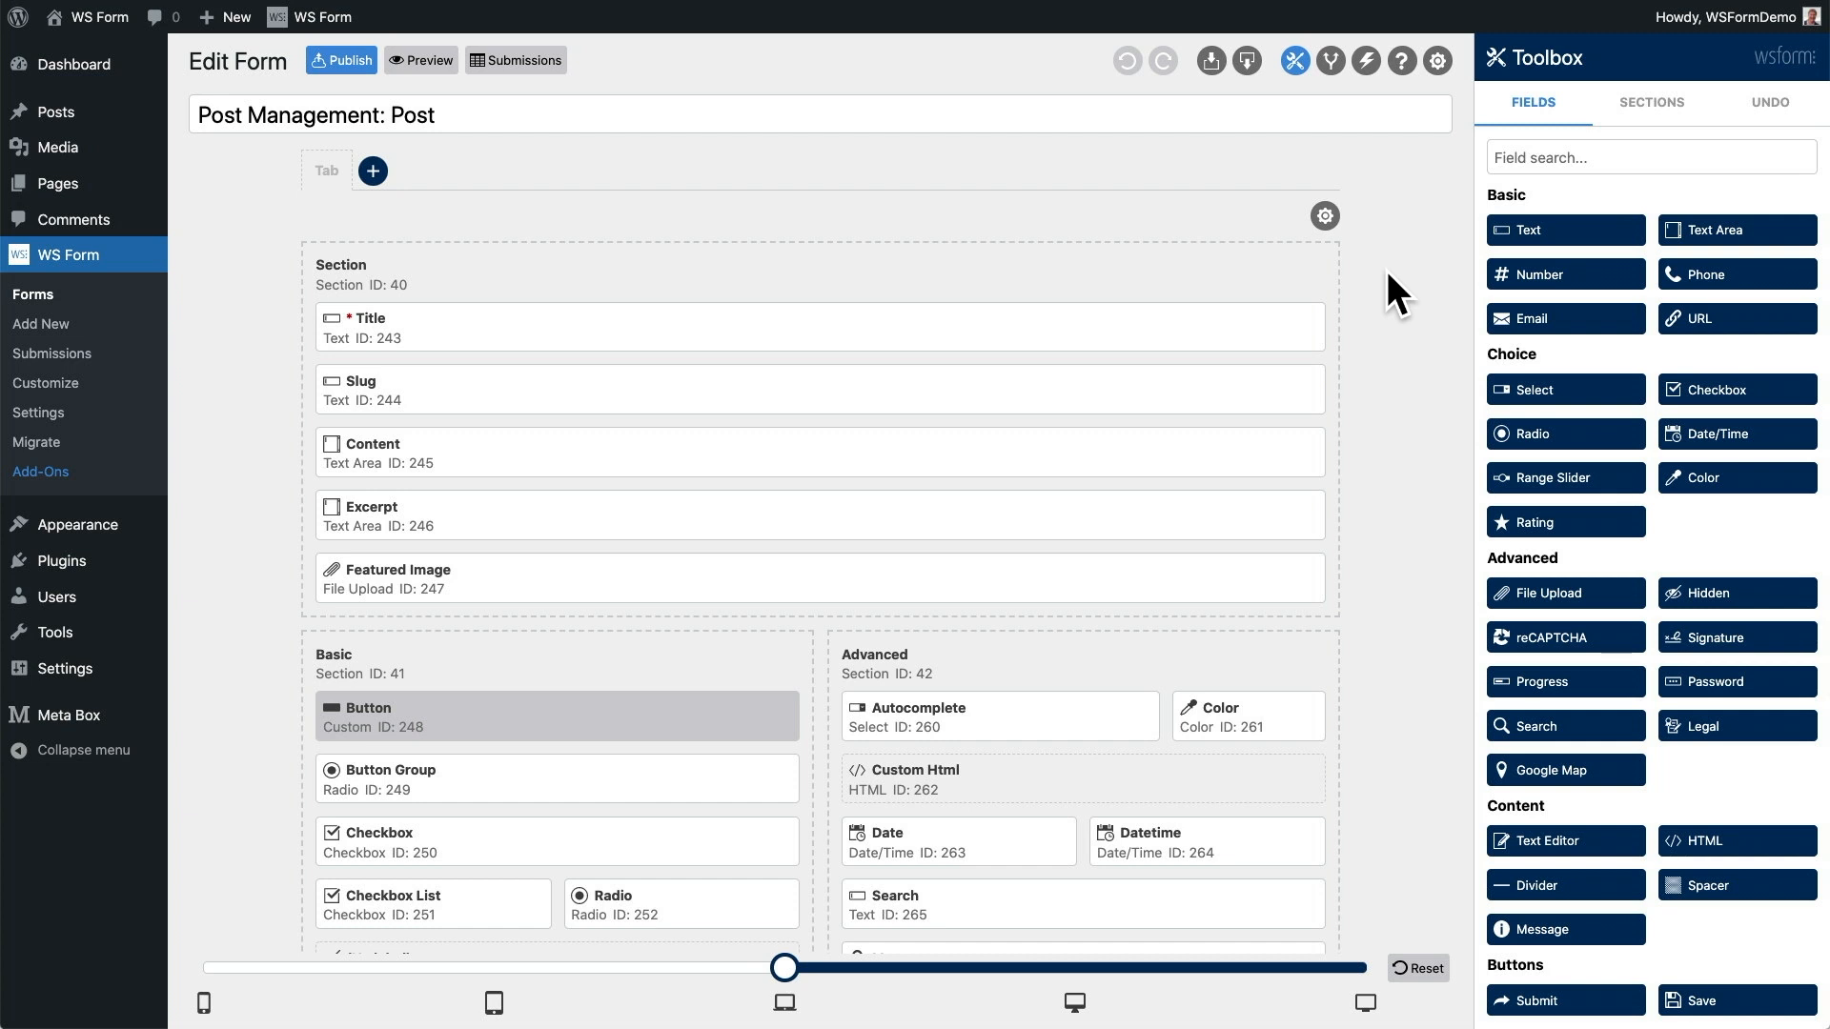
{"action": "mouse_move", "coordinate": [1306, 267]}
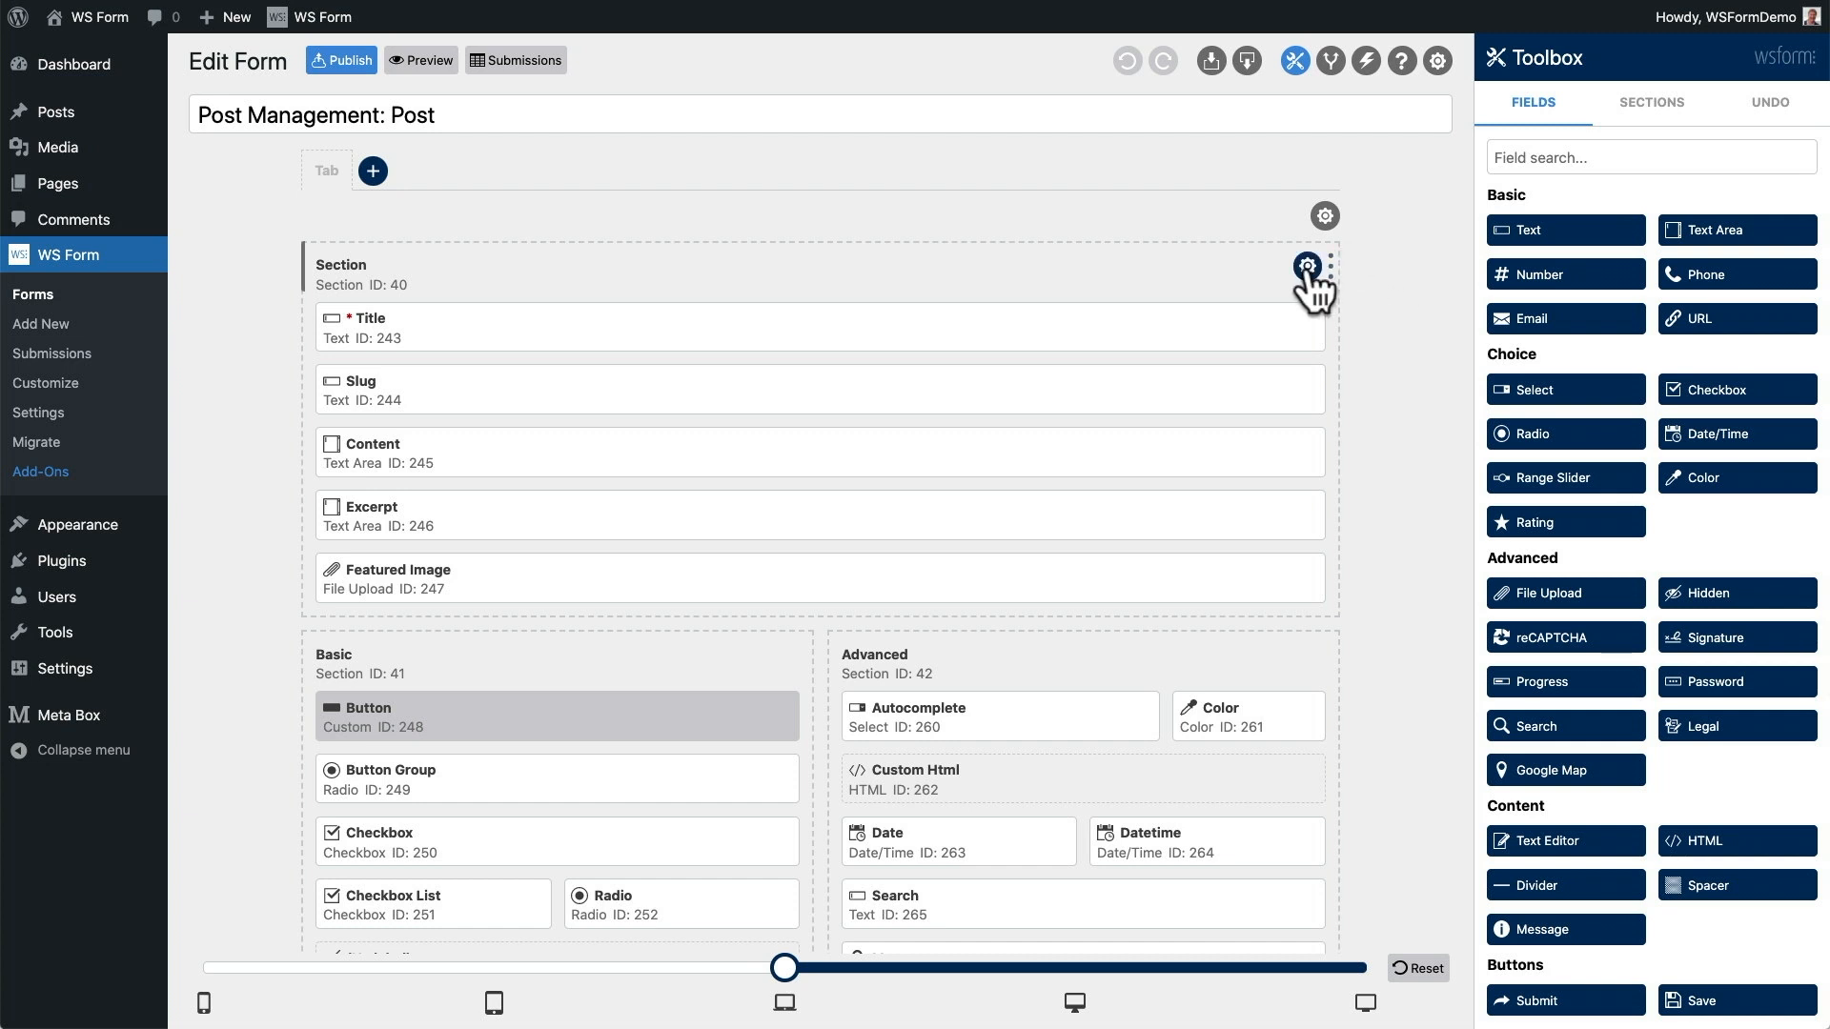
{"action": "mouse_move", "coordinate": [1306, 265]}
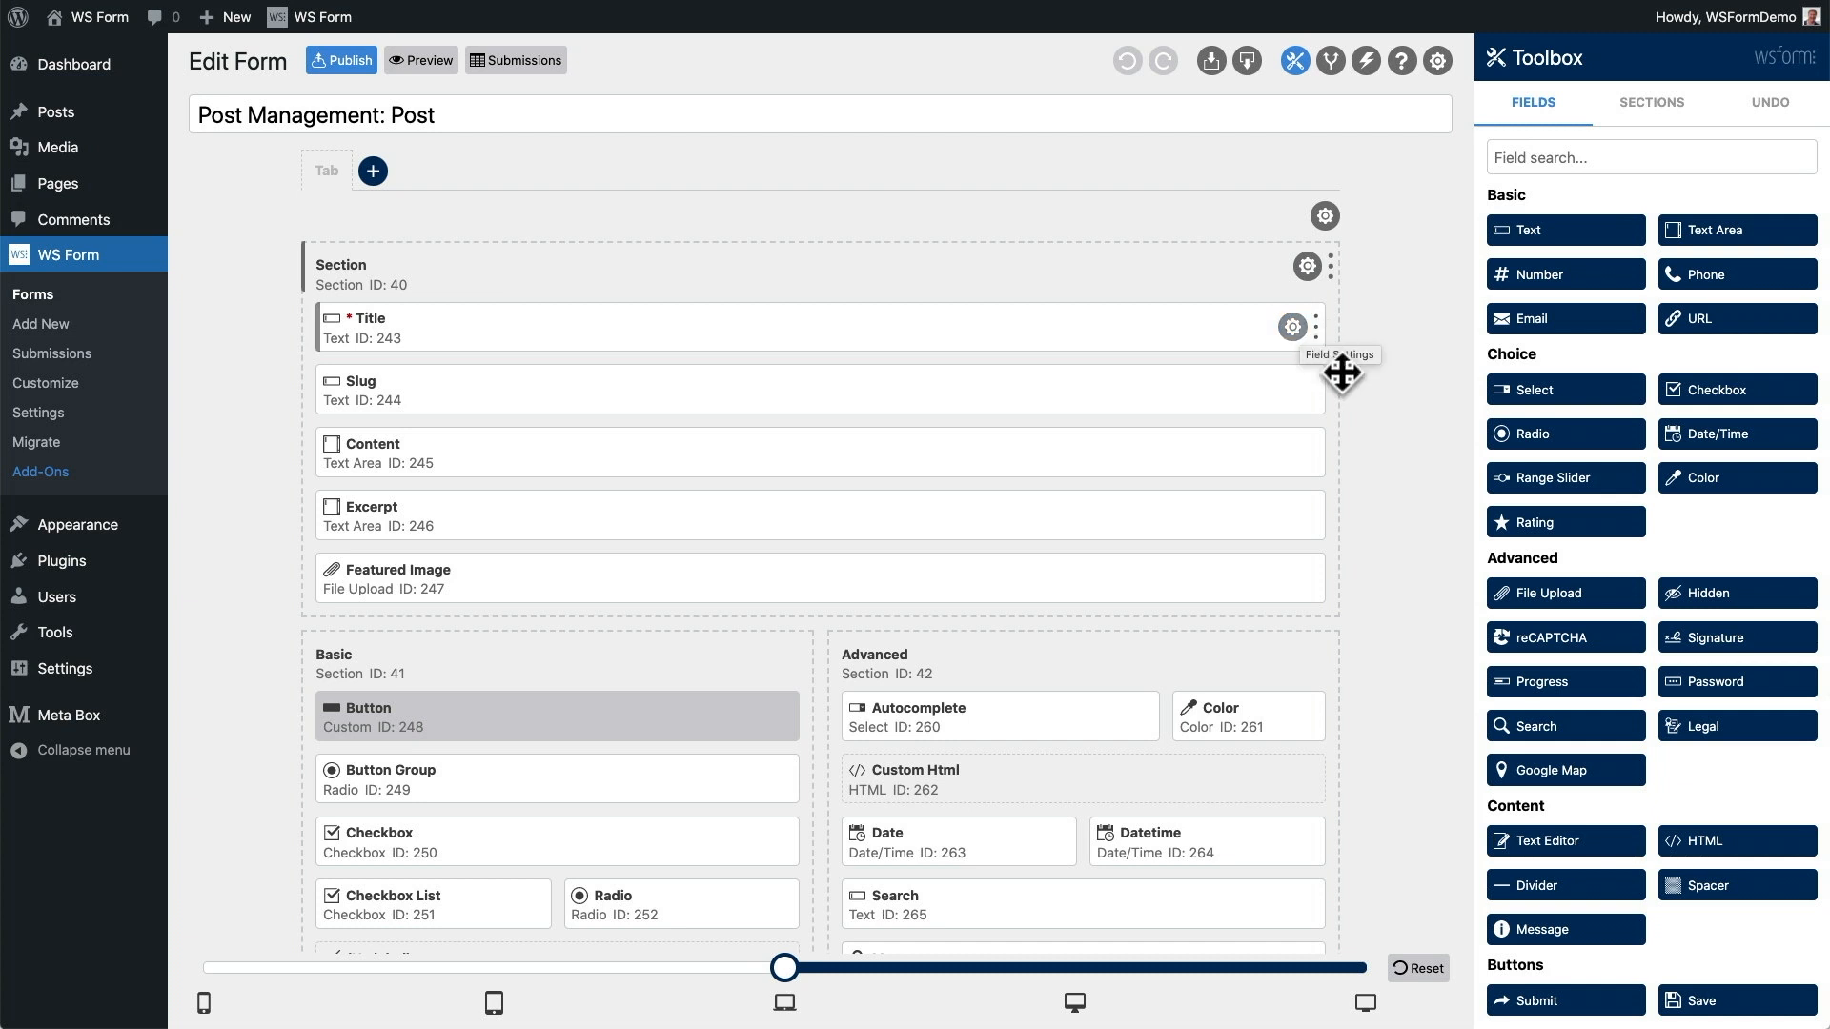
{"action": "mouse_move", "coordinate": [1309, 538]}
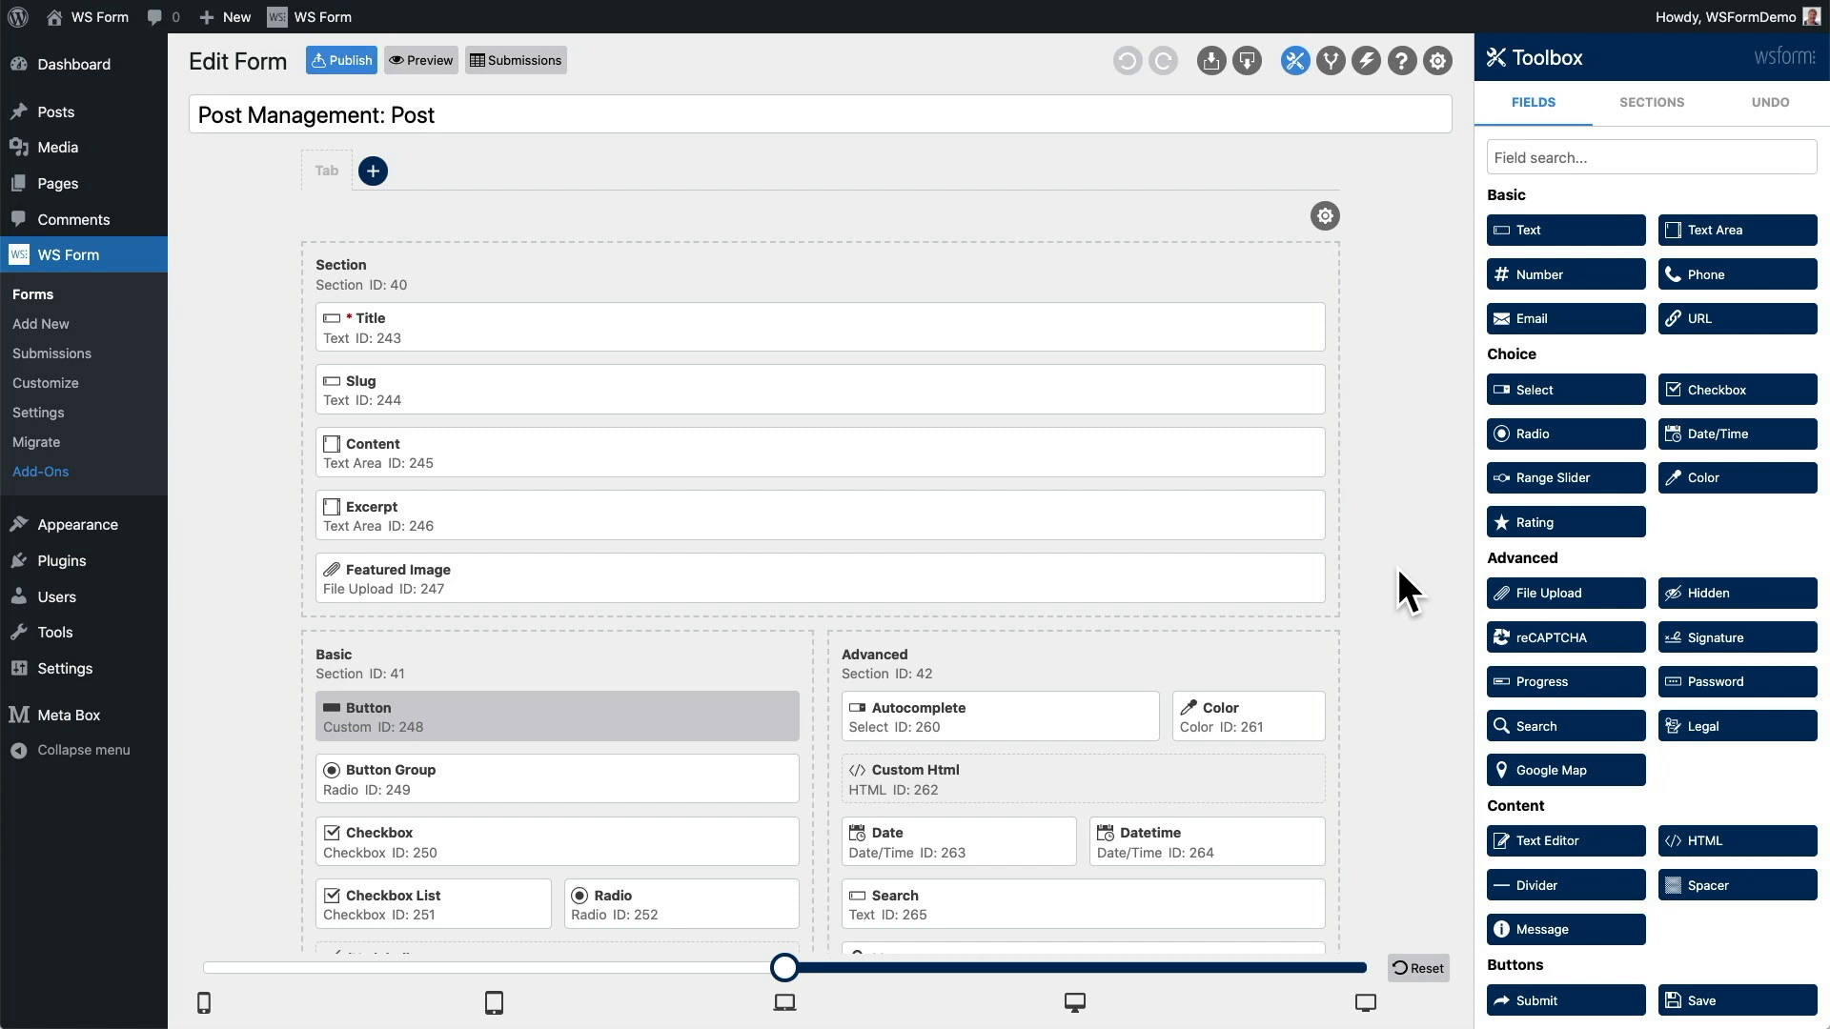
{"action": "scroll", "scroll_direction": "down", "scroll_amount": 3}
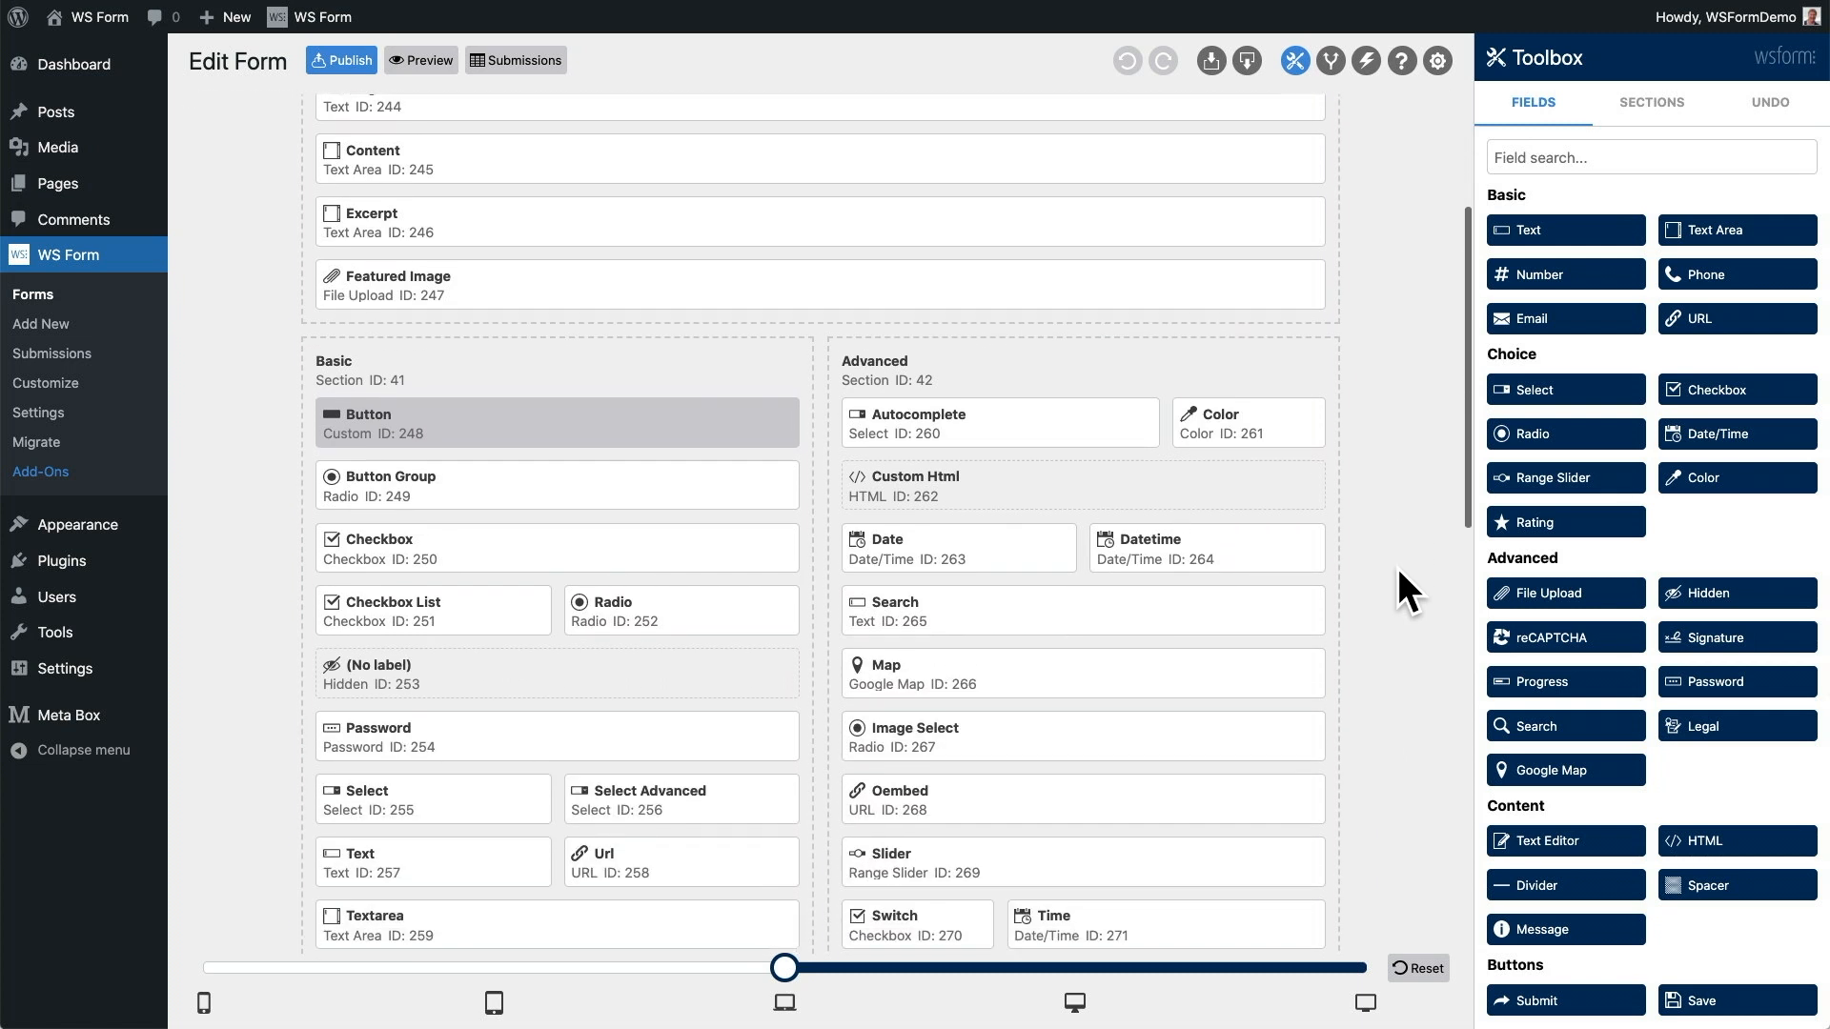
{"action": "scroll", "scroll_direction": "down", "scroll_amount": 3}
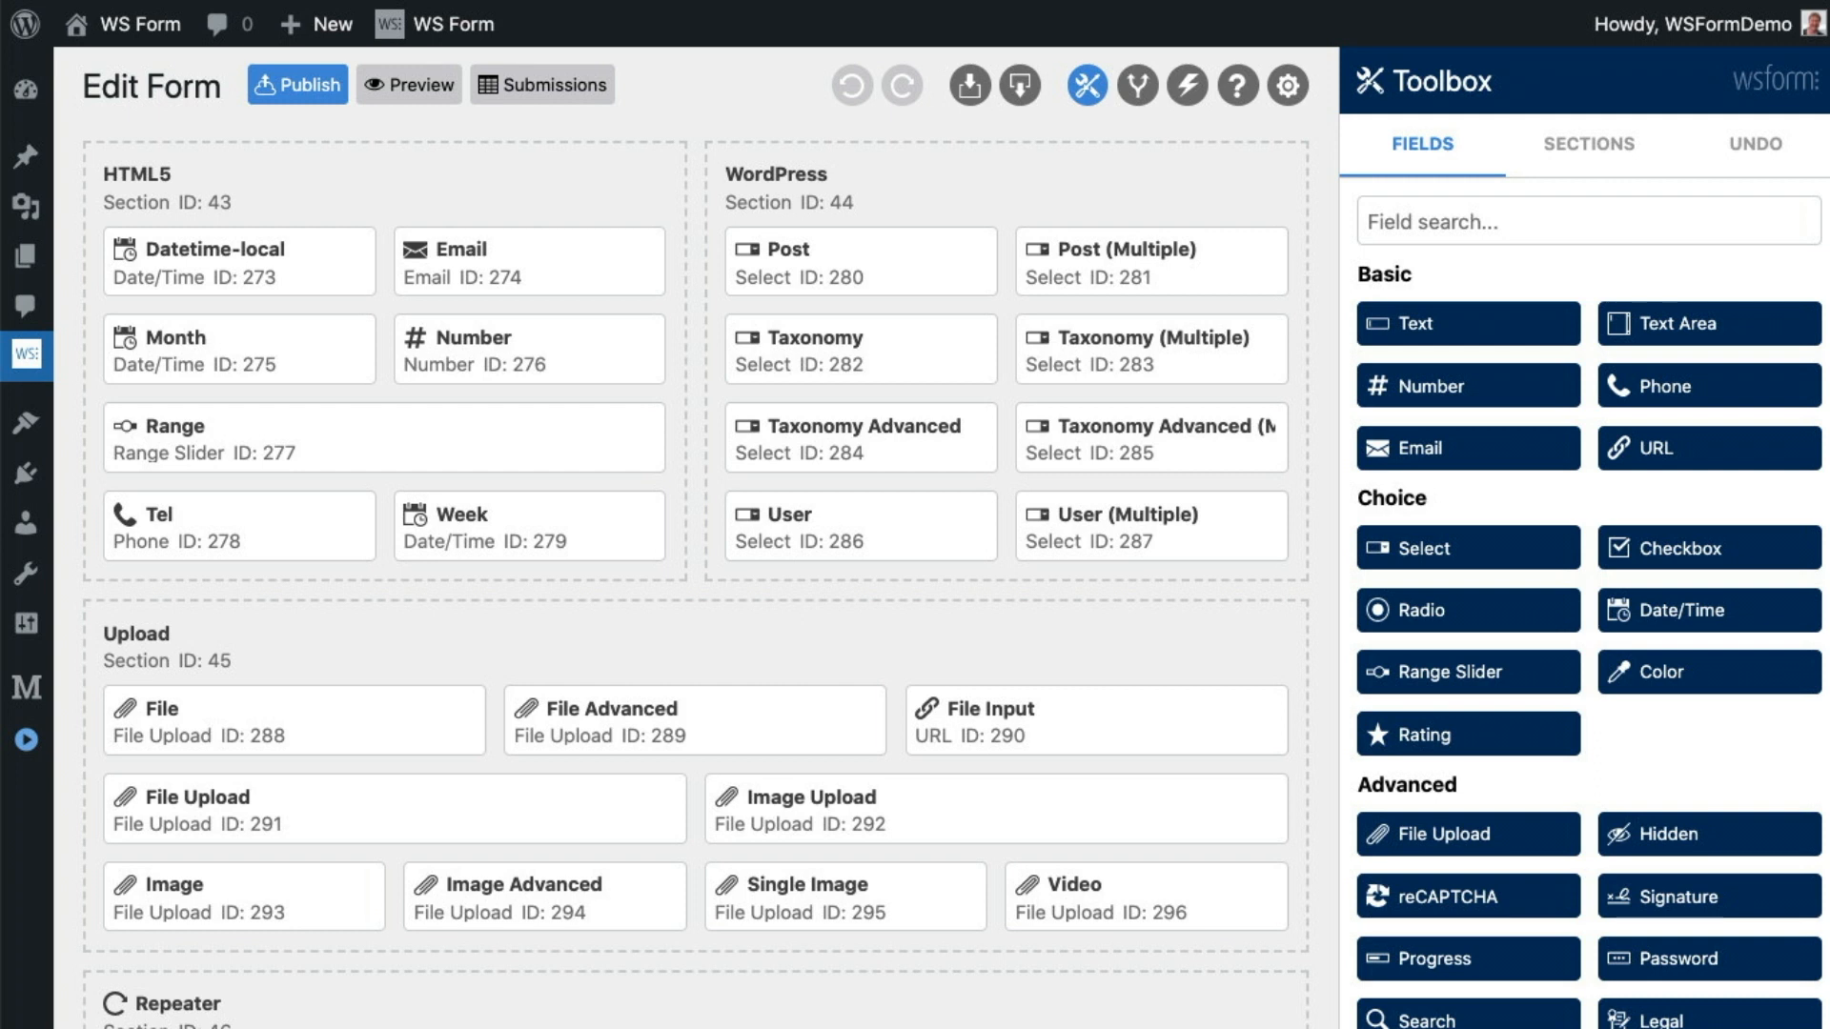
{"action": "scroll", "scroll_direction": "down", "scroll_amount": 3}
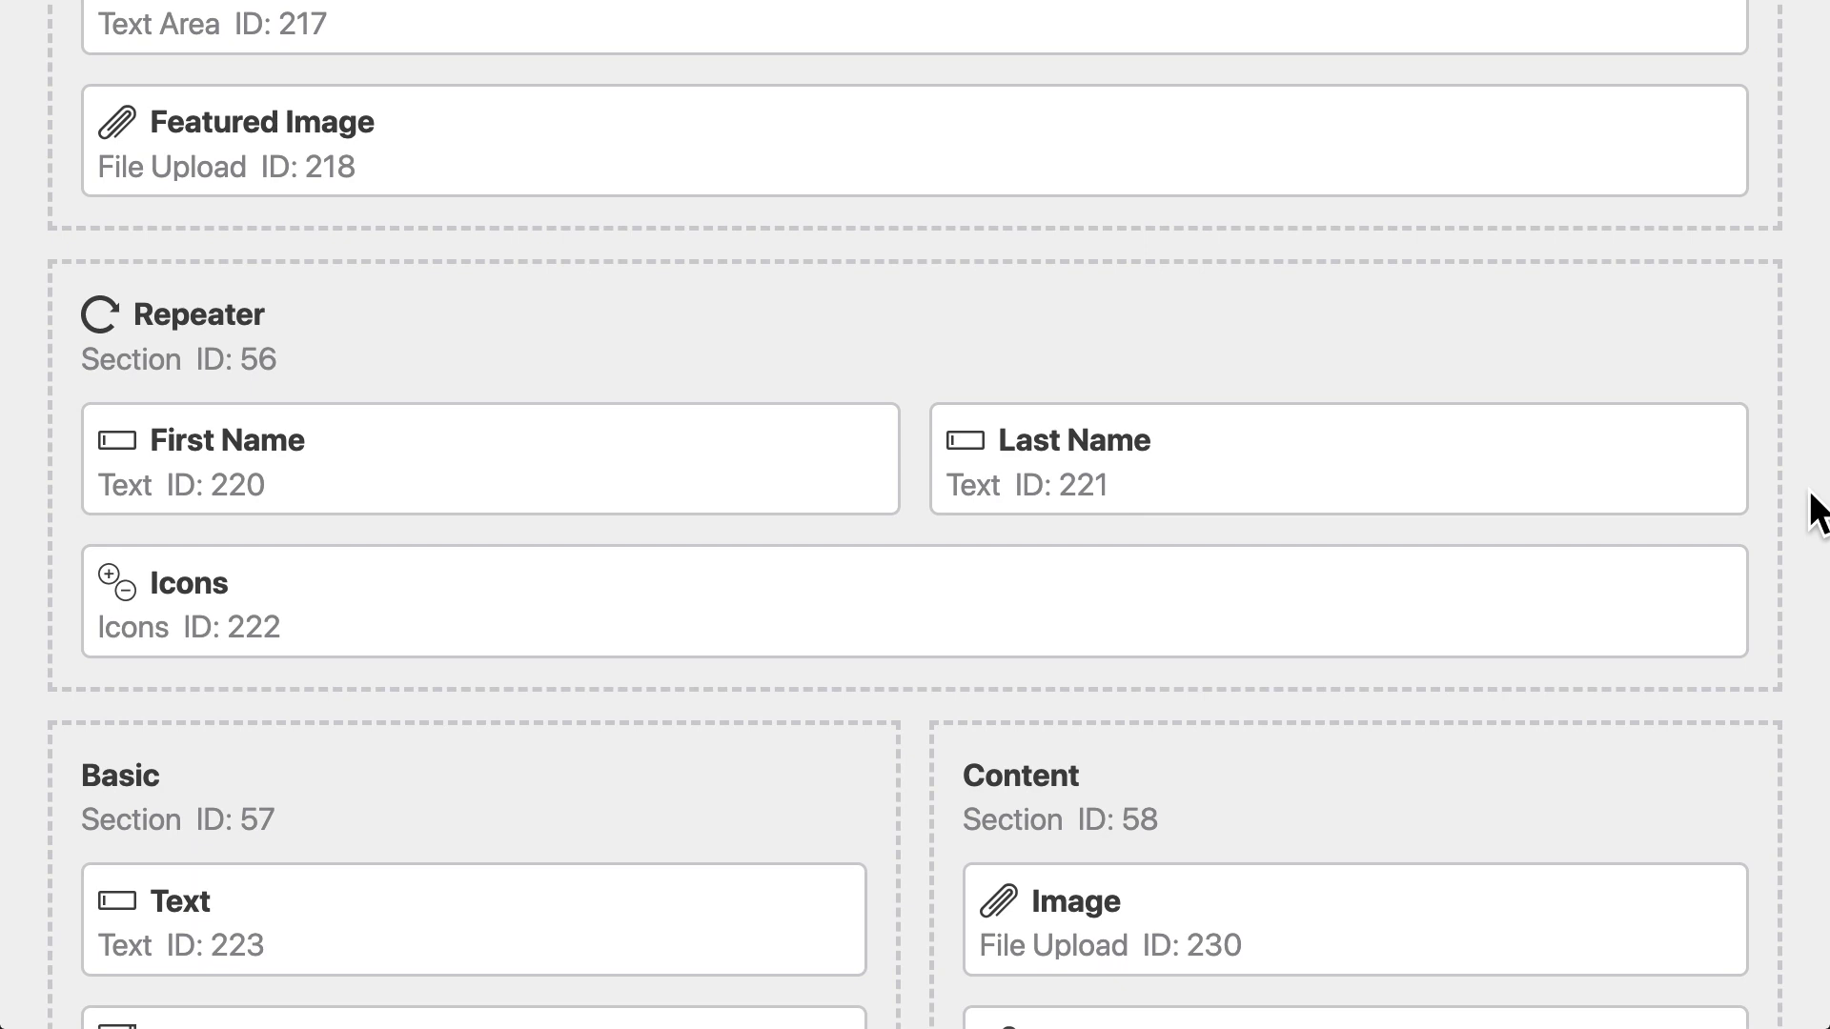
{"action": "mouse_move", "coordinate": [1745, 476]}
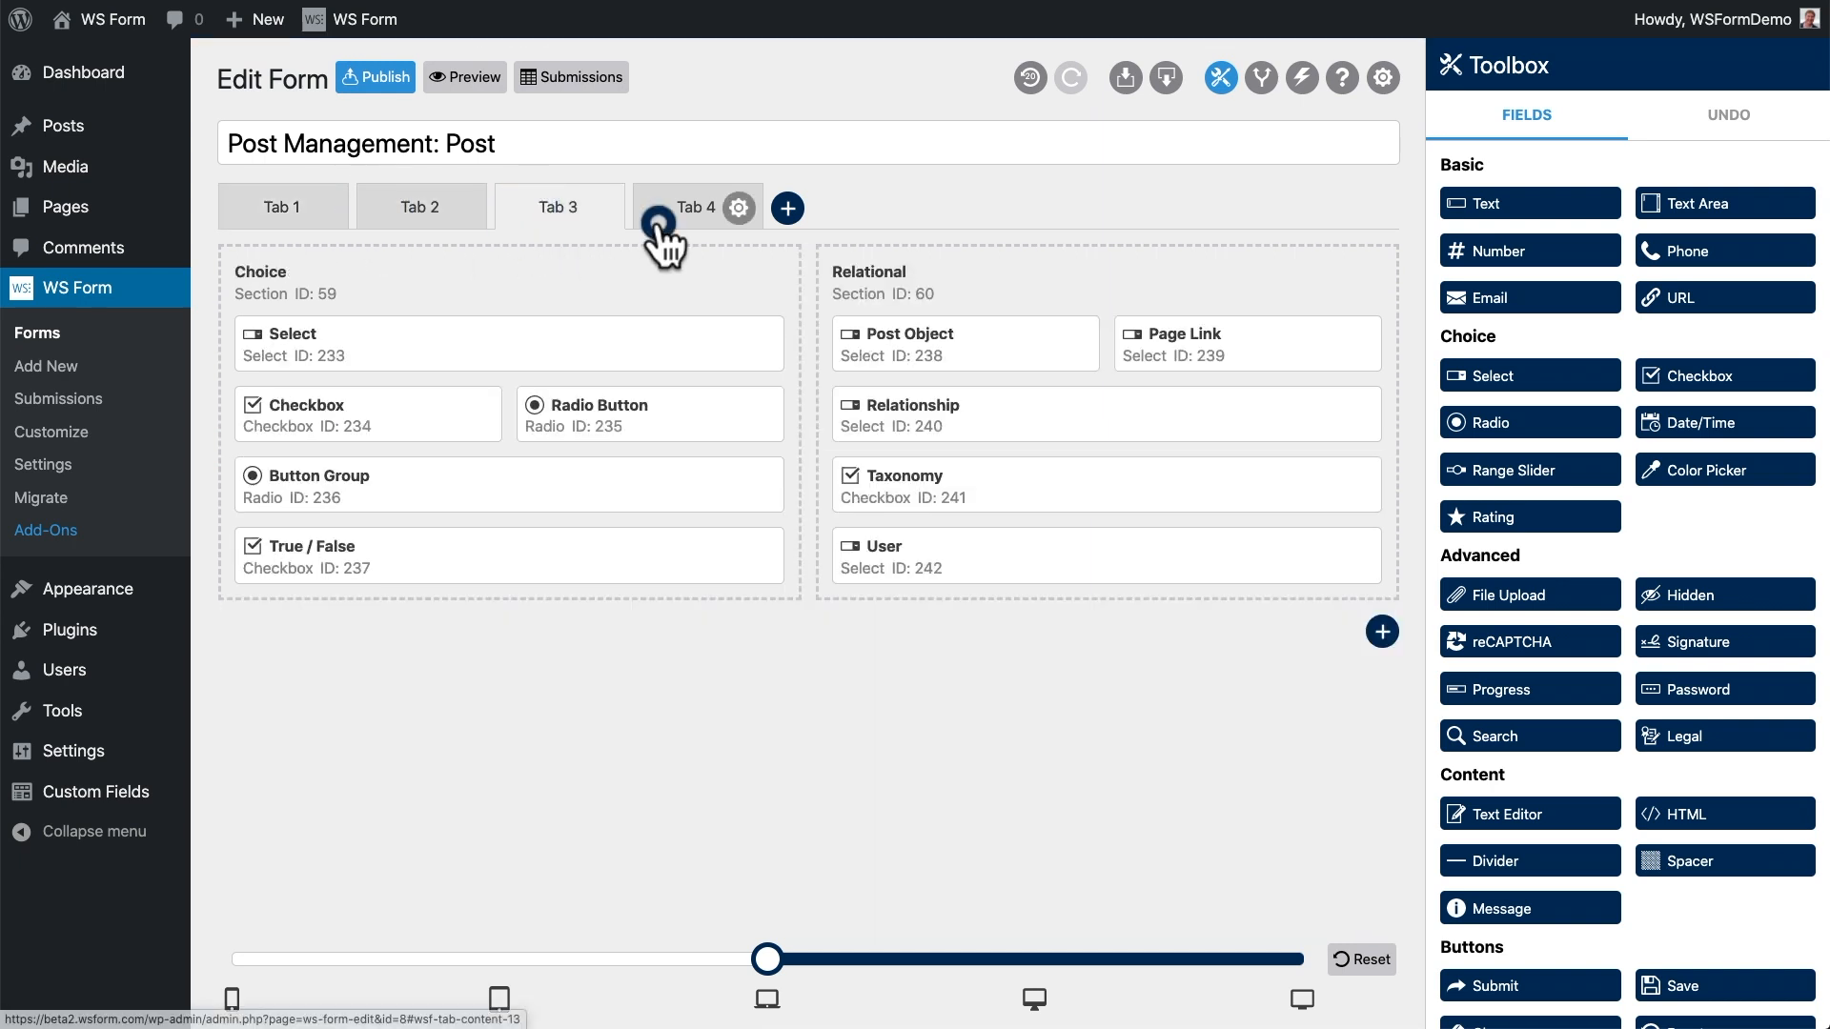
- Switch the form canvas to Tab 4 of the Post Management: Post form
{"action": "left_click", "coordinate": [695, 206]}
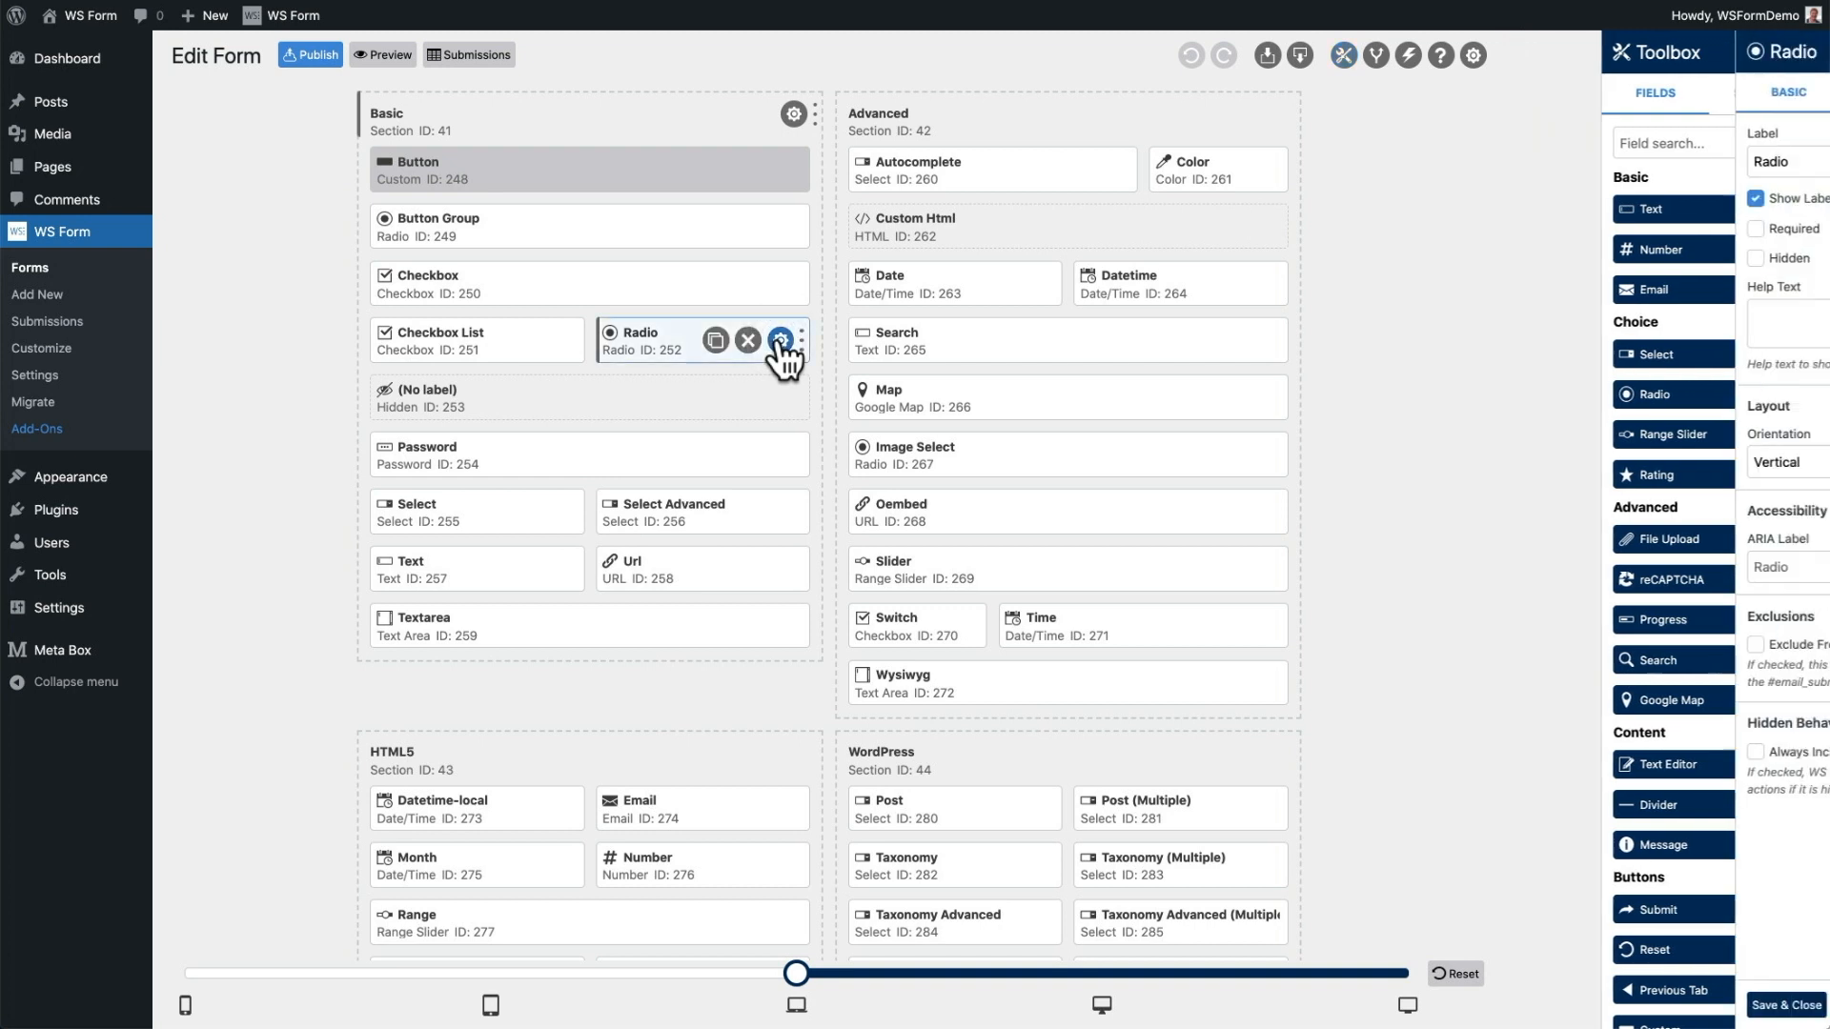
- Load the Radio field's options radio1–radio3 (Radio 1–3) from its Meta Box field via Get Data
{"action": "left_click", "coordinate": [779, 340]}
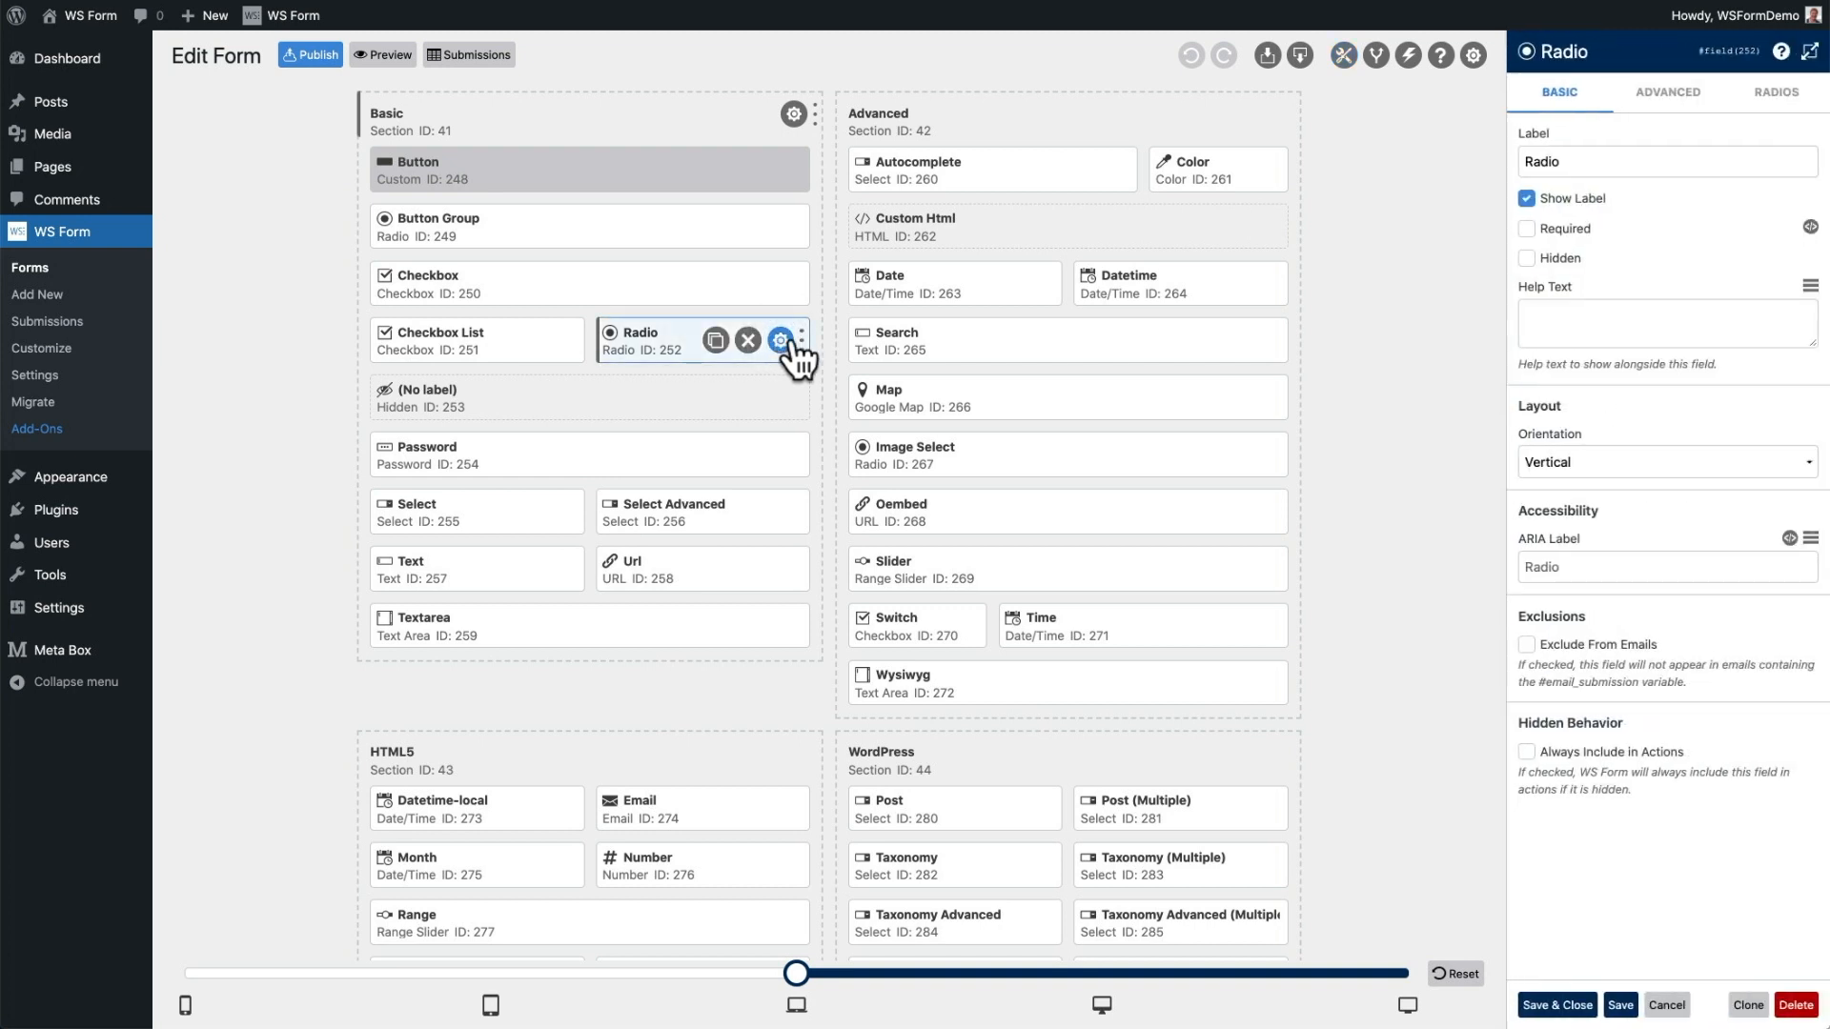
{"action": "left_click", "coordinate": [1775, 91]}
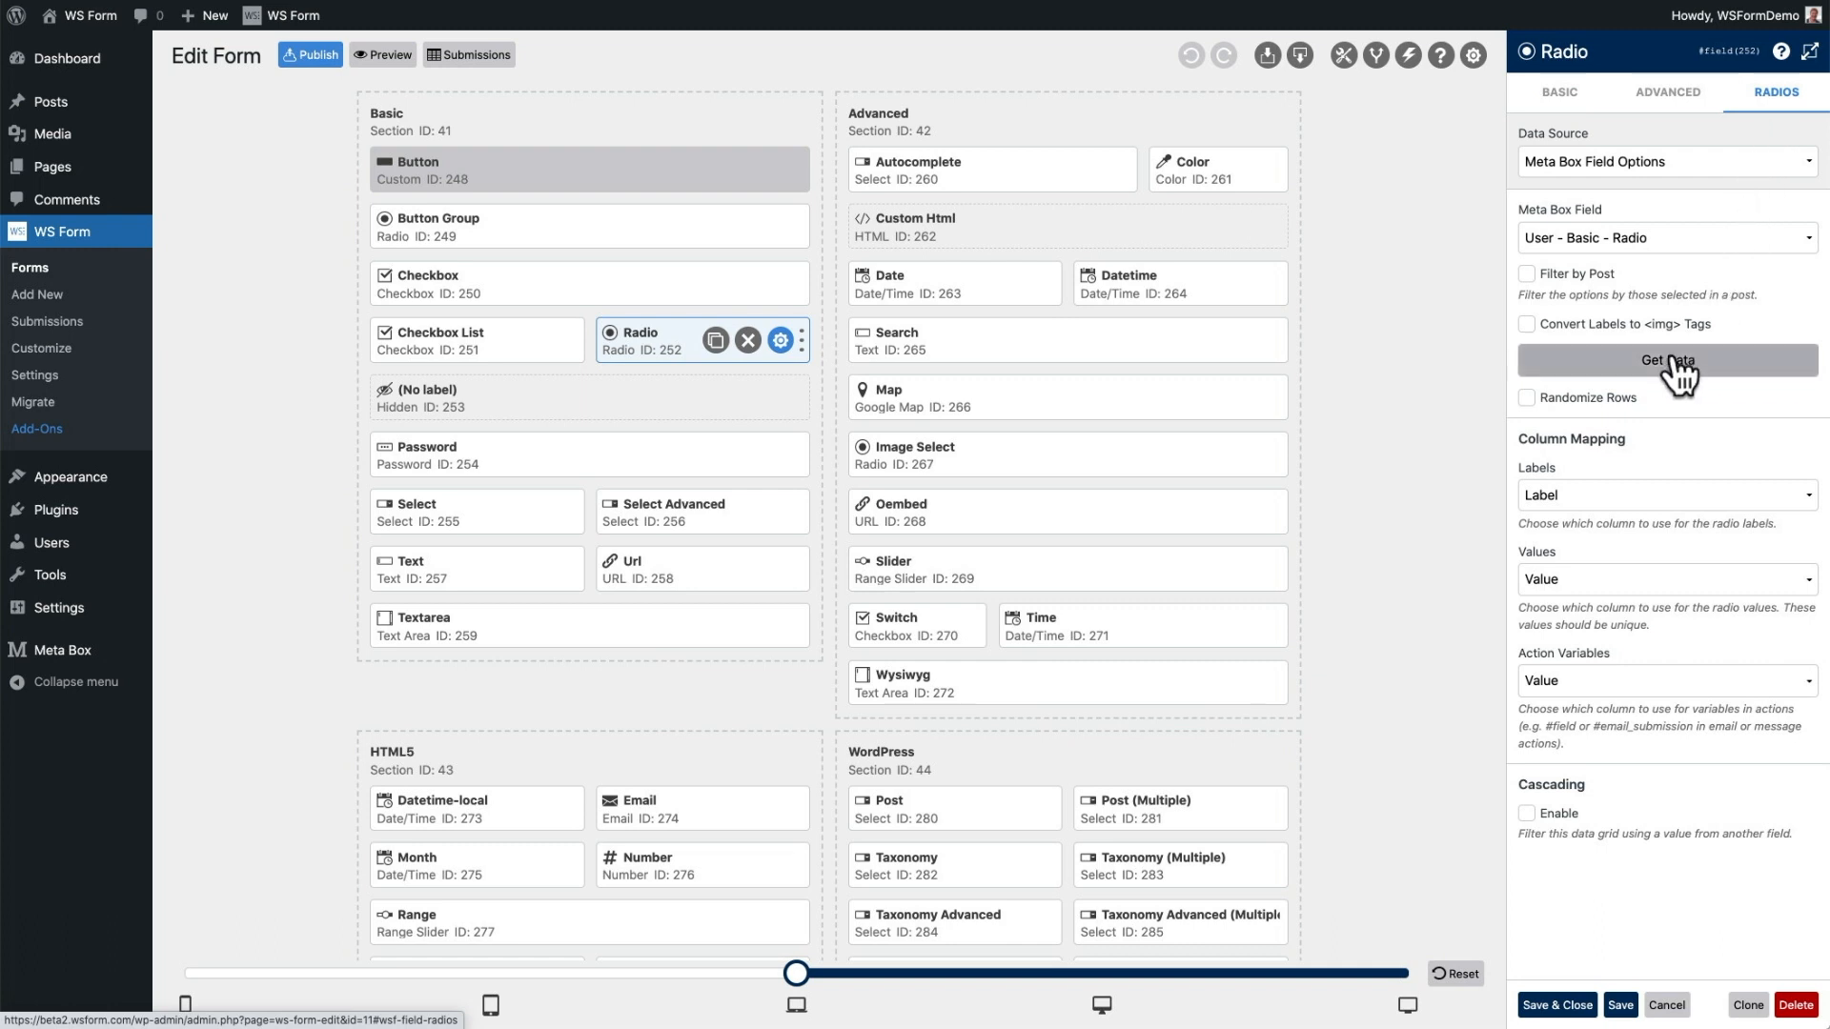
{"action": "left_click", "coordinate": [1666, 360]}
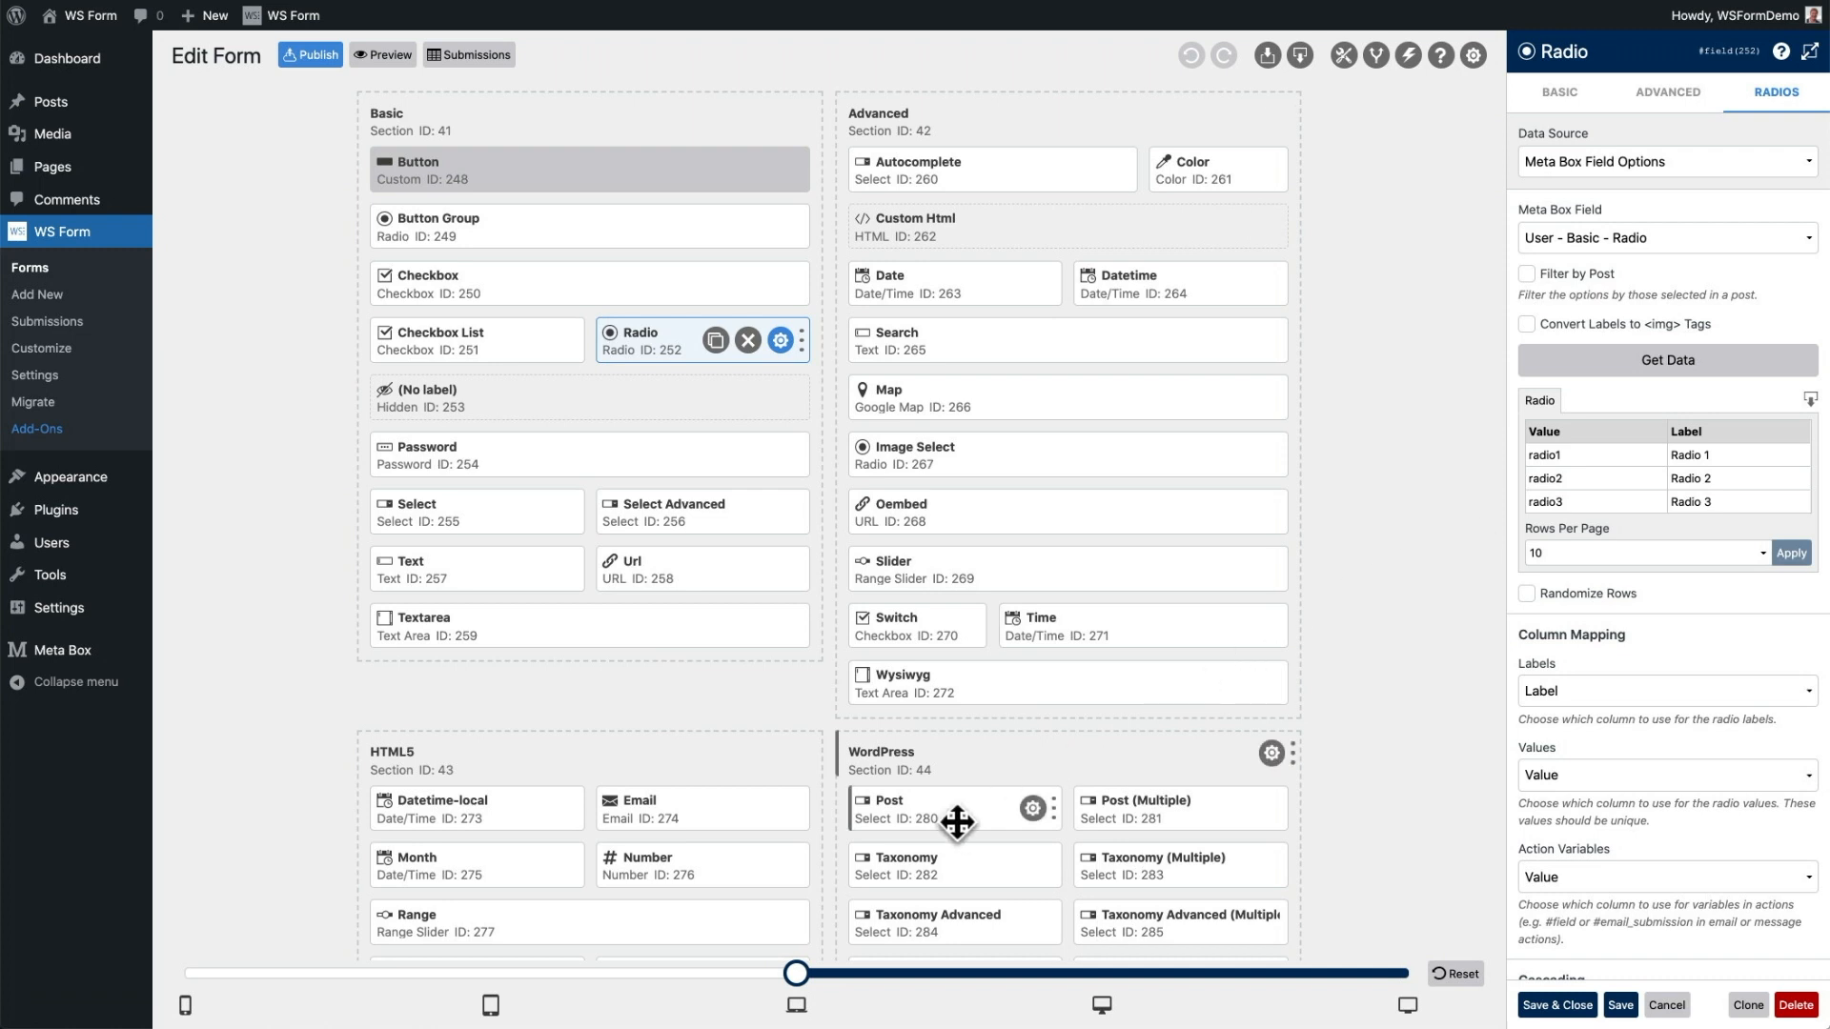
{"action": "mouse_move", "coordinate": [1032, 808]}
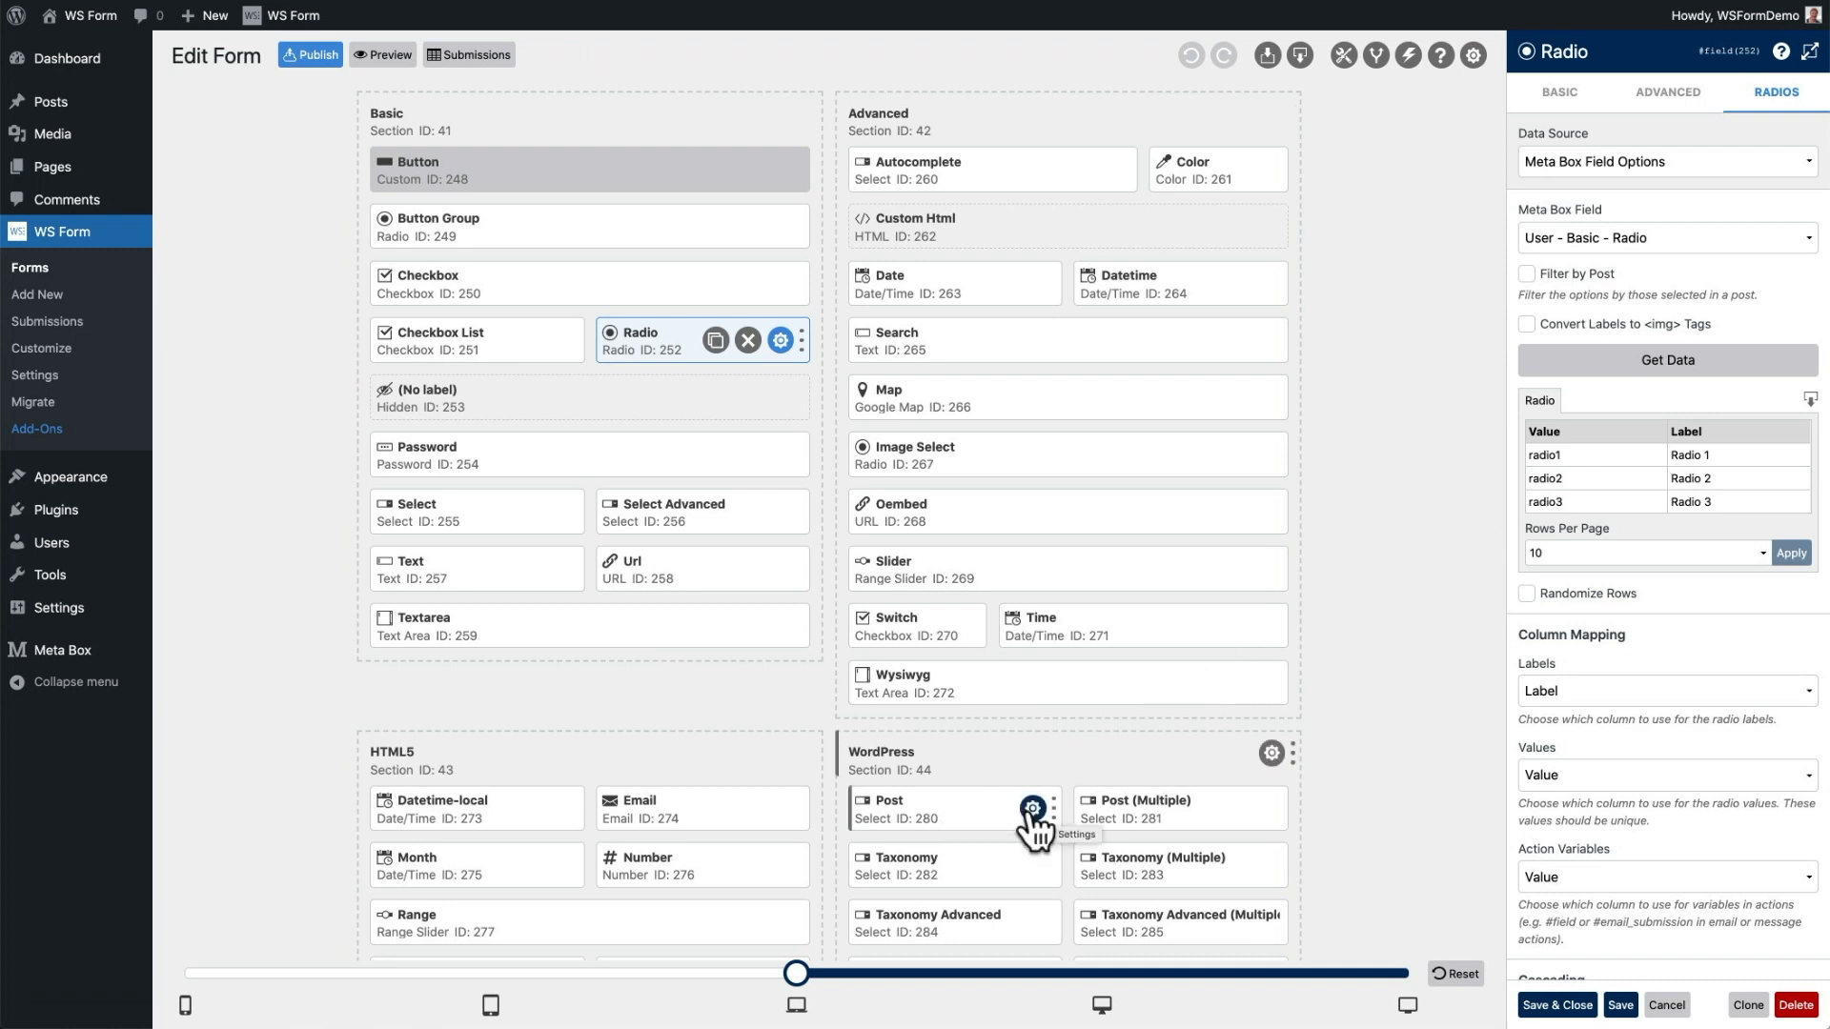
{"action": "left_click", "coordinate": [1031, 808]}
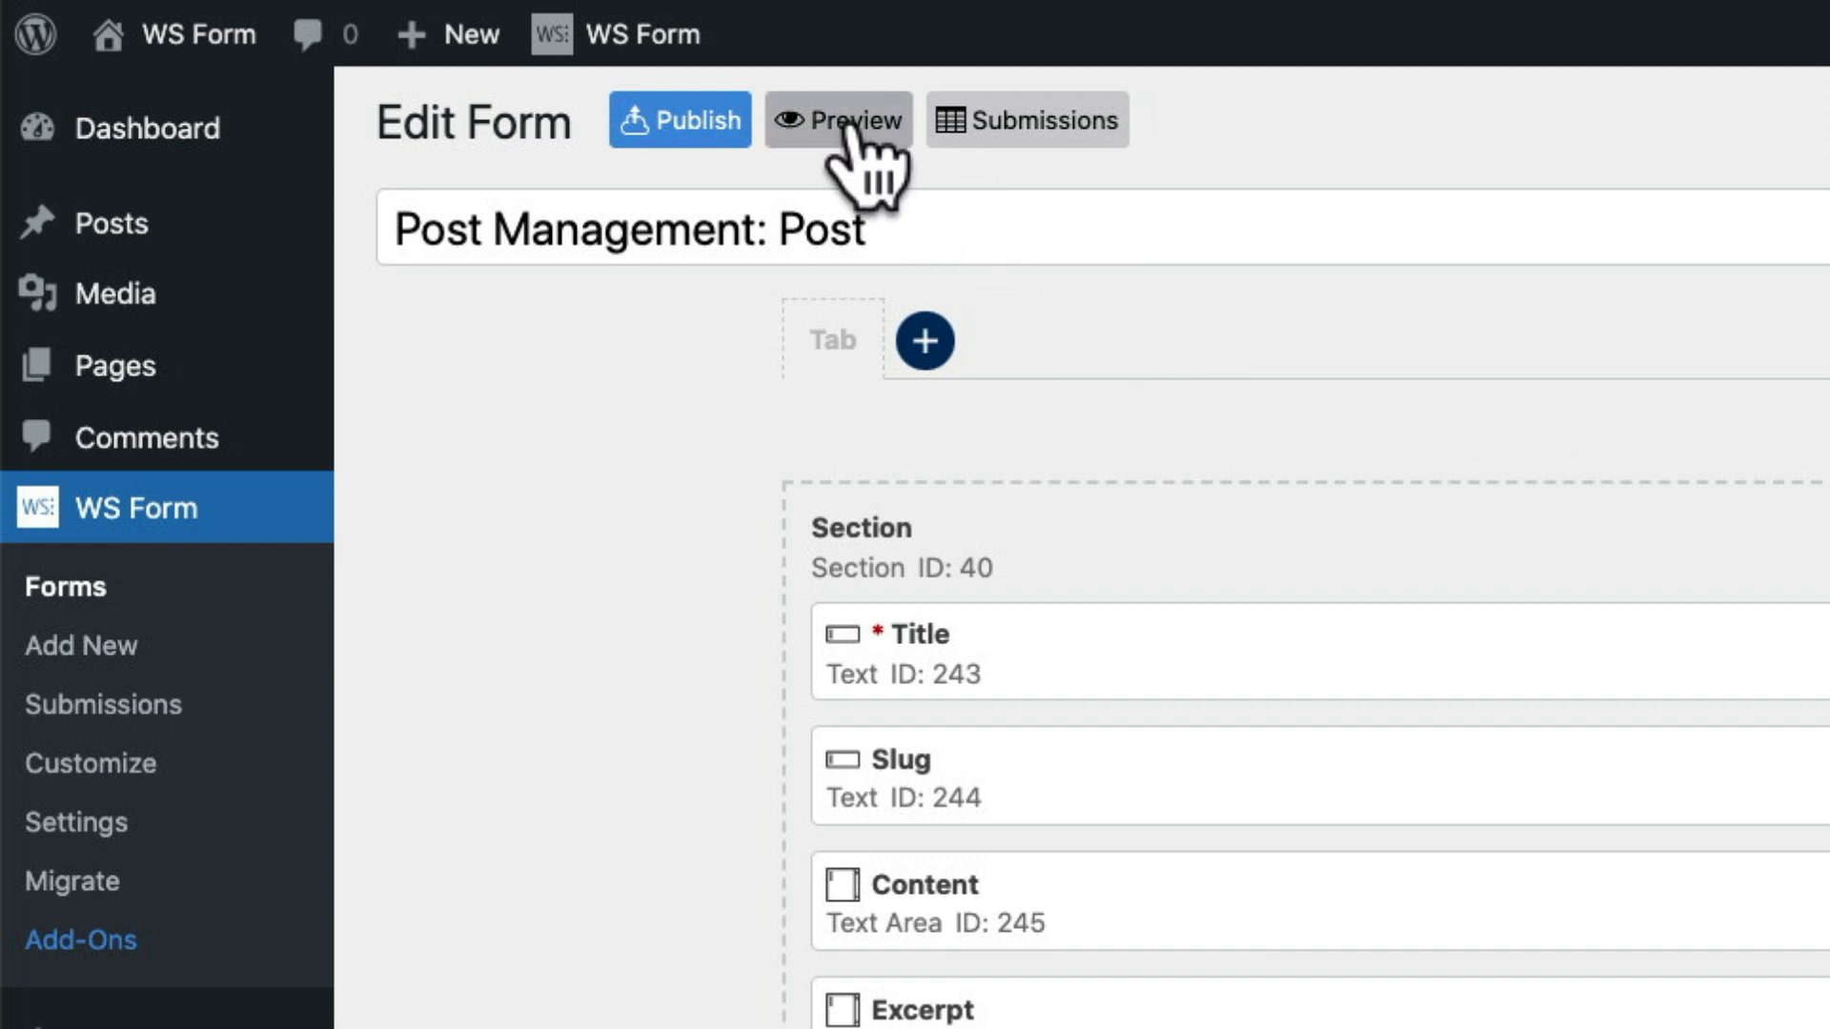
- Launch the live preview of the Post Management: Post form with the debug console
{"action": "left_click", "coordinate": [839, 120]}
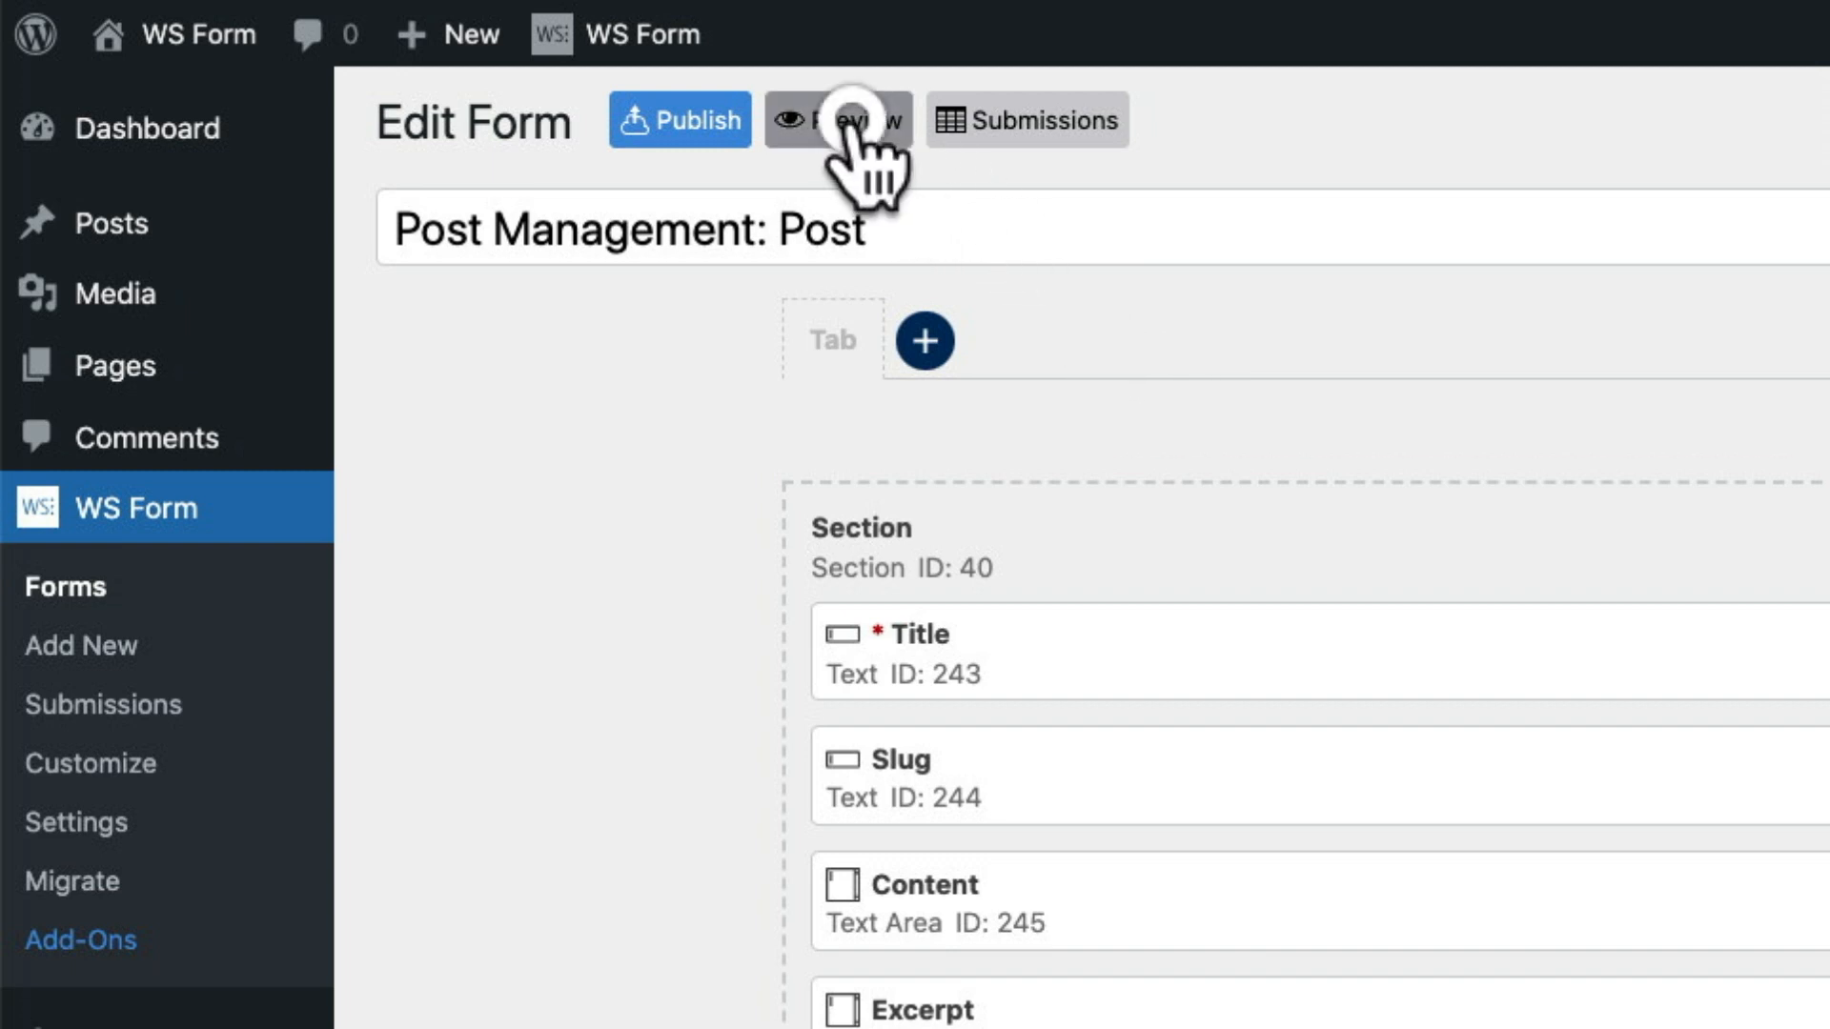
{"action": "left_click", "coordinate": [835, 121]}
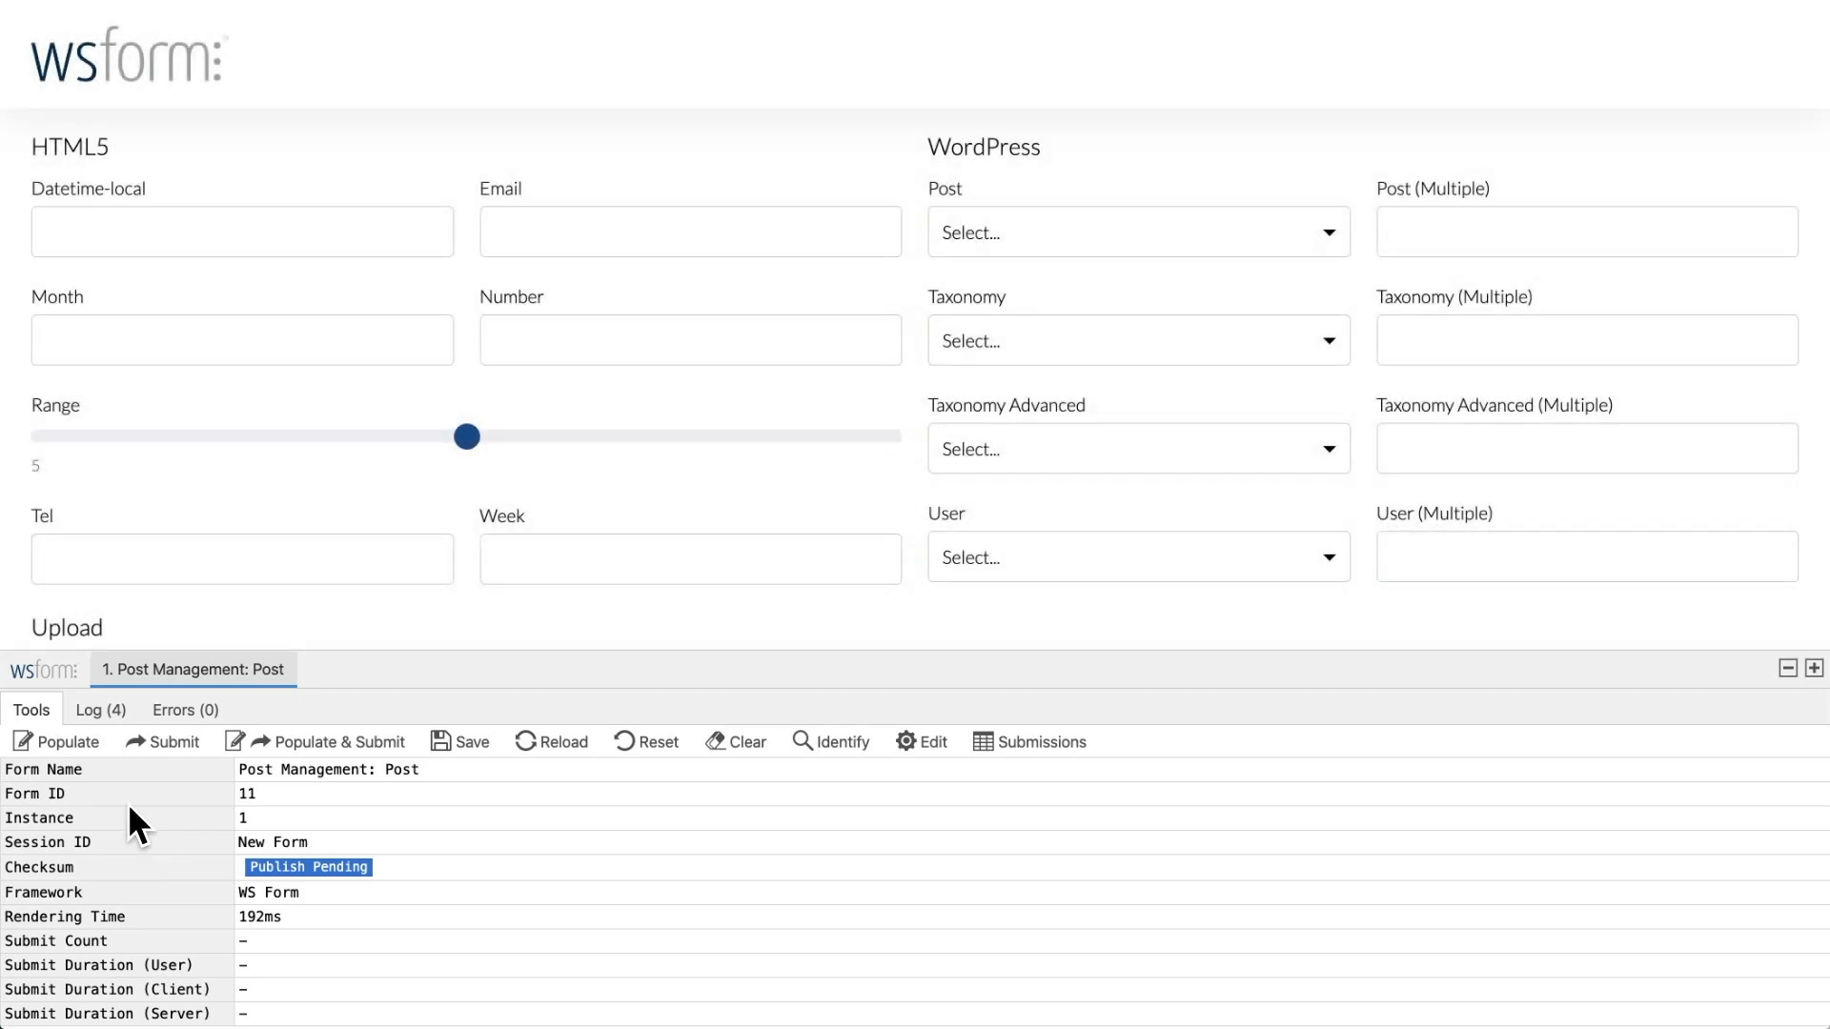
- Populate the preview with random sample data several times, then Populate & Submit to create a post
{"action": "left_click", "coordinate": [66, 741]}
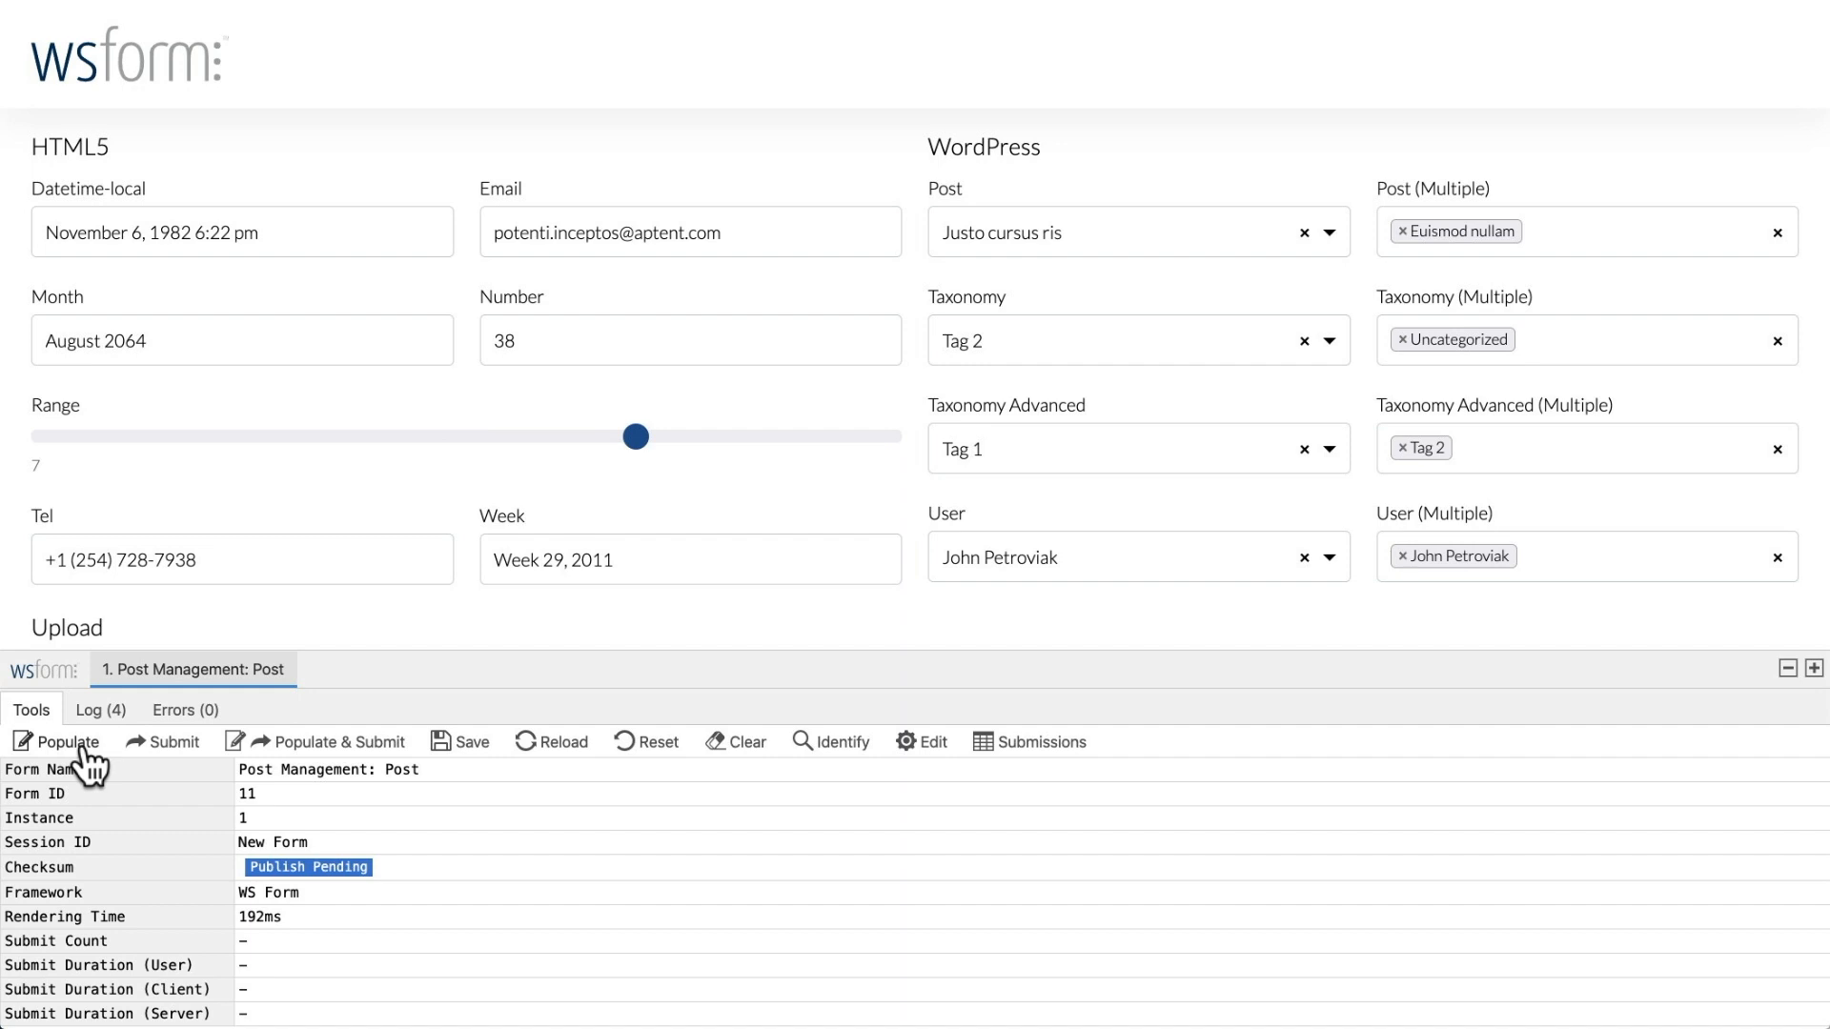
{"action": "left_click", "coordinate": [68, 742]}
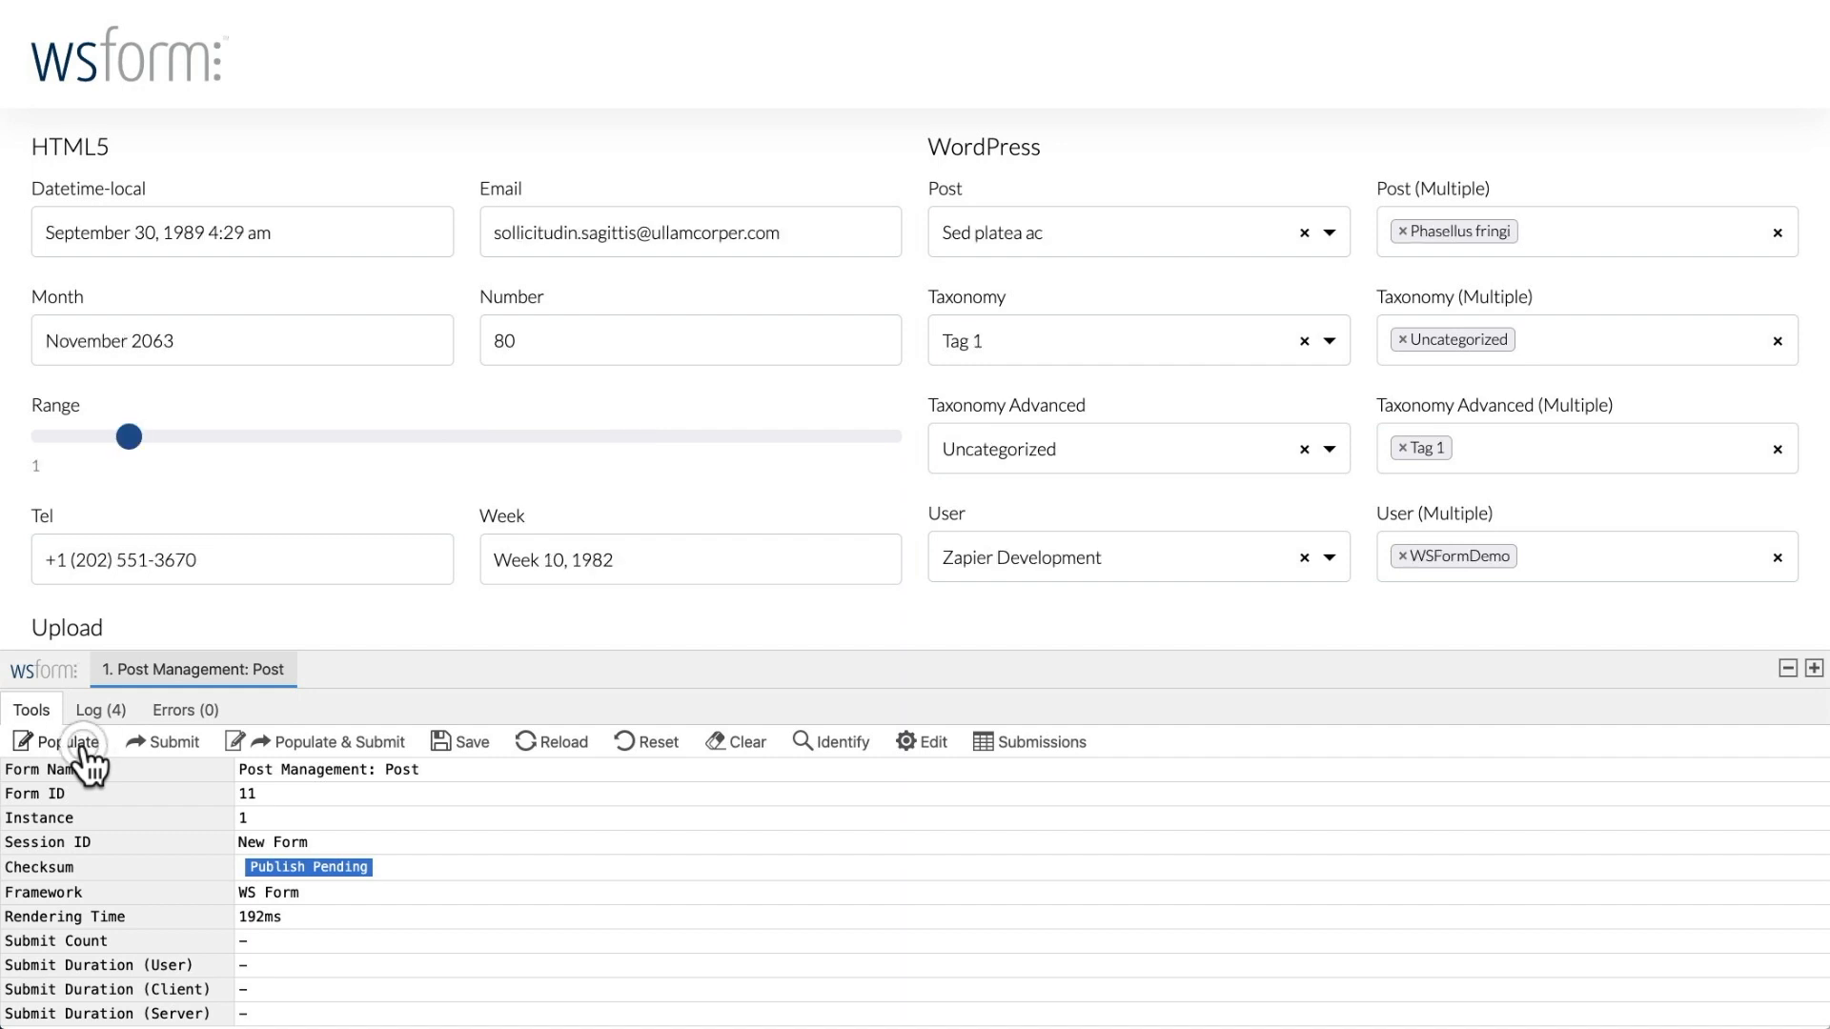
{"action": "left_click", "coordinate": [67, 742]}
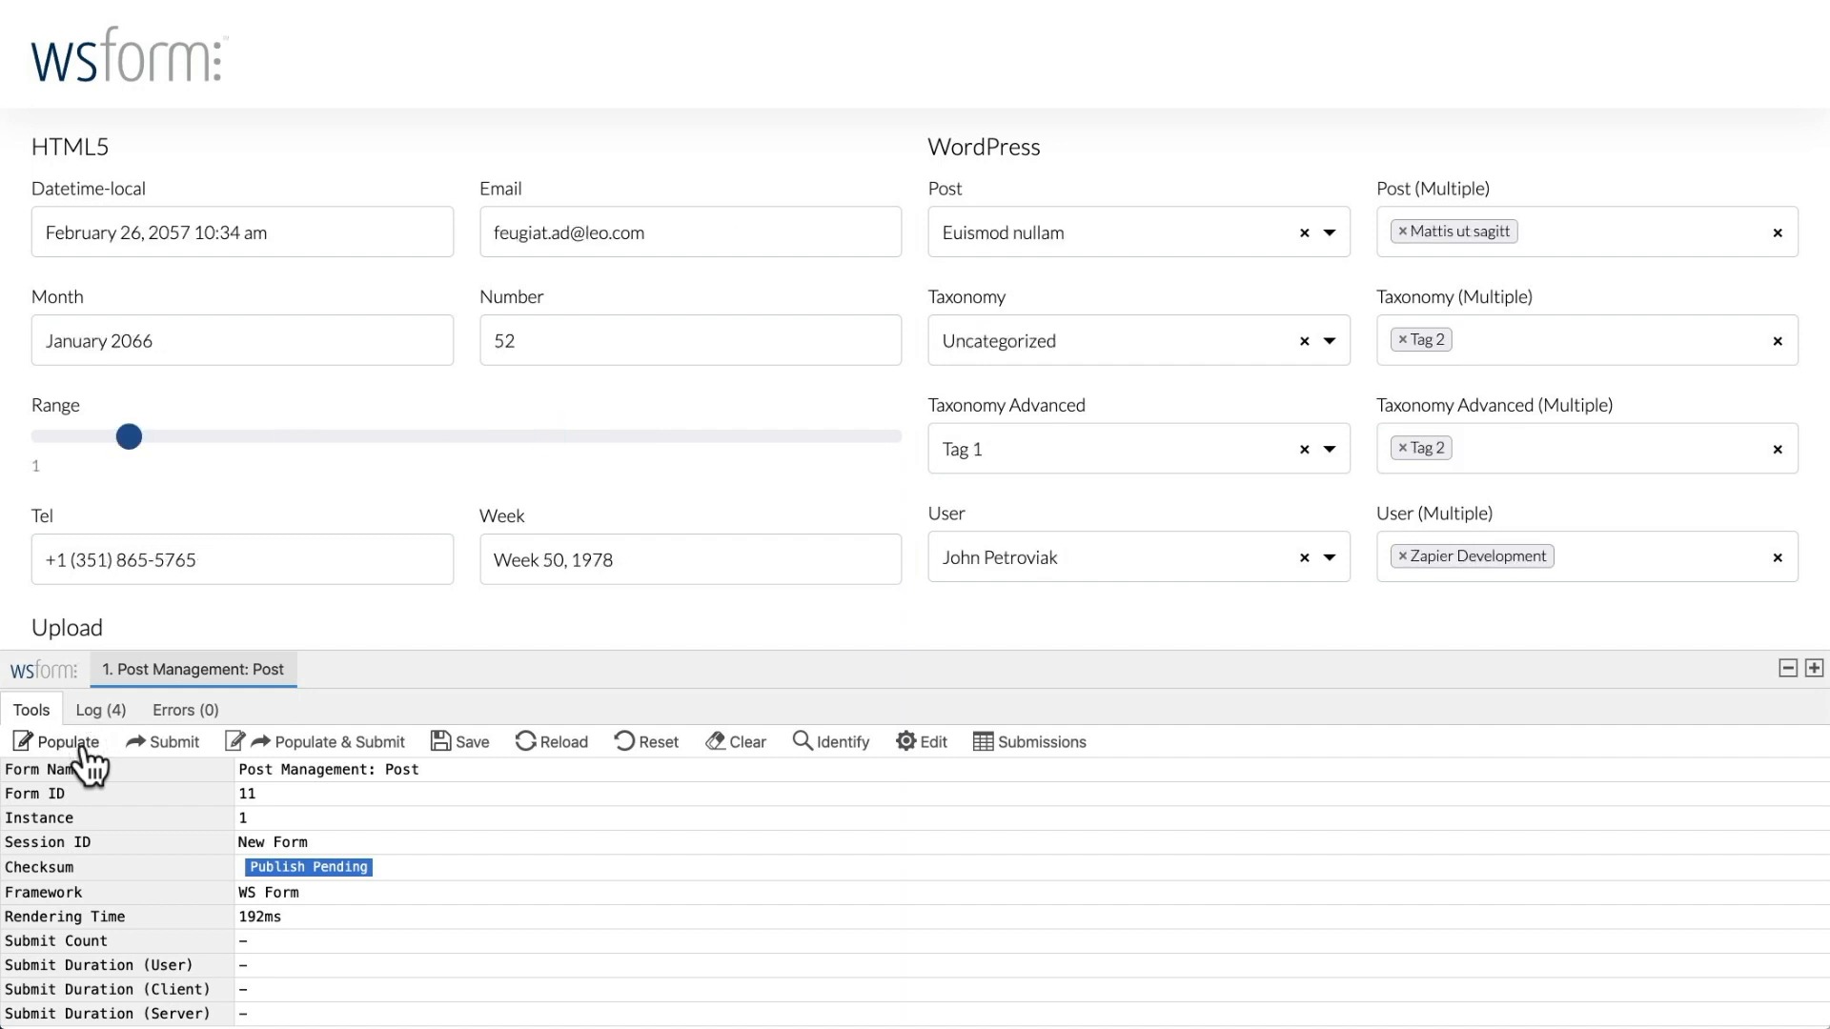
{"action": "left_click", "coordinate": [65, 742]}
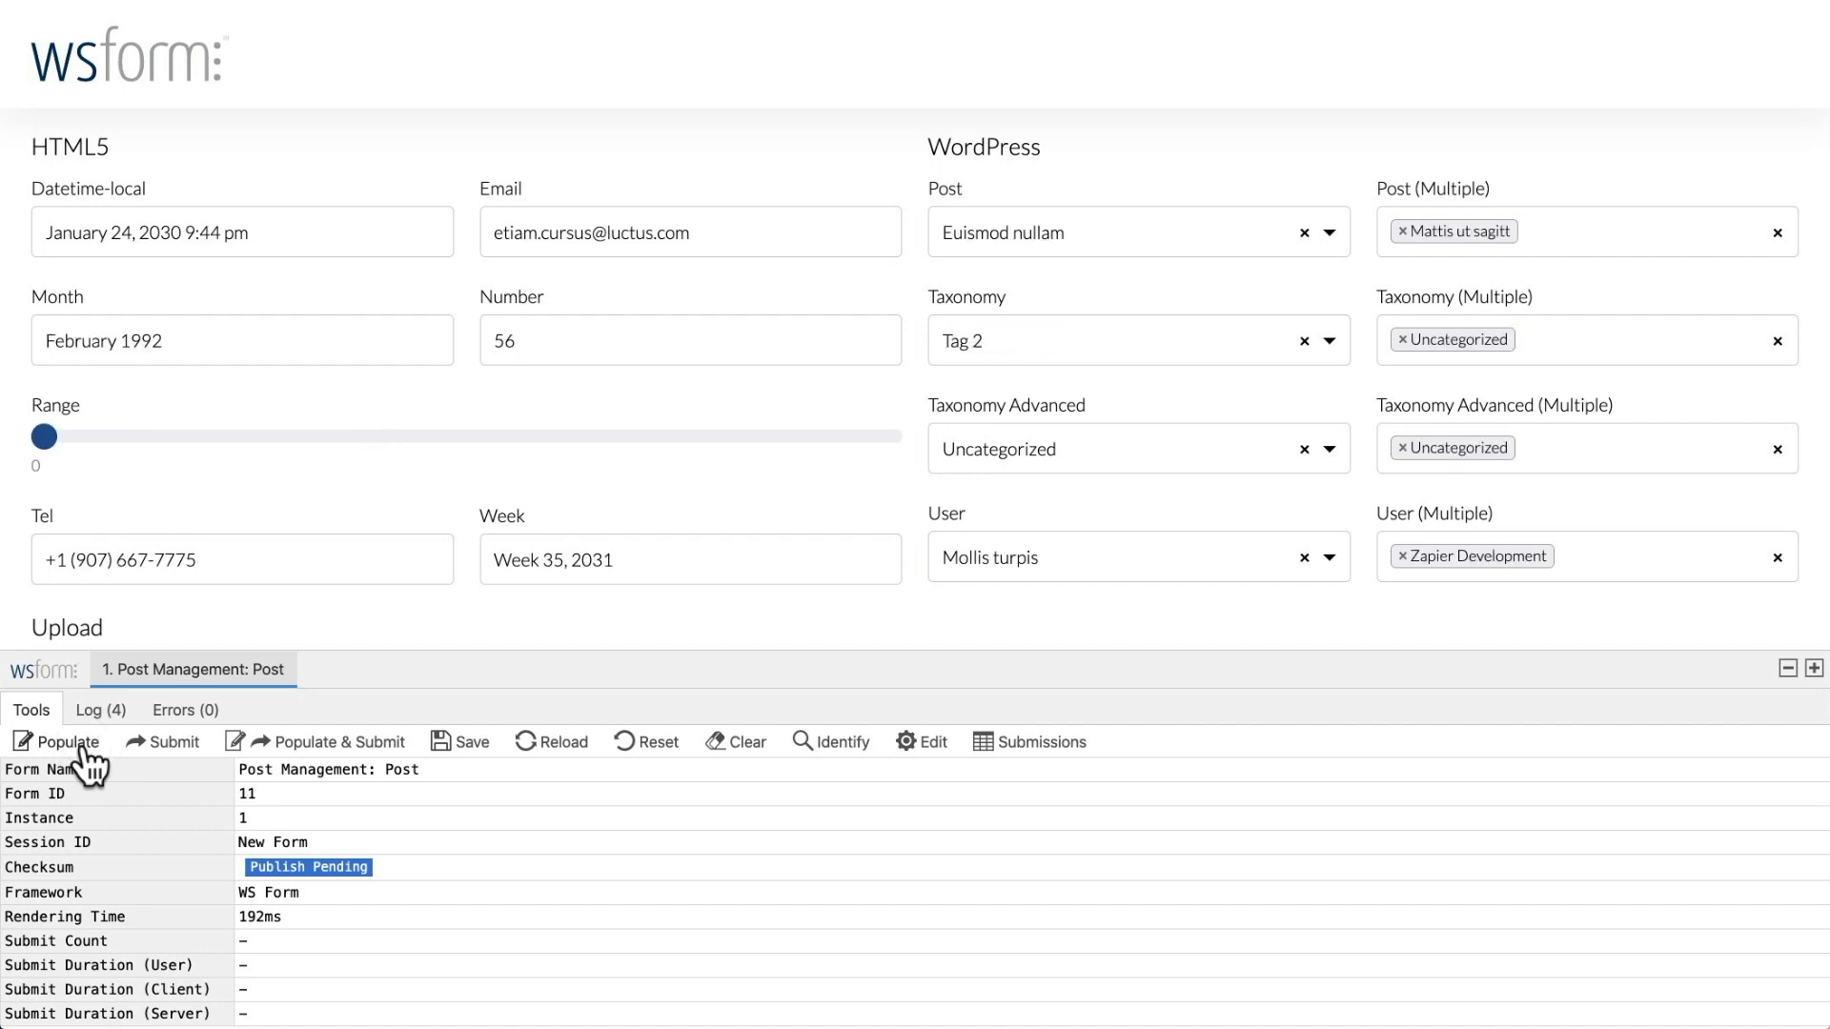
{"action": "mouse_move", "coordinate": [314, 758]}
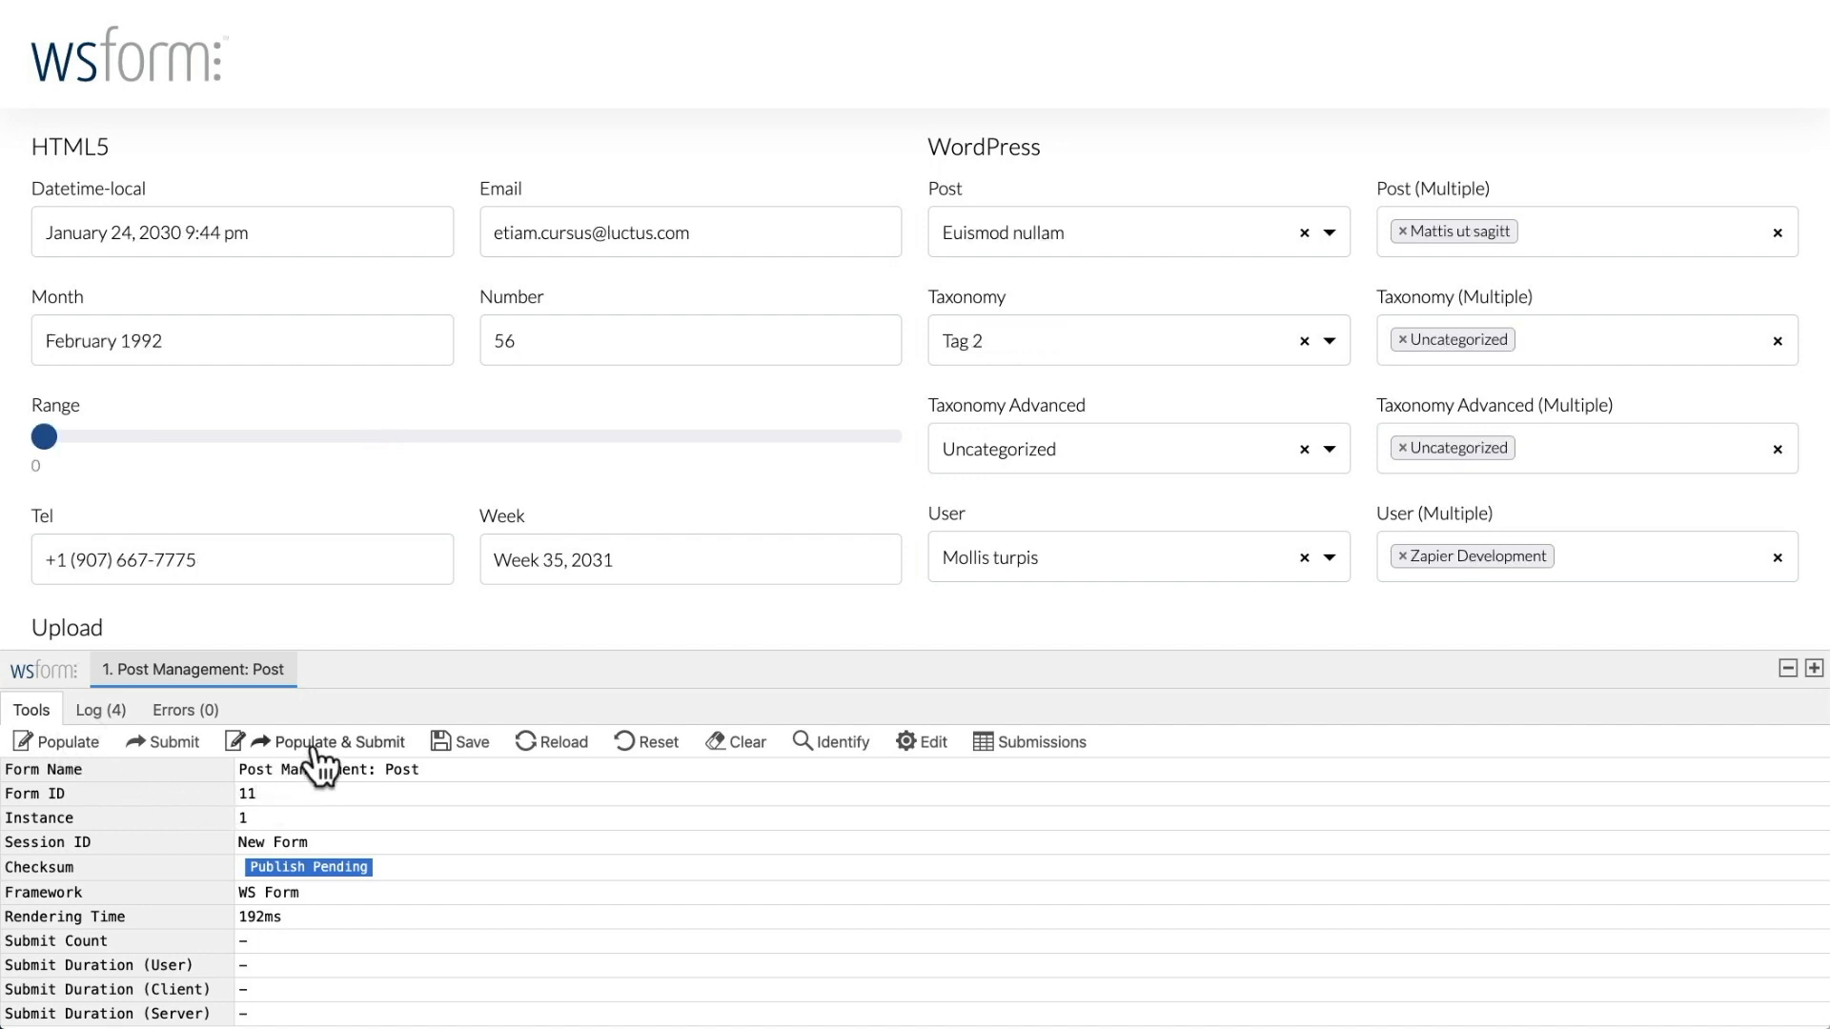
{"action": "left_click", "coordinate": [328, 742]}
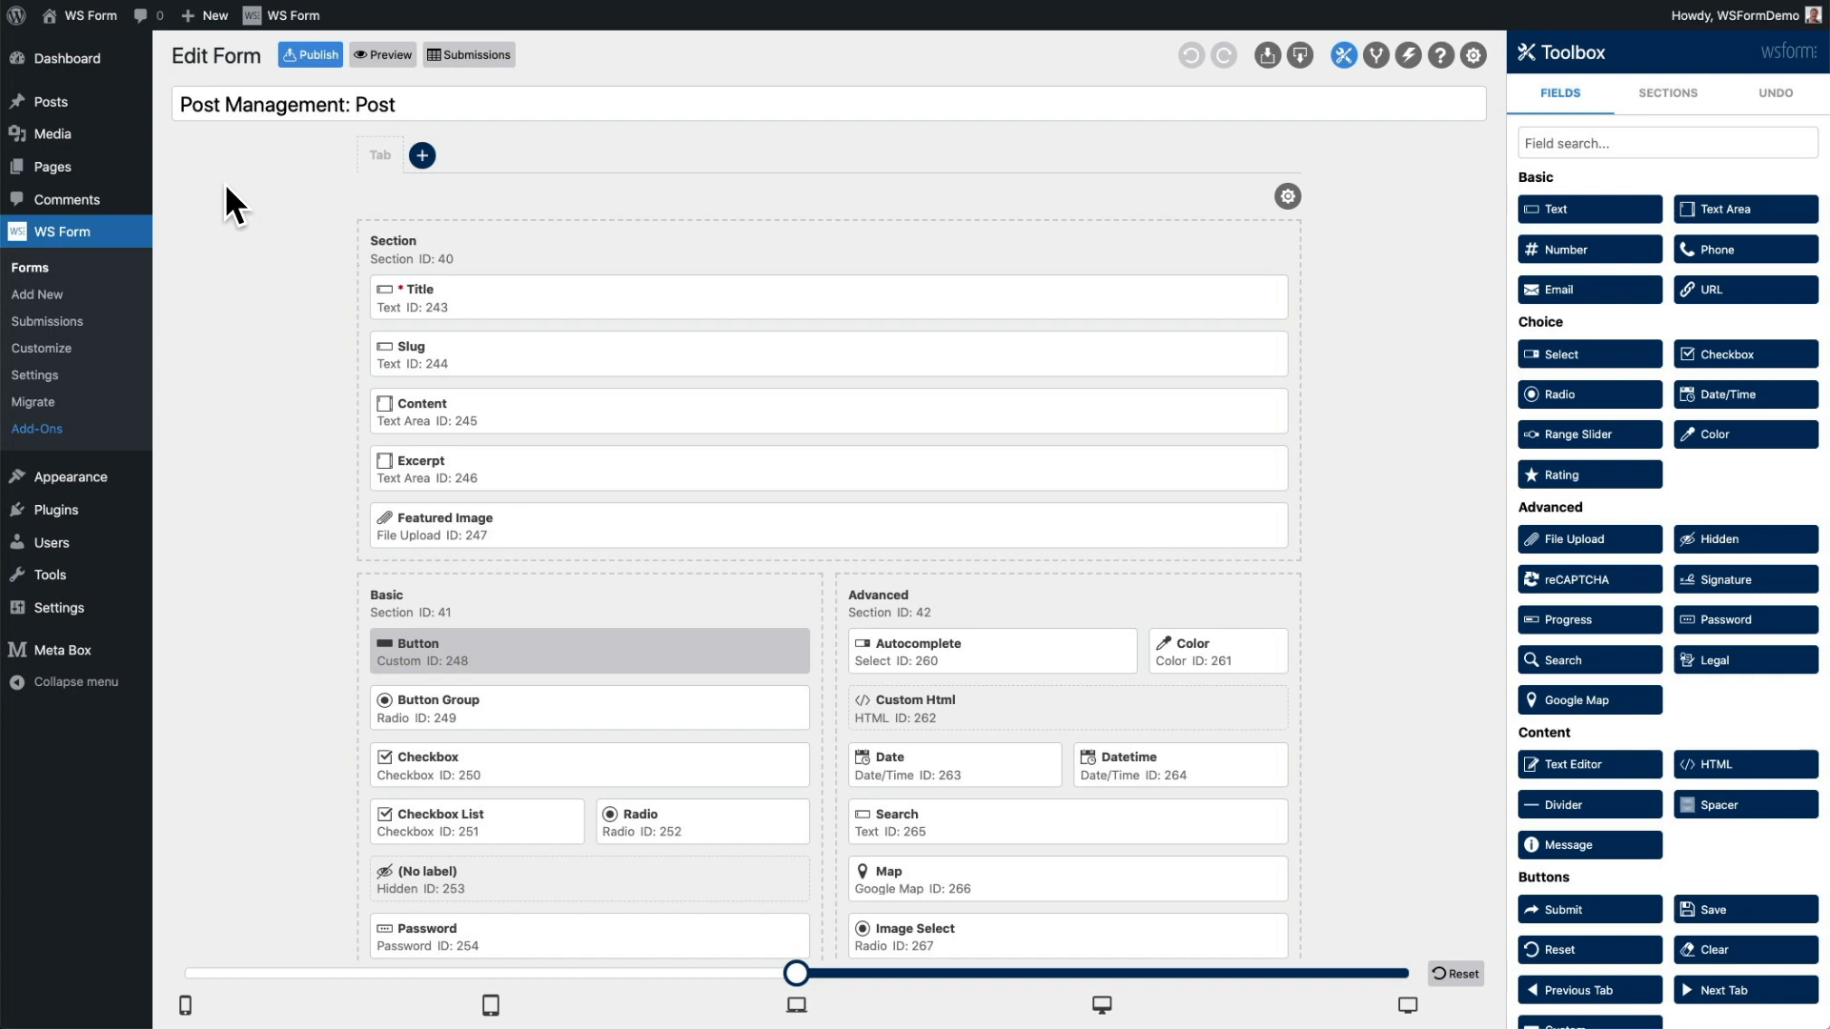
{"action": "mouse_move", "coordinate": [50, 101]}
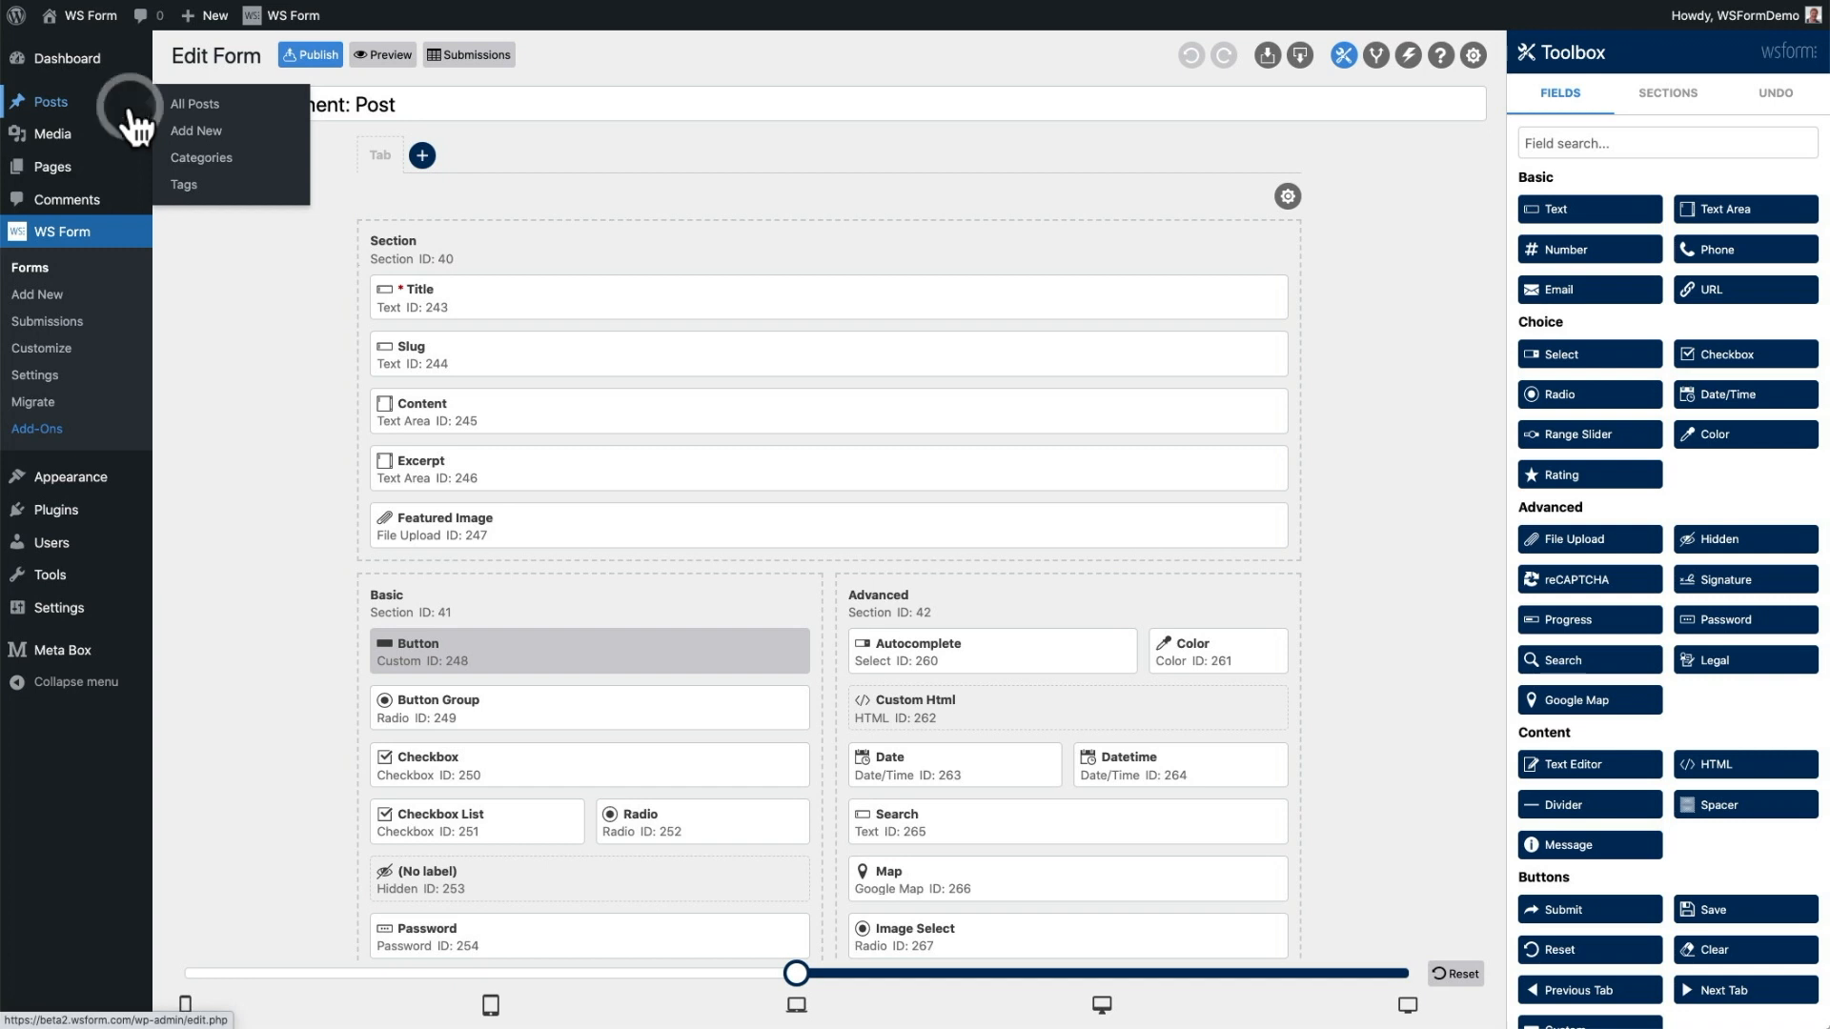
- From All Posts, open the new 'Lacus sollicitud' post in the editor
{"action": "left_click", "coordinate": [195, 103]}
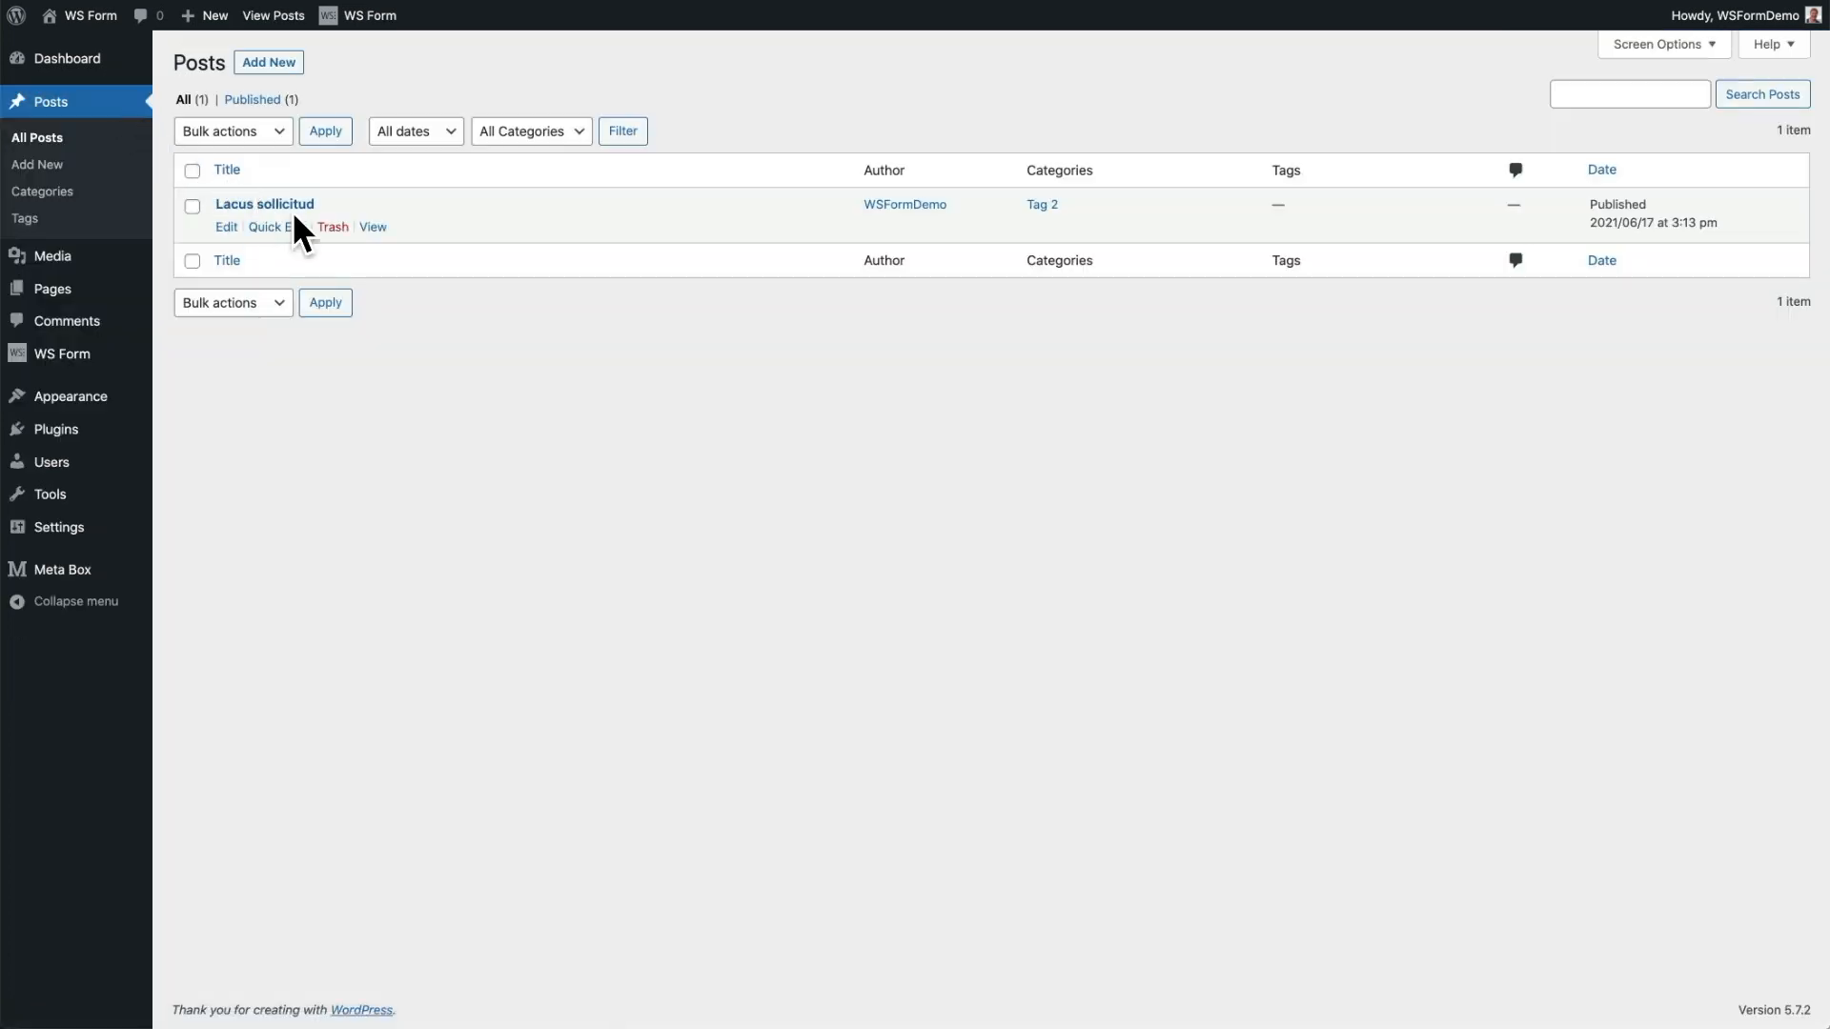
{"action": "mouse_move", "coordinate": [332, 227]}
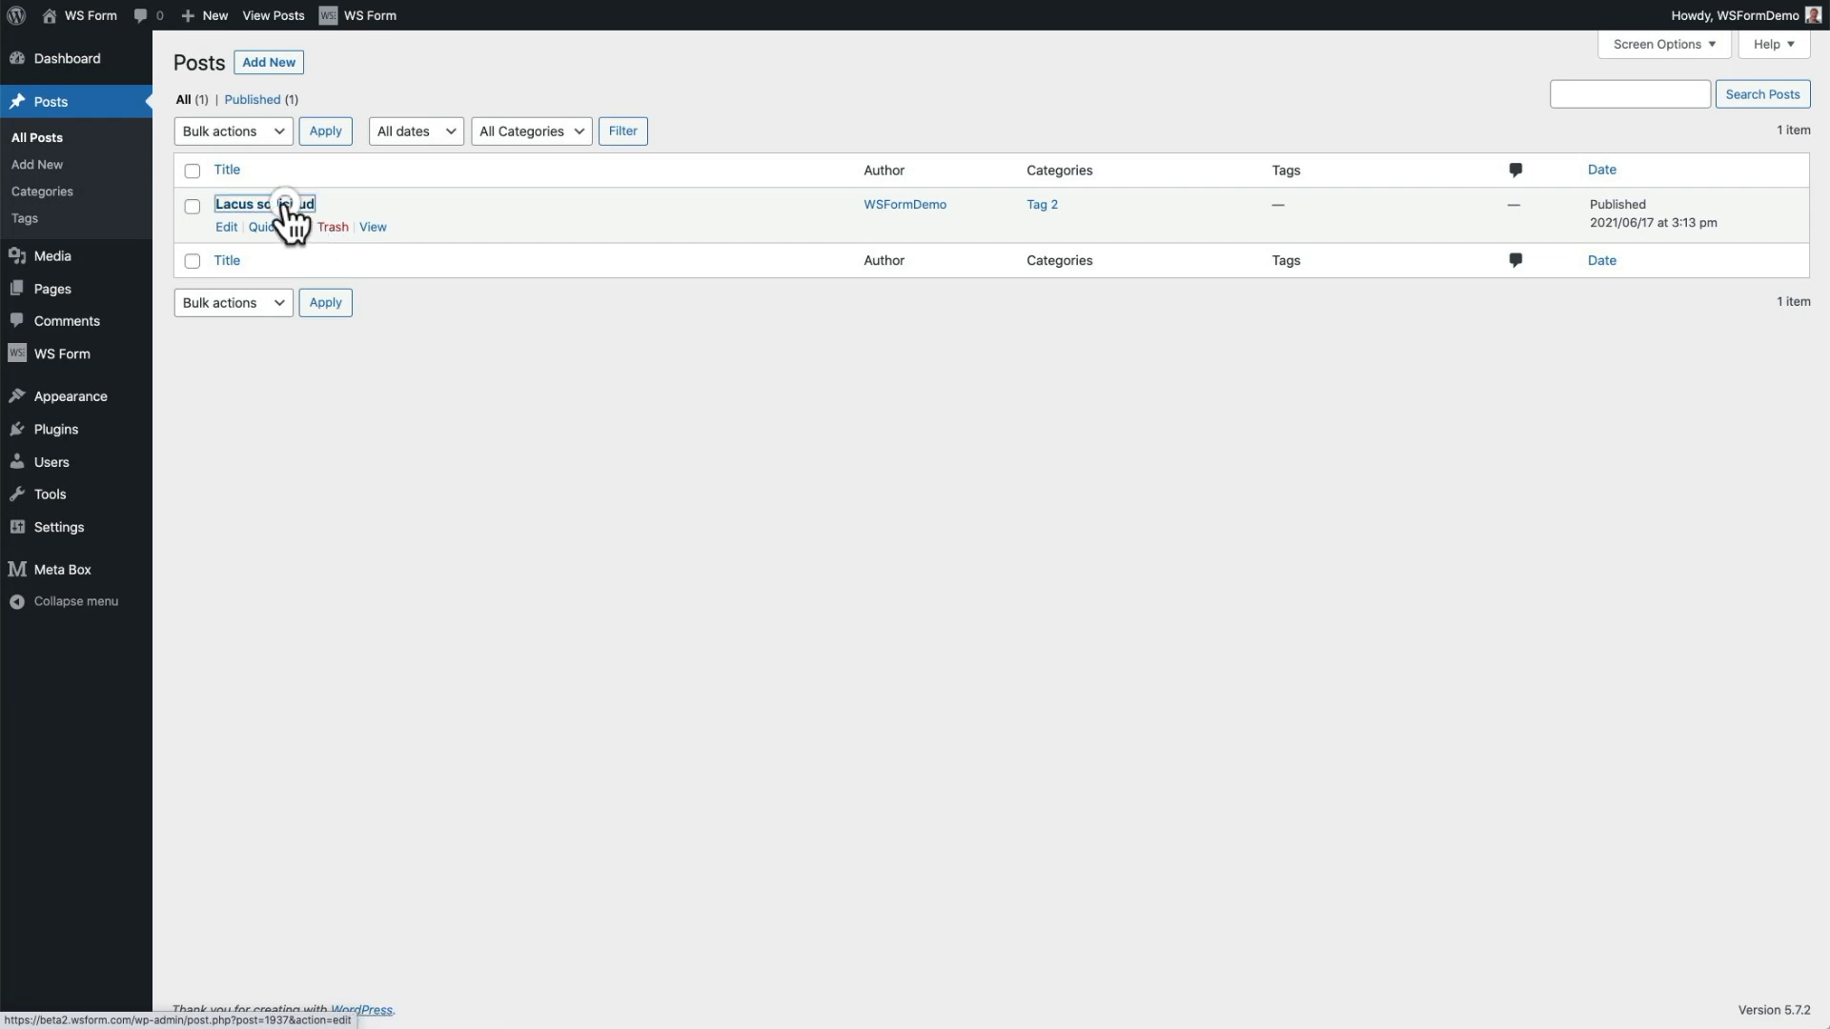
{"action": "left_click", "coordinate": [265, 204]}
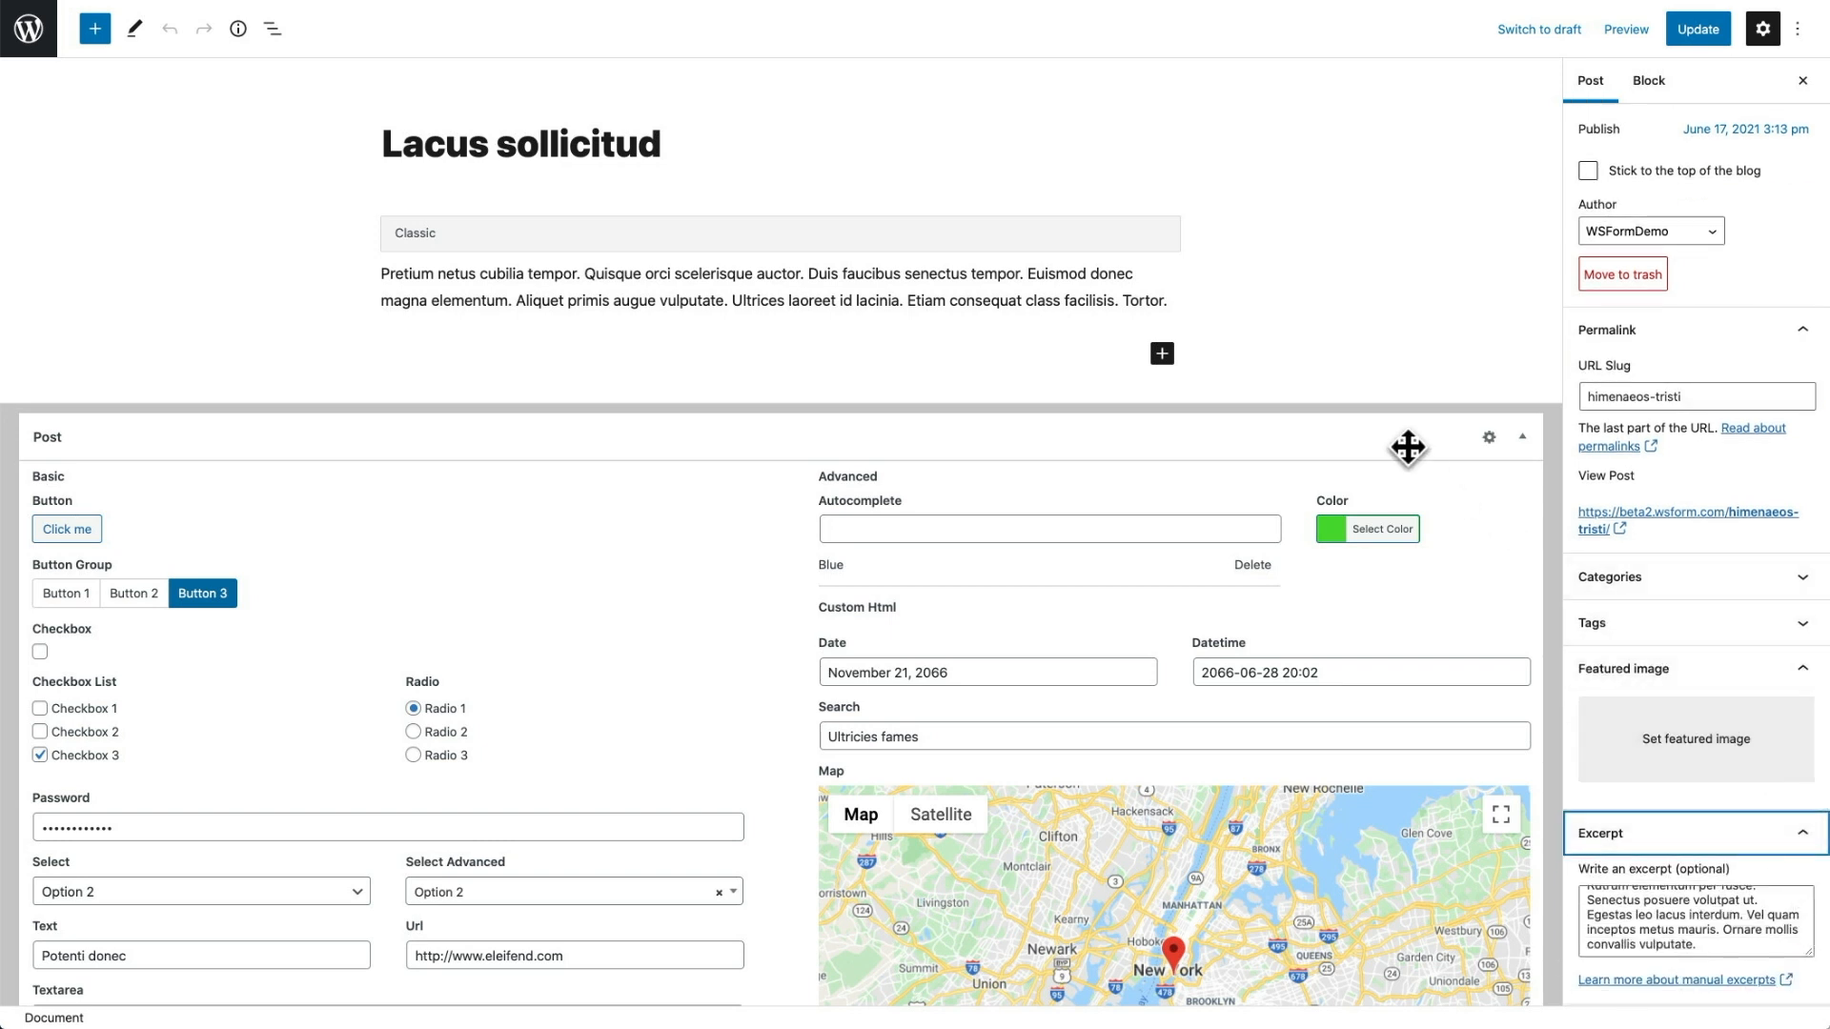
{"action": "scroll", "scroll_direction": "down", "scroll_amount": 3}
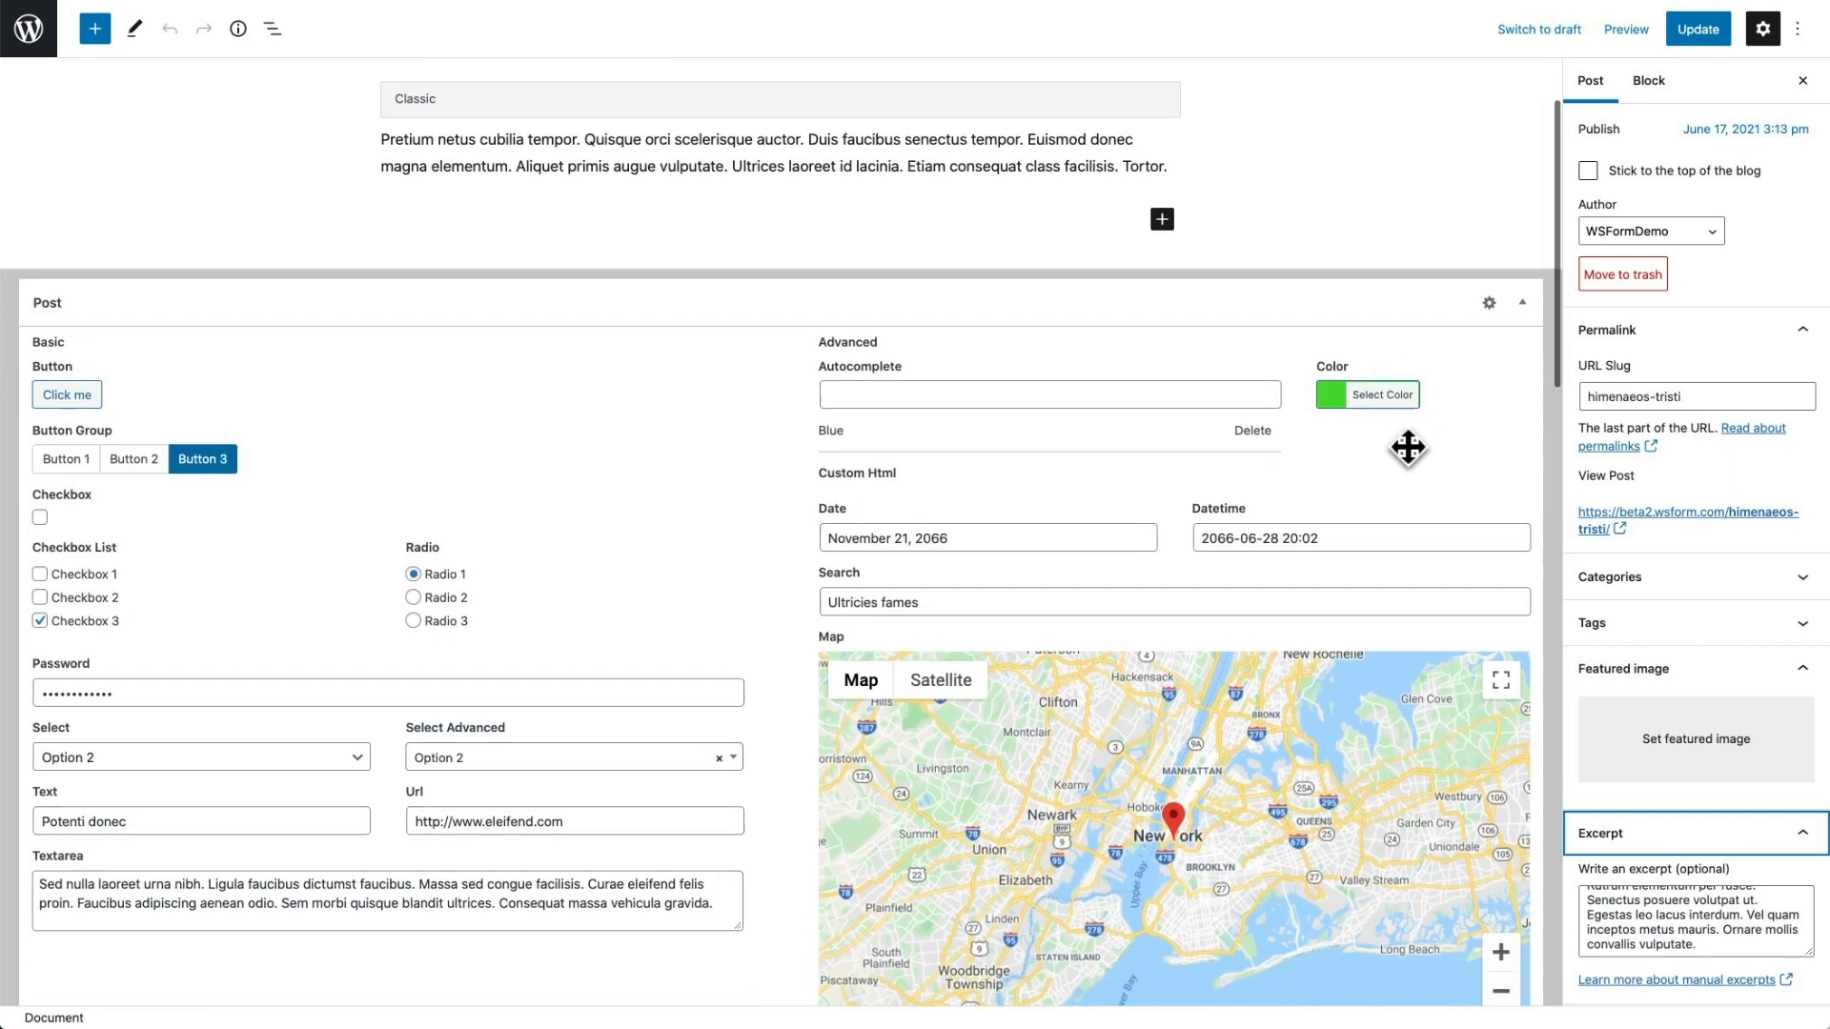
{"action": "scroll", "scroll_direction": "down", "scroll_amount": 3}
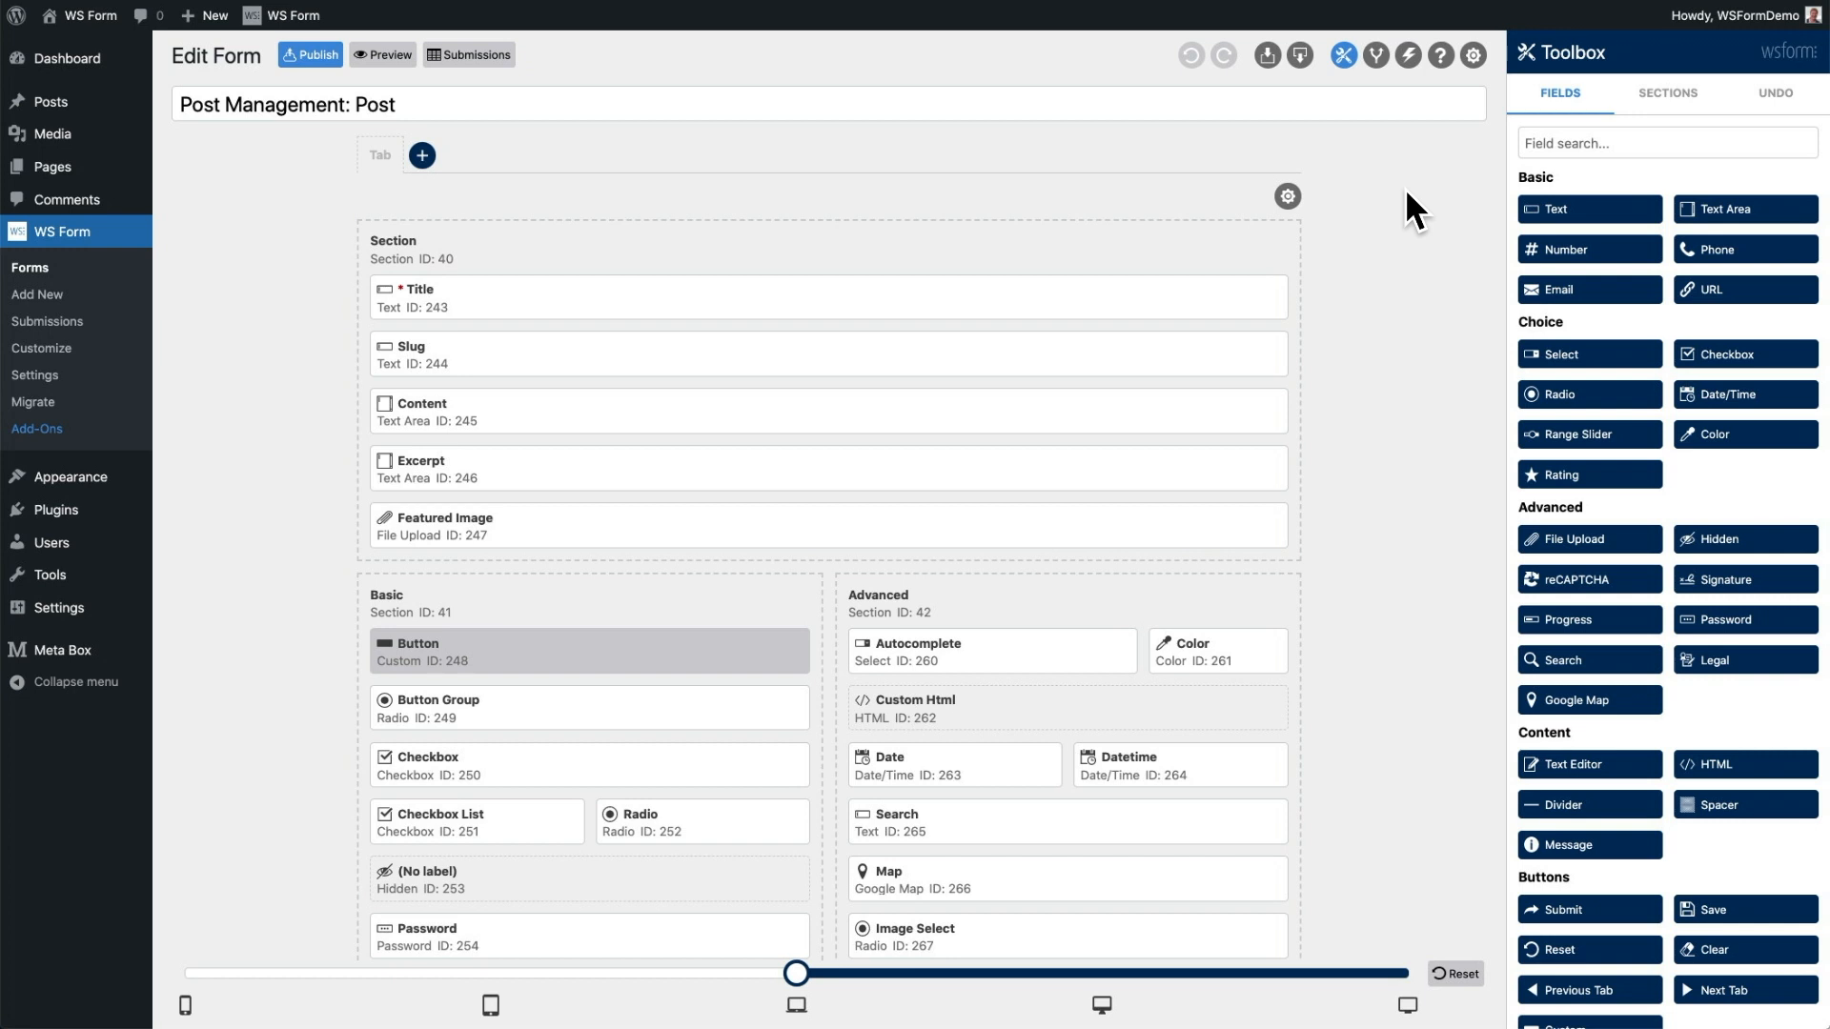
{"action": "mouse_move", "coordinate": [1485, 92]}
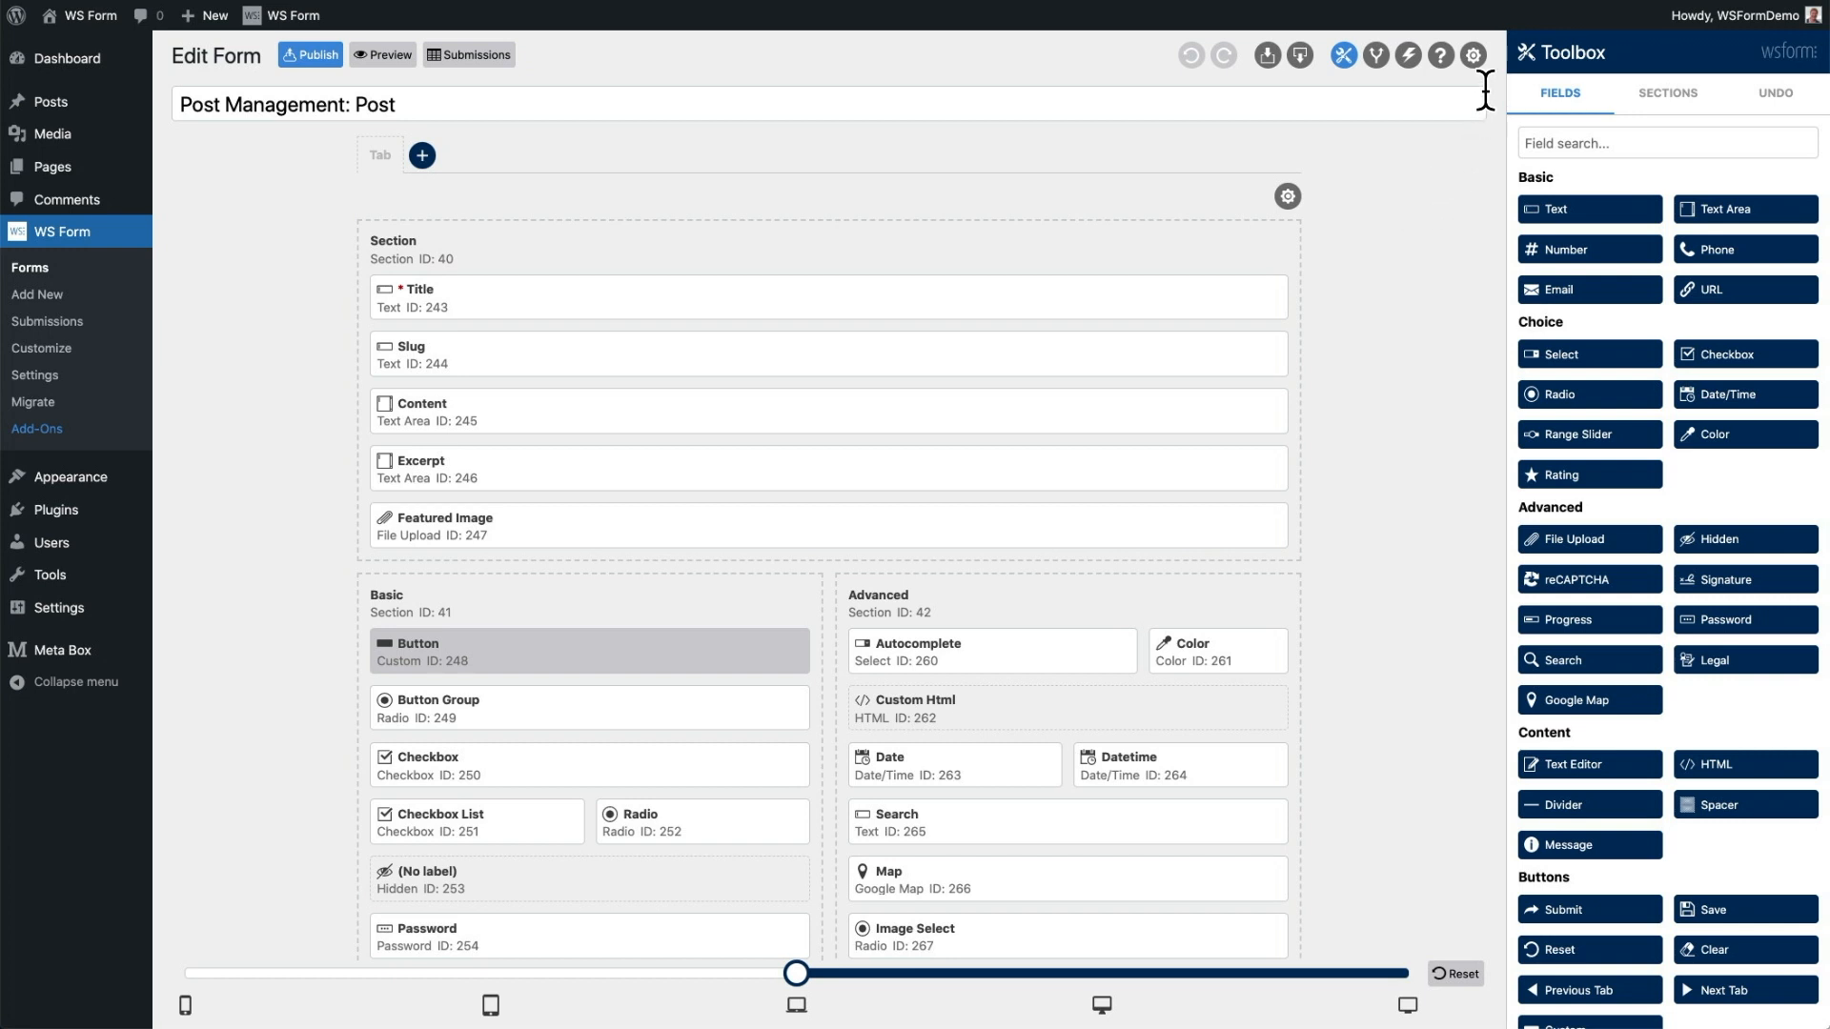
- Show the Data tab of the Post Management: Post form settings
{"action": "left_click", "coordinate": [1473, 55]}
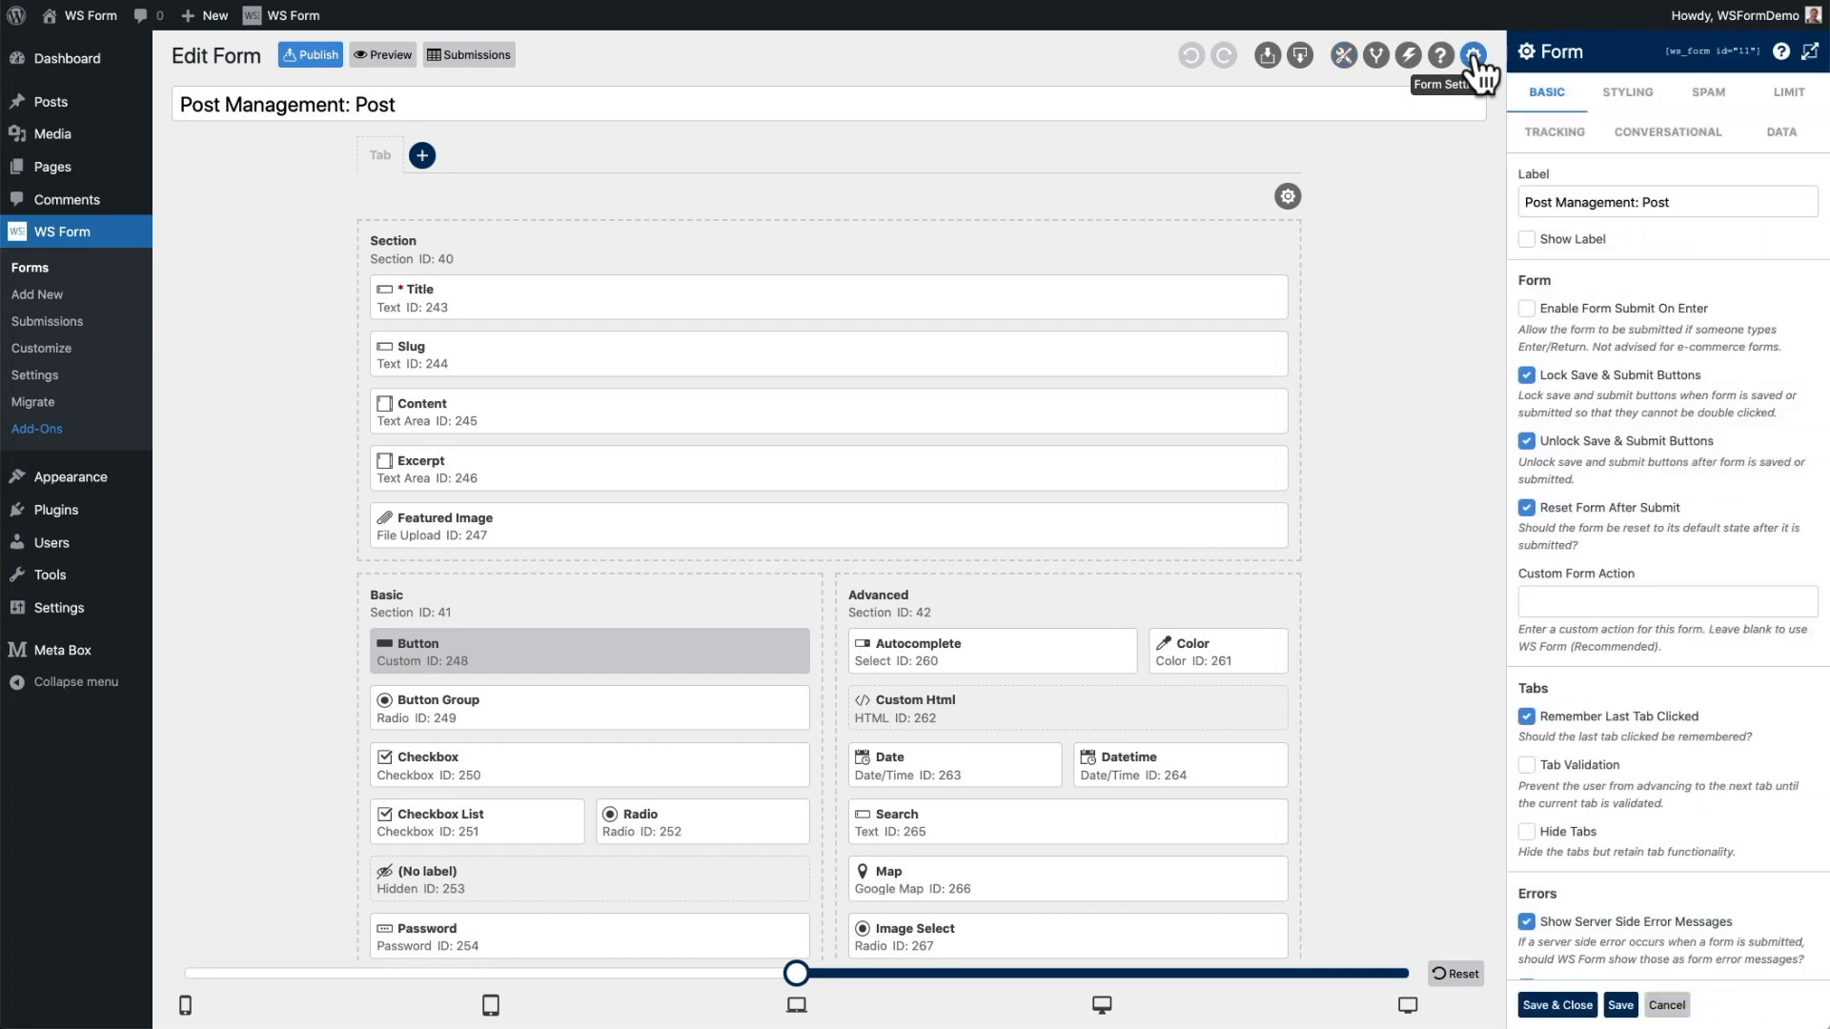
{"action": "mouse_move", "coordinate": [1516, 95]}
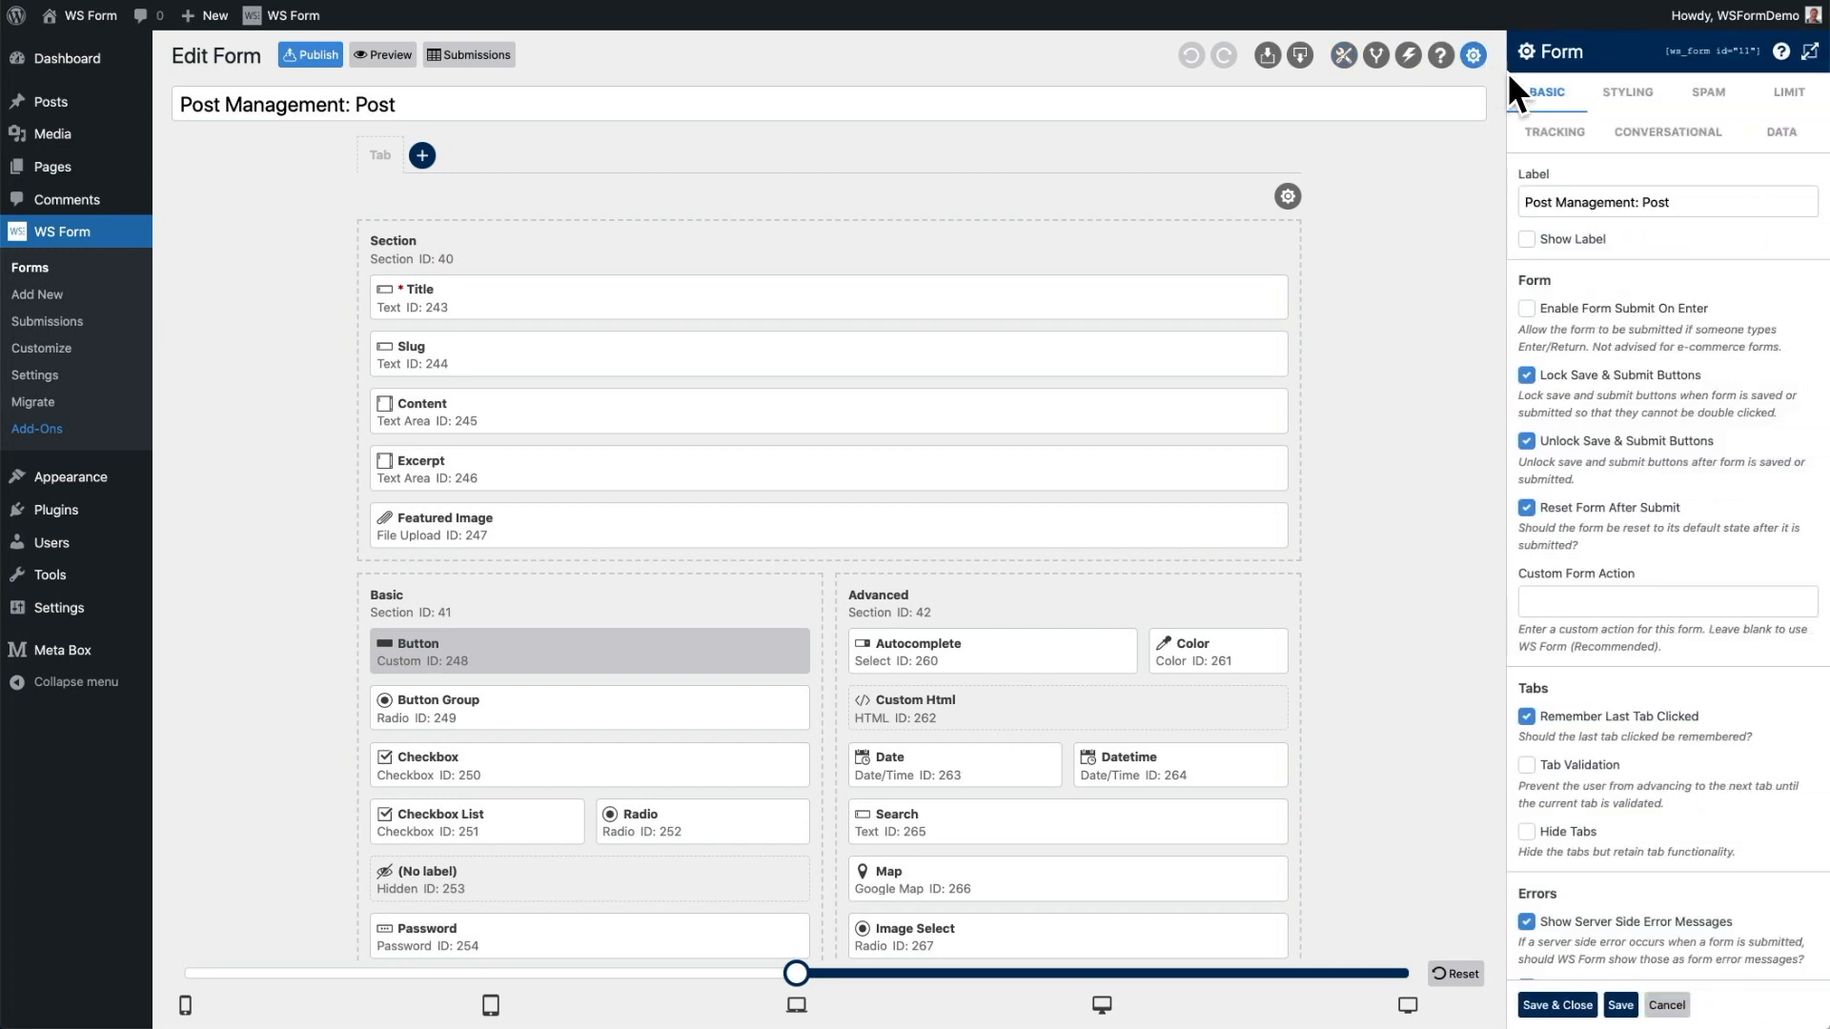
{"action": "left_click", "coordinate": [1781, 132]}
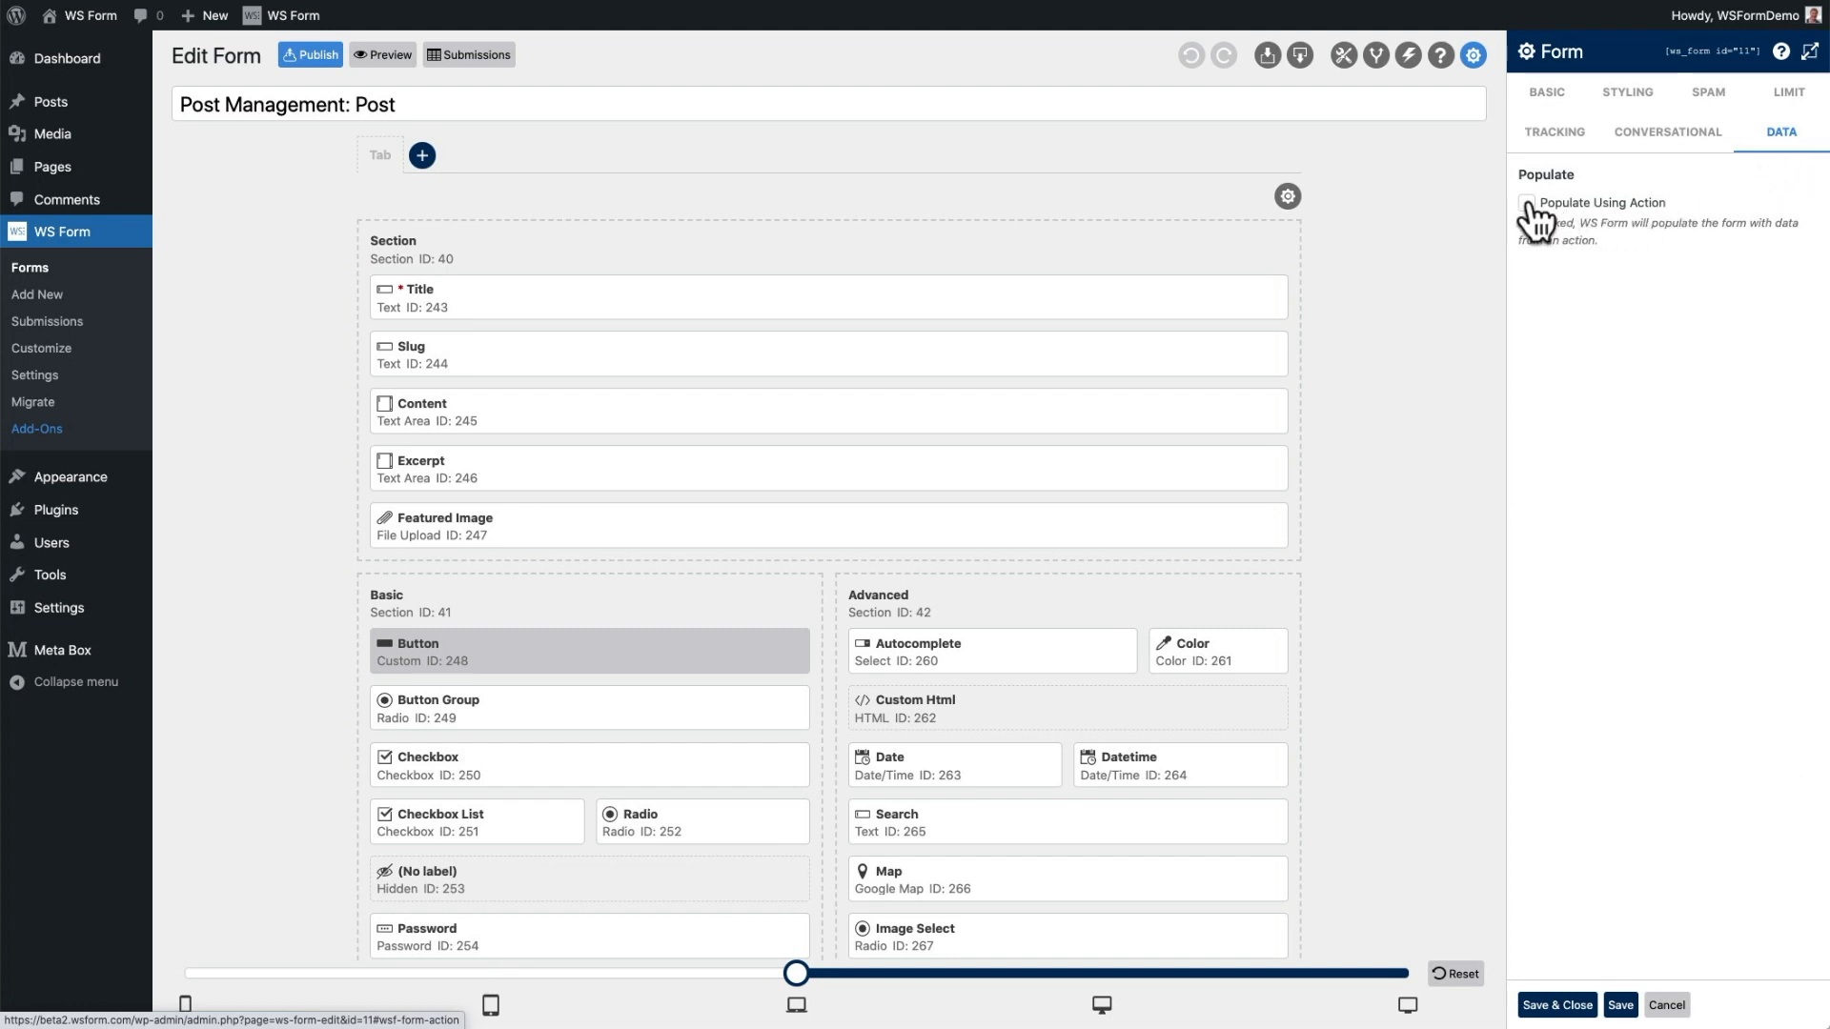
- Enable Populate Using Action with Post ID 1937 and review the post and Meta Box field mappings
{"action": "left_click", "coordinate": [1527, 204]}
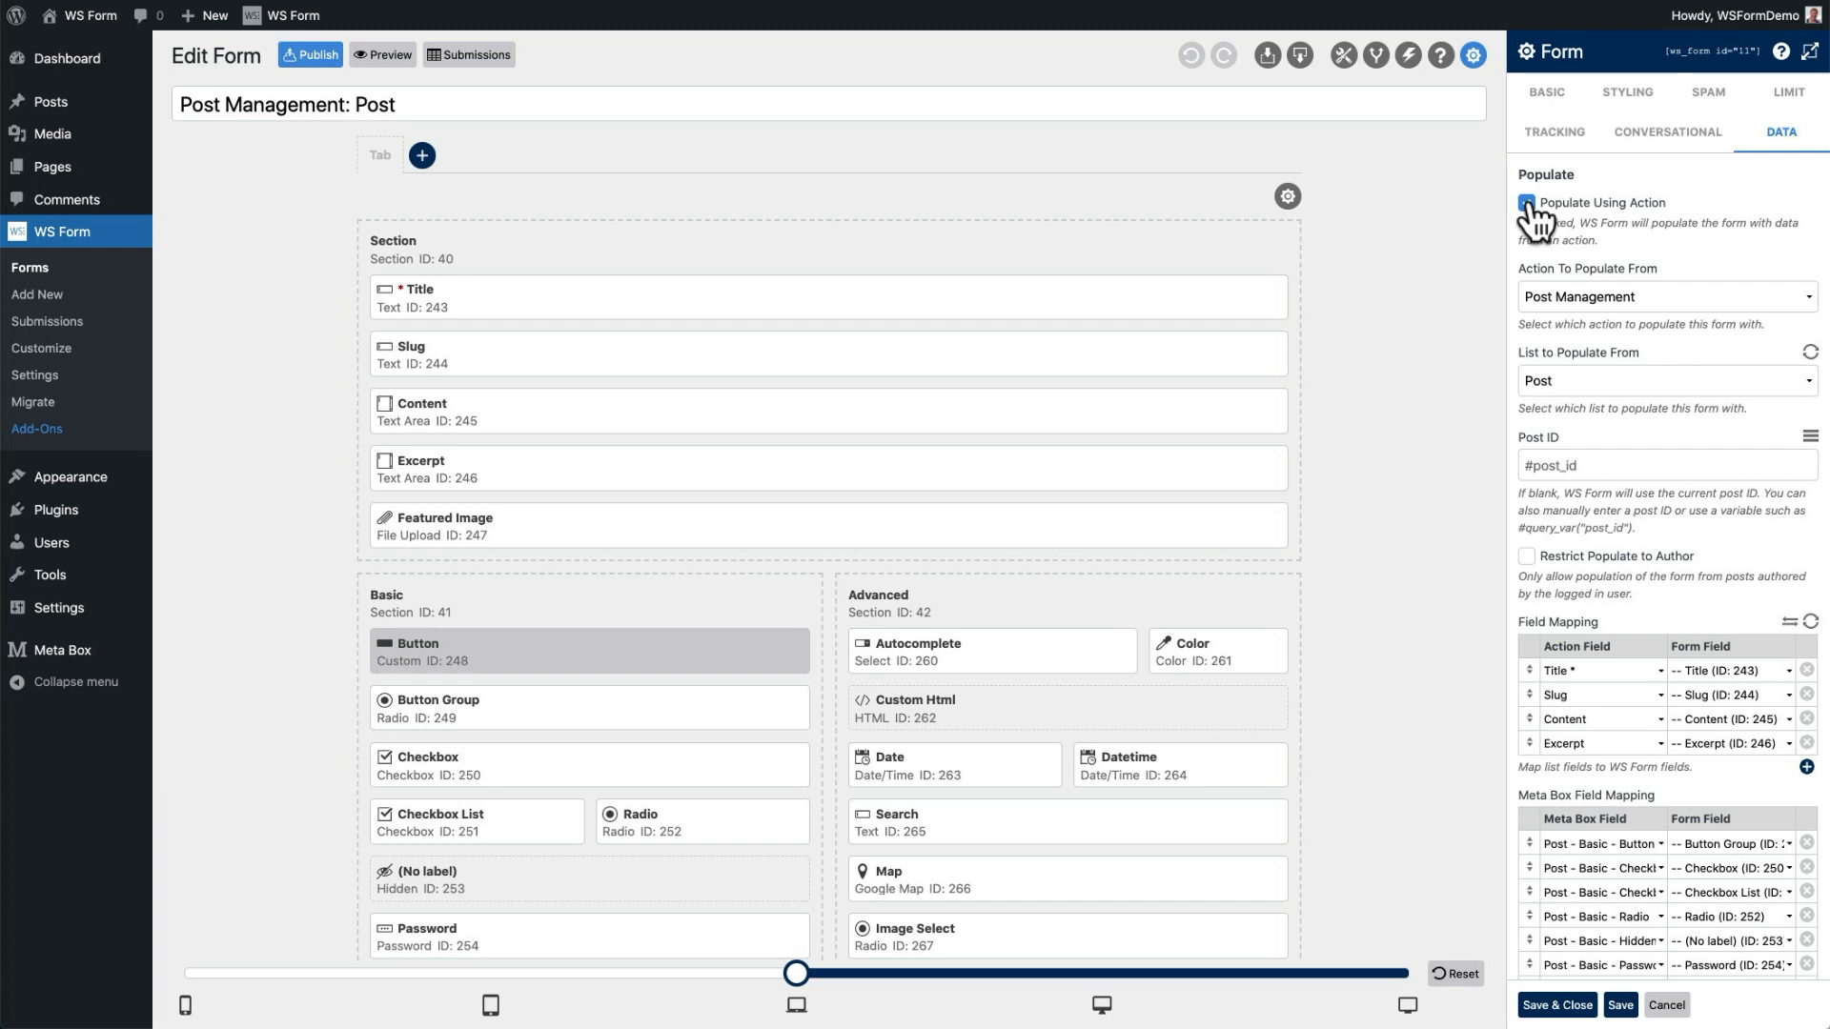
{"action": "left_click", "coordinate": [1527, 204]}
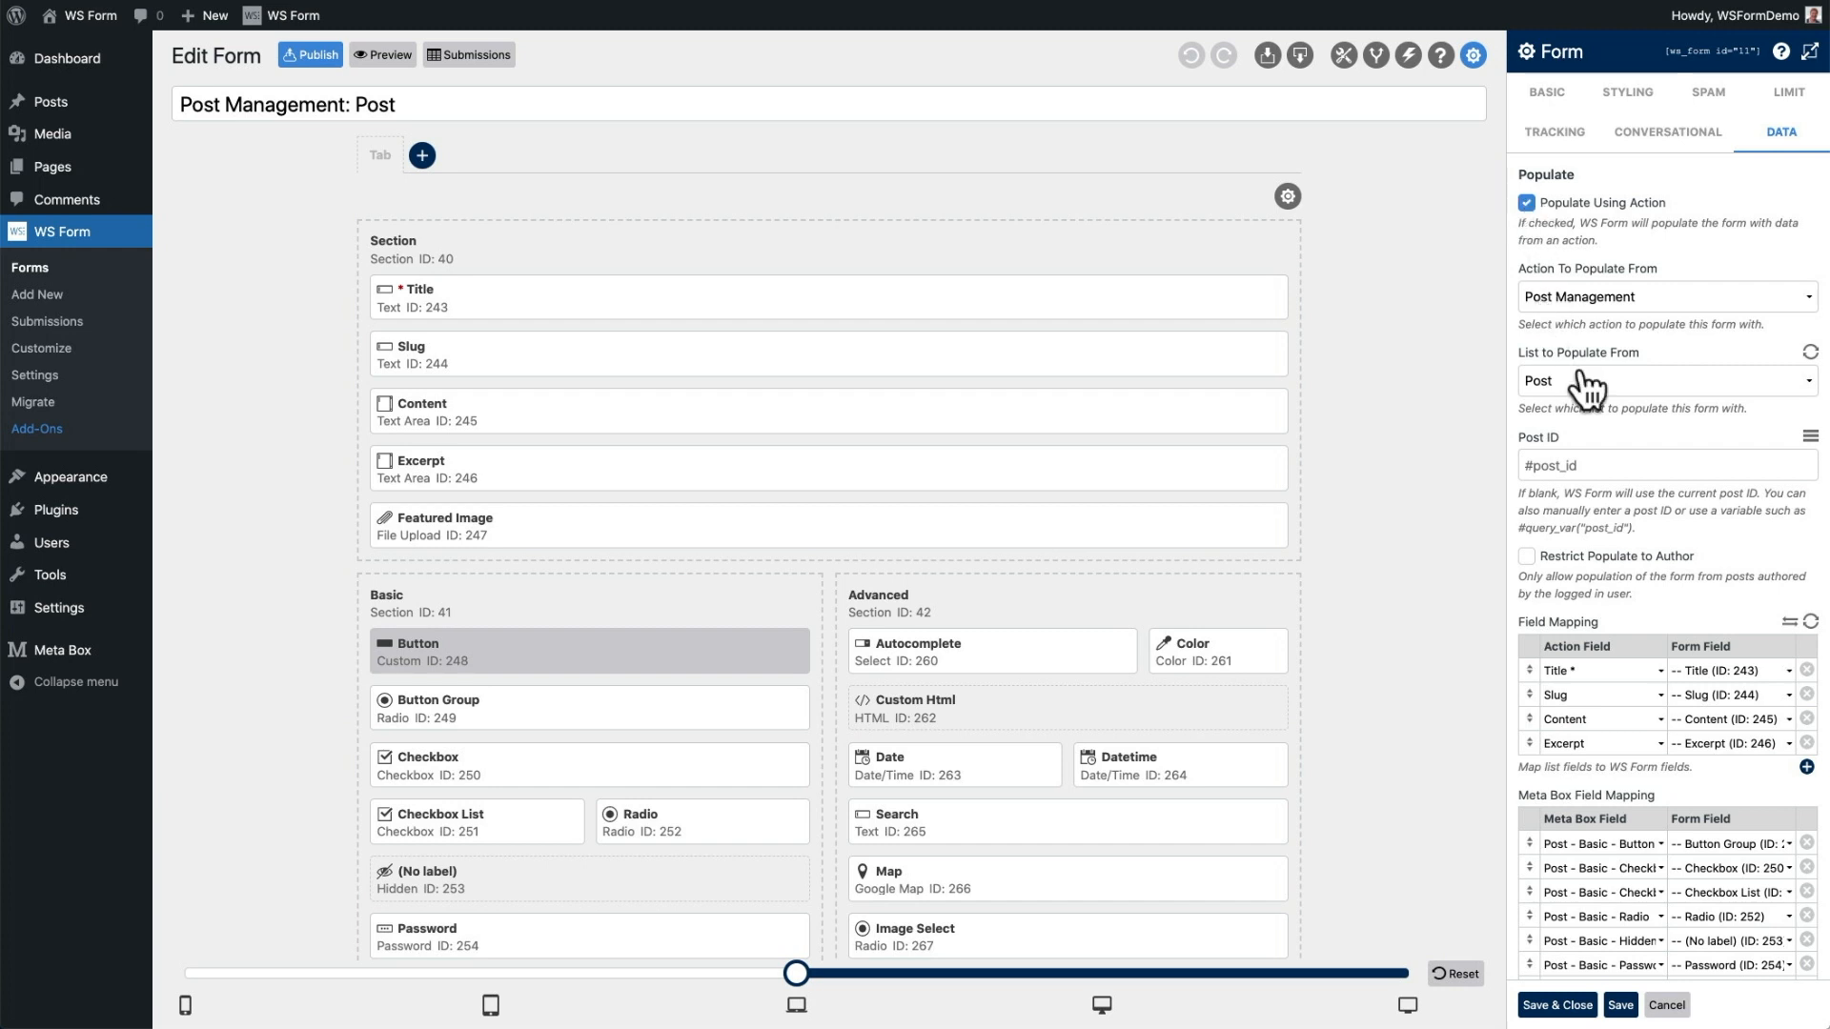
{"action": "type", "text": "1937"}
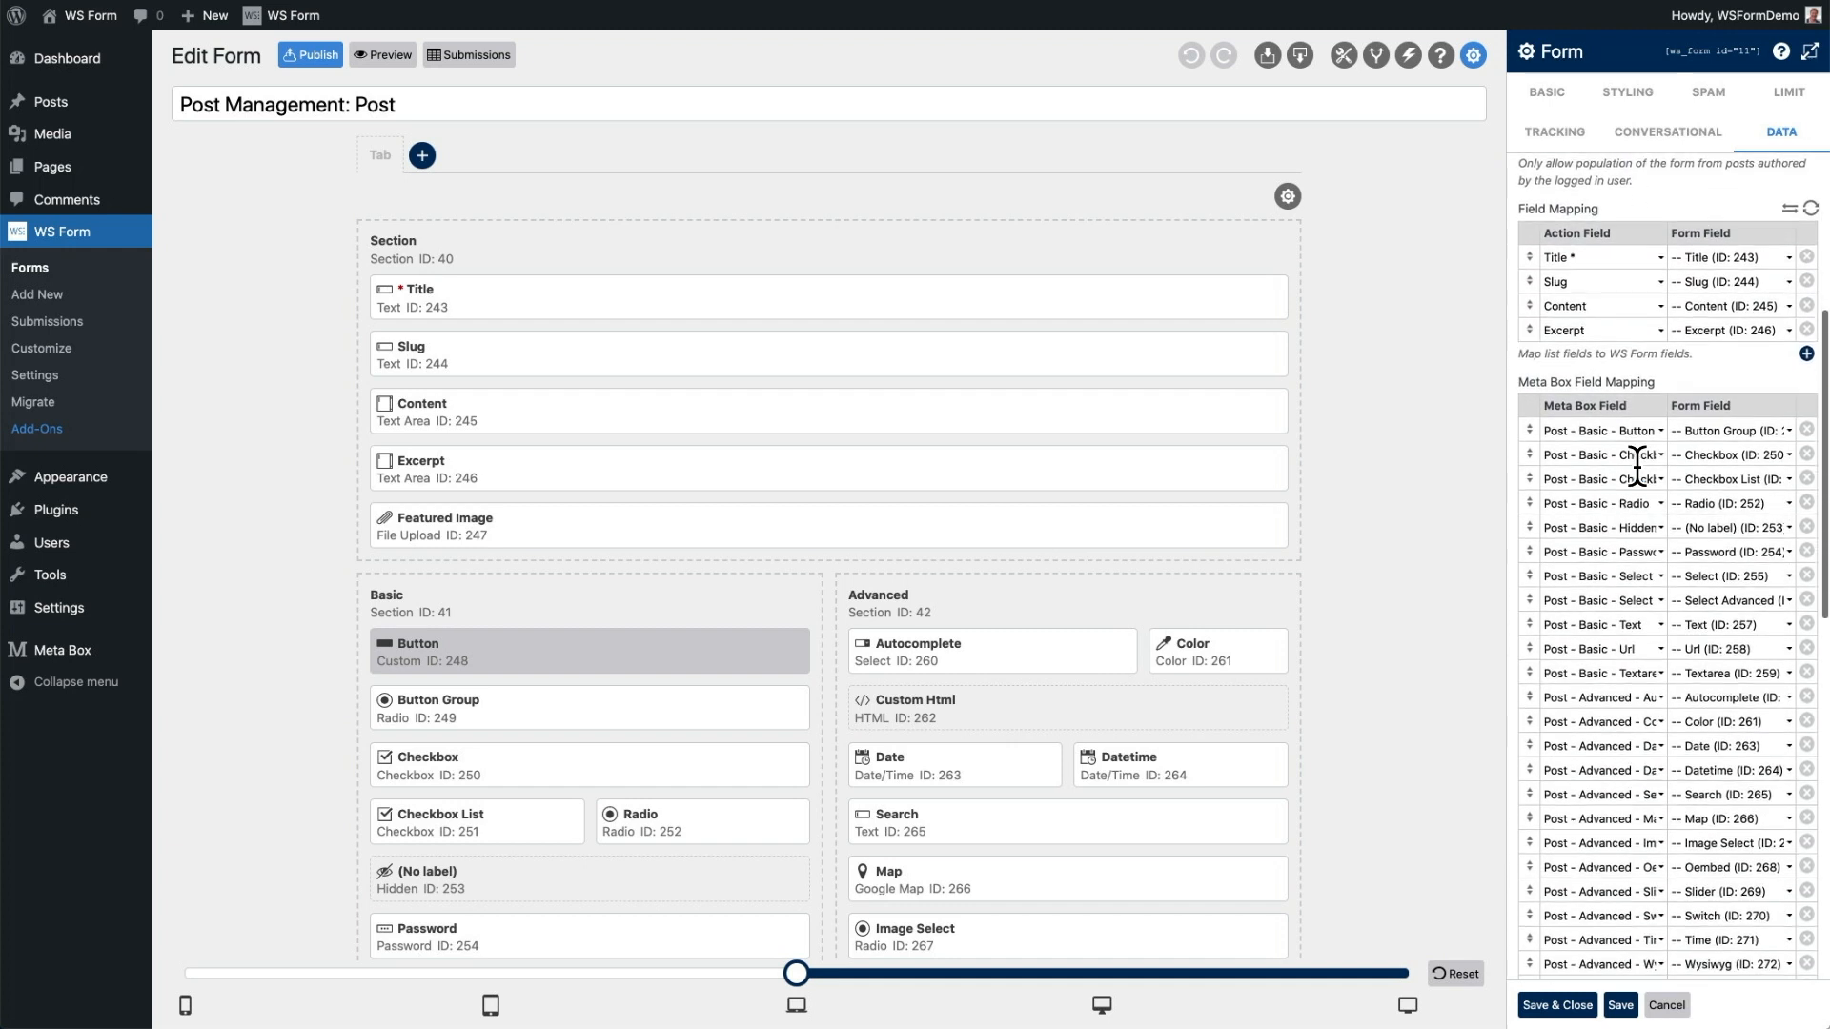
{"action": "scroll", "scroll_direction": "down", "scroll_amount": 3}
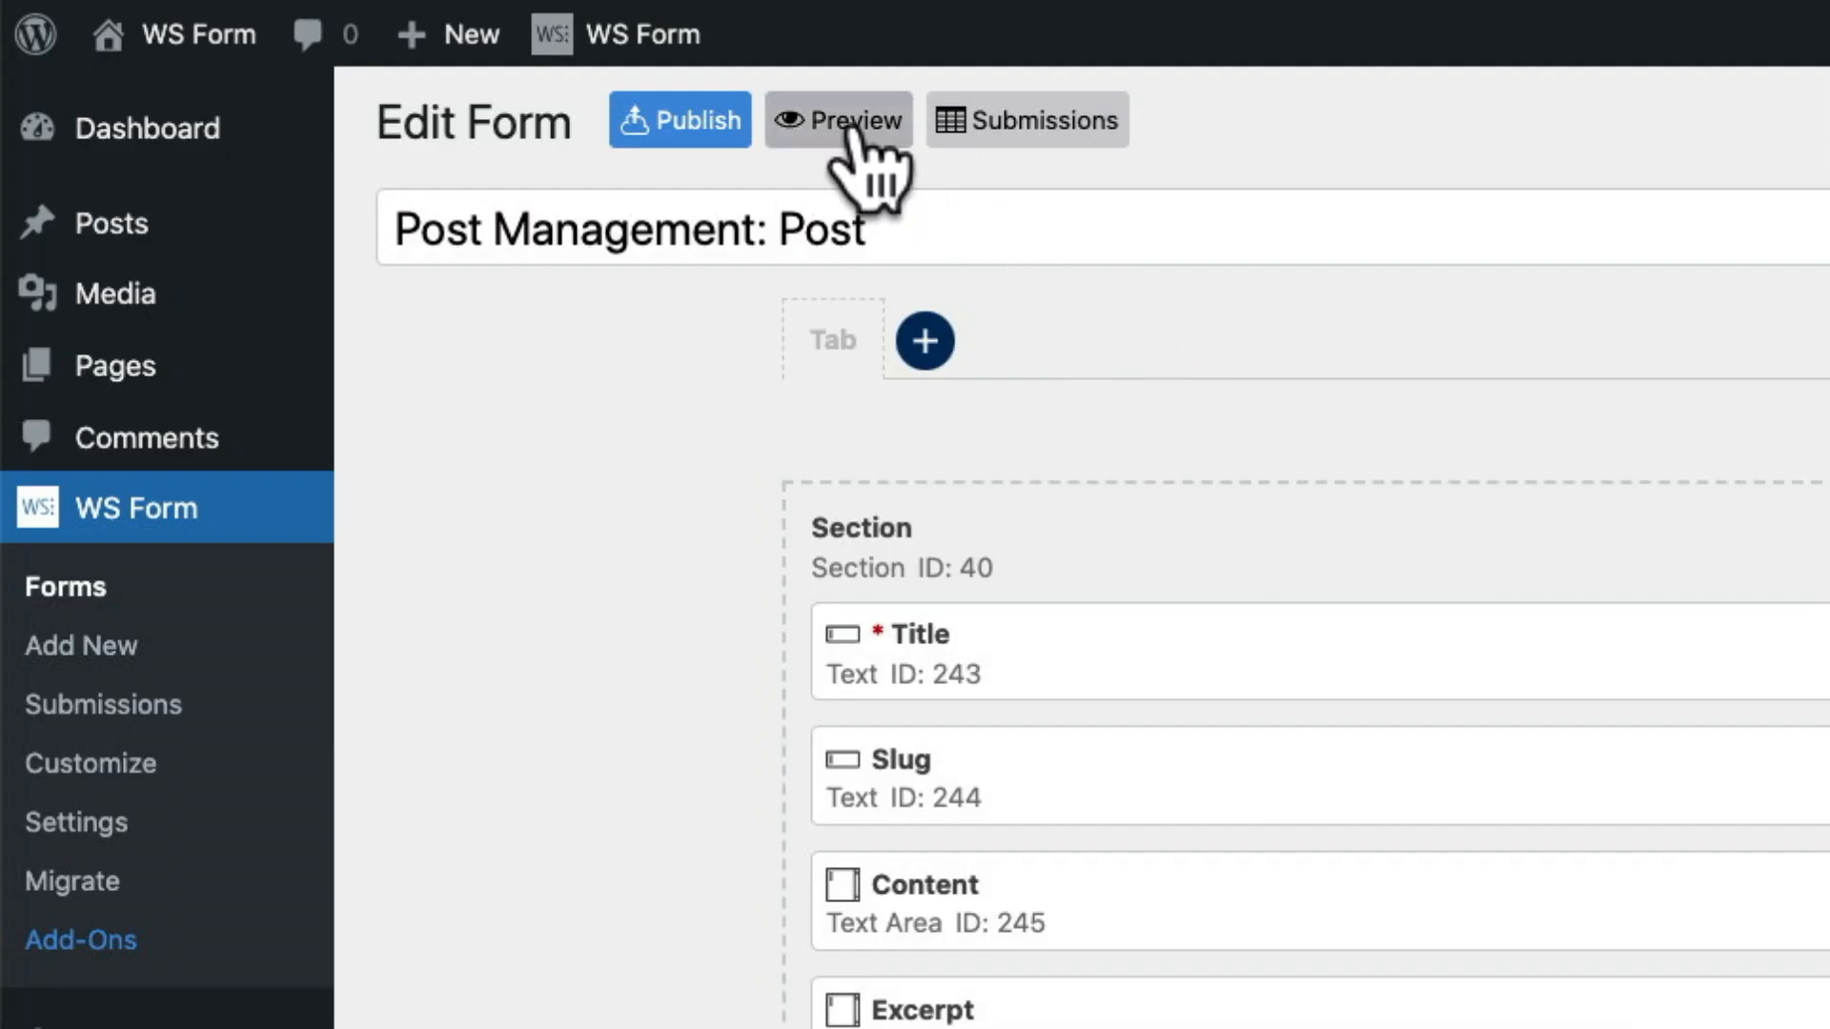
- Preview the form and review its fields populated with the Lacus sollicitud post's title, content and Meta Box values
{"action": "left_click", "coordinate": [839, 118]}
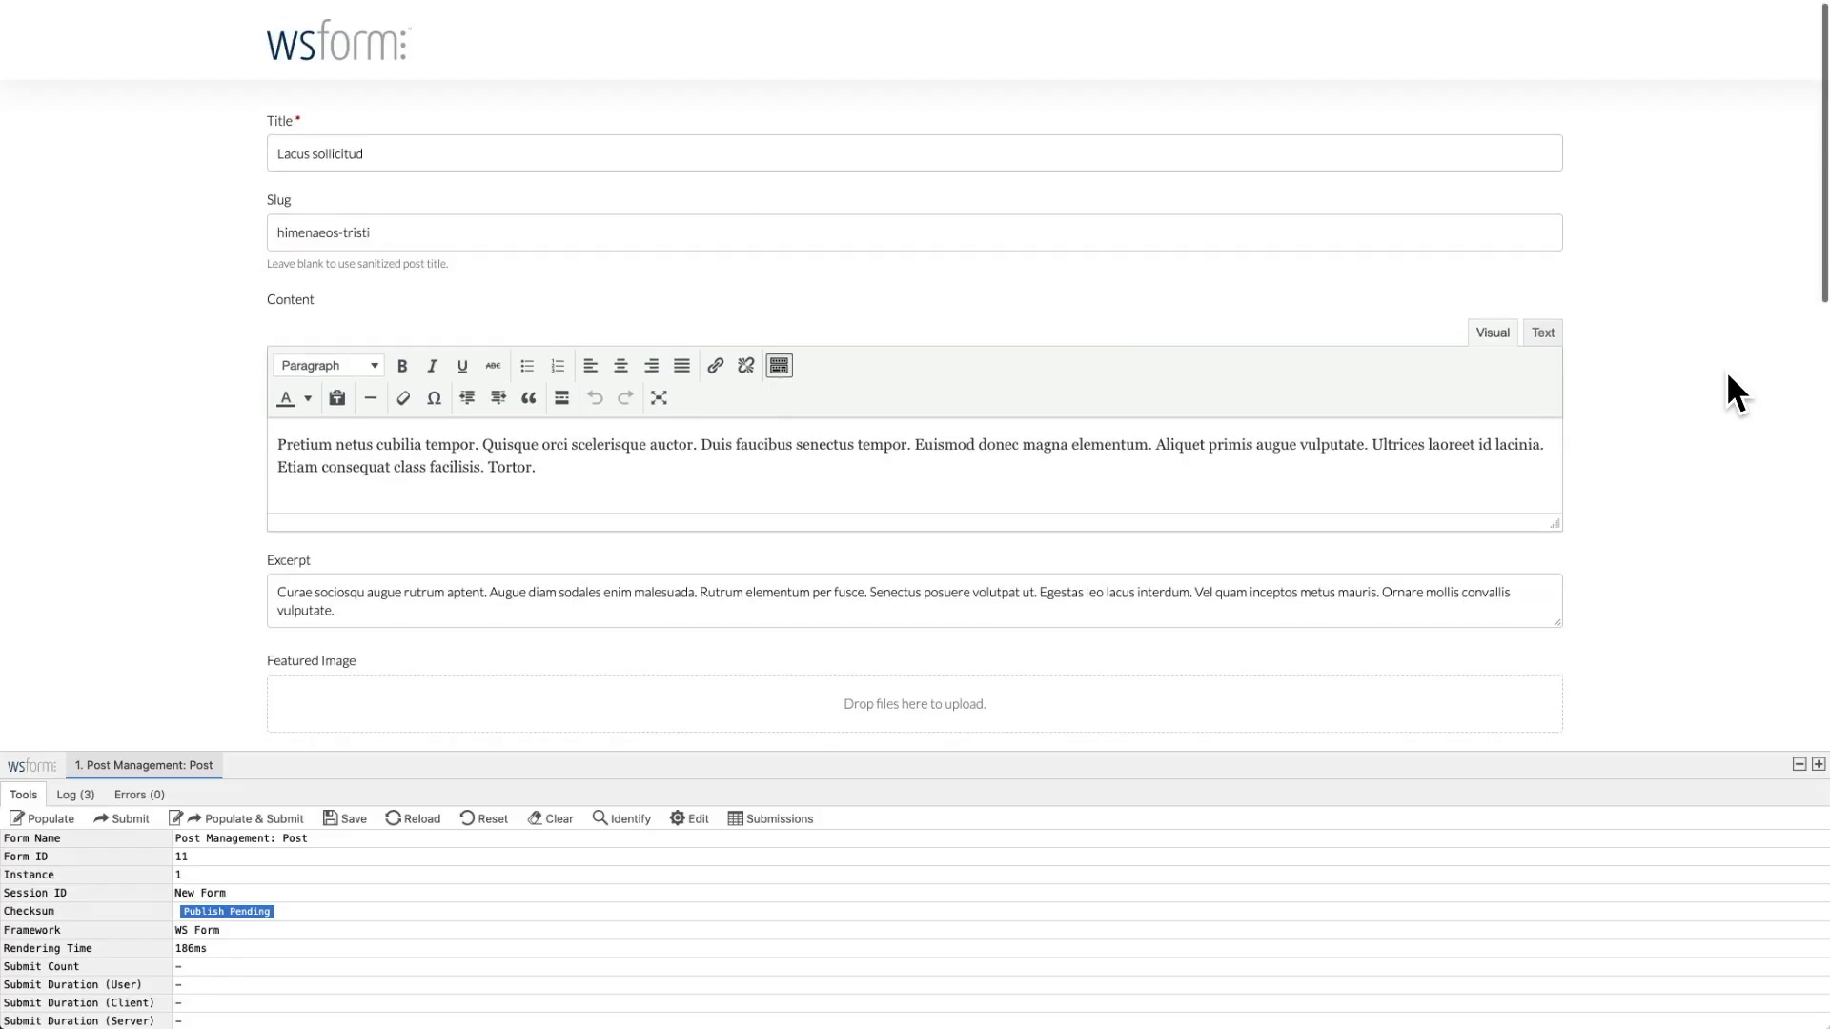
{"action": "scroll", "scroll_direction": "down", "scroll_amount": 3}
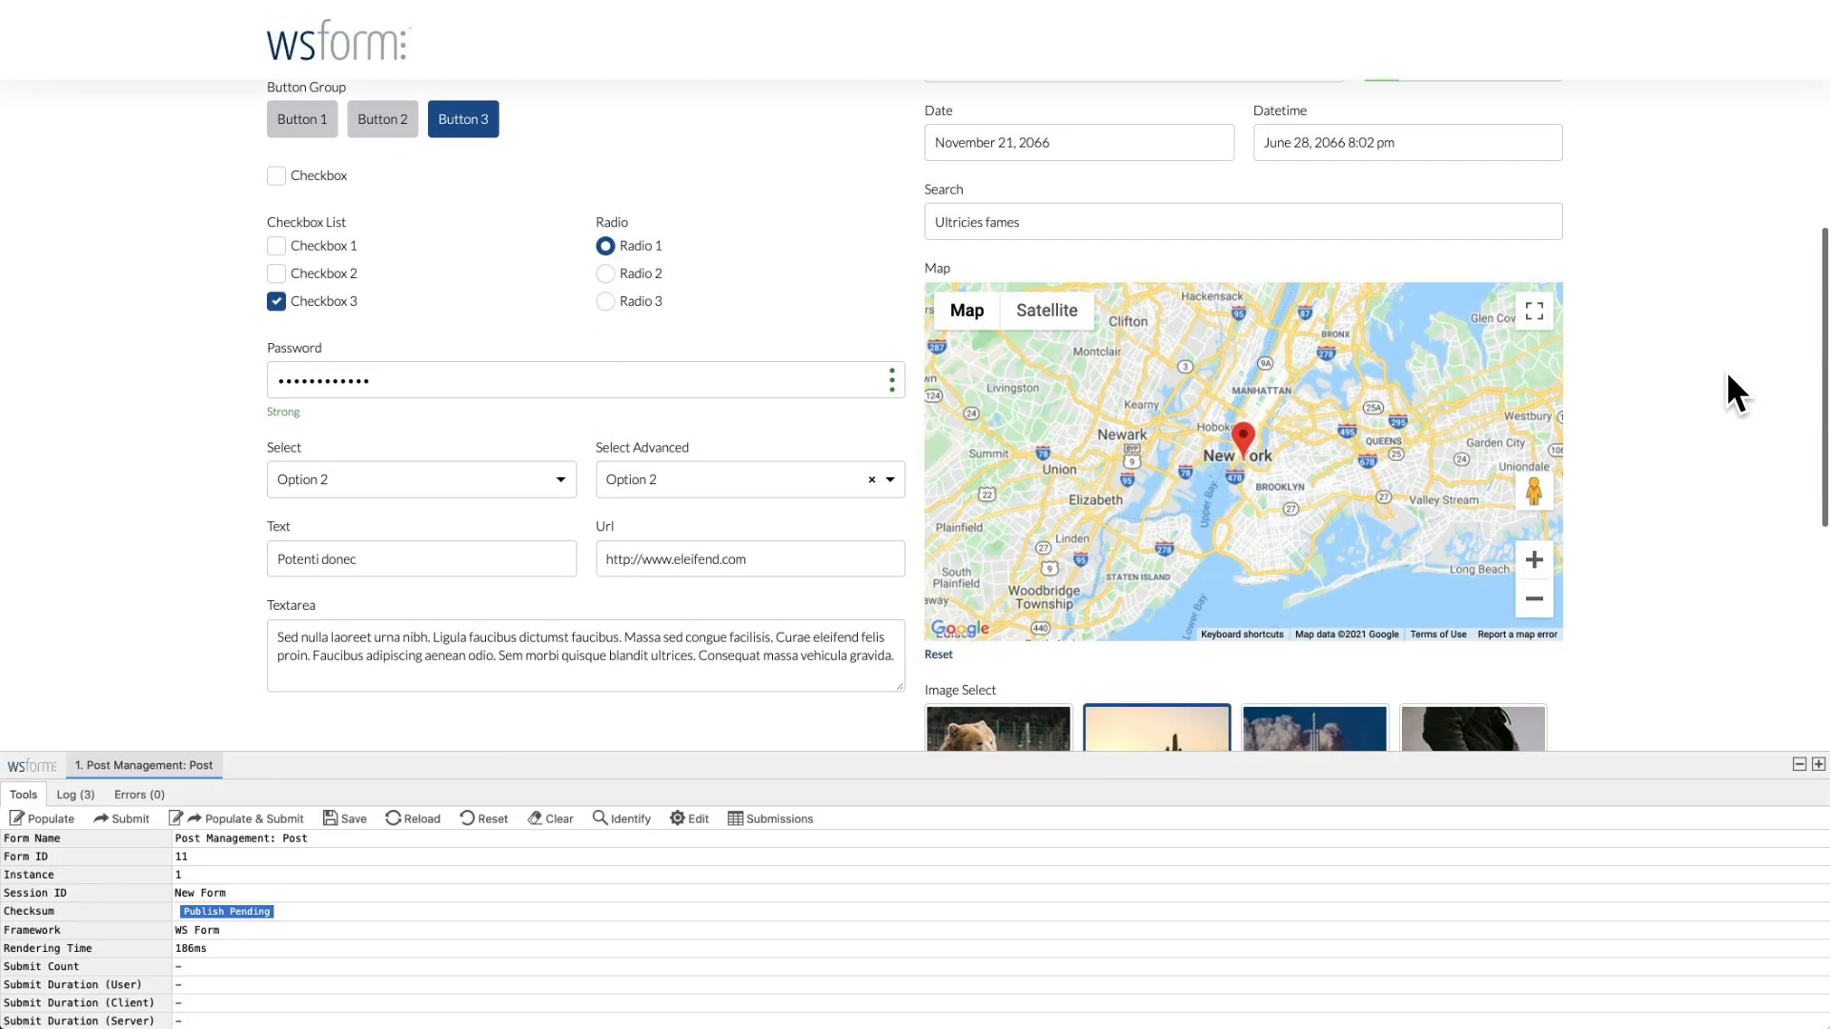
{"action": "scroll", "scroll_direction": "down", "scroll_amount": 3}
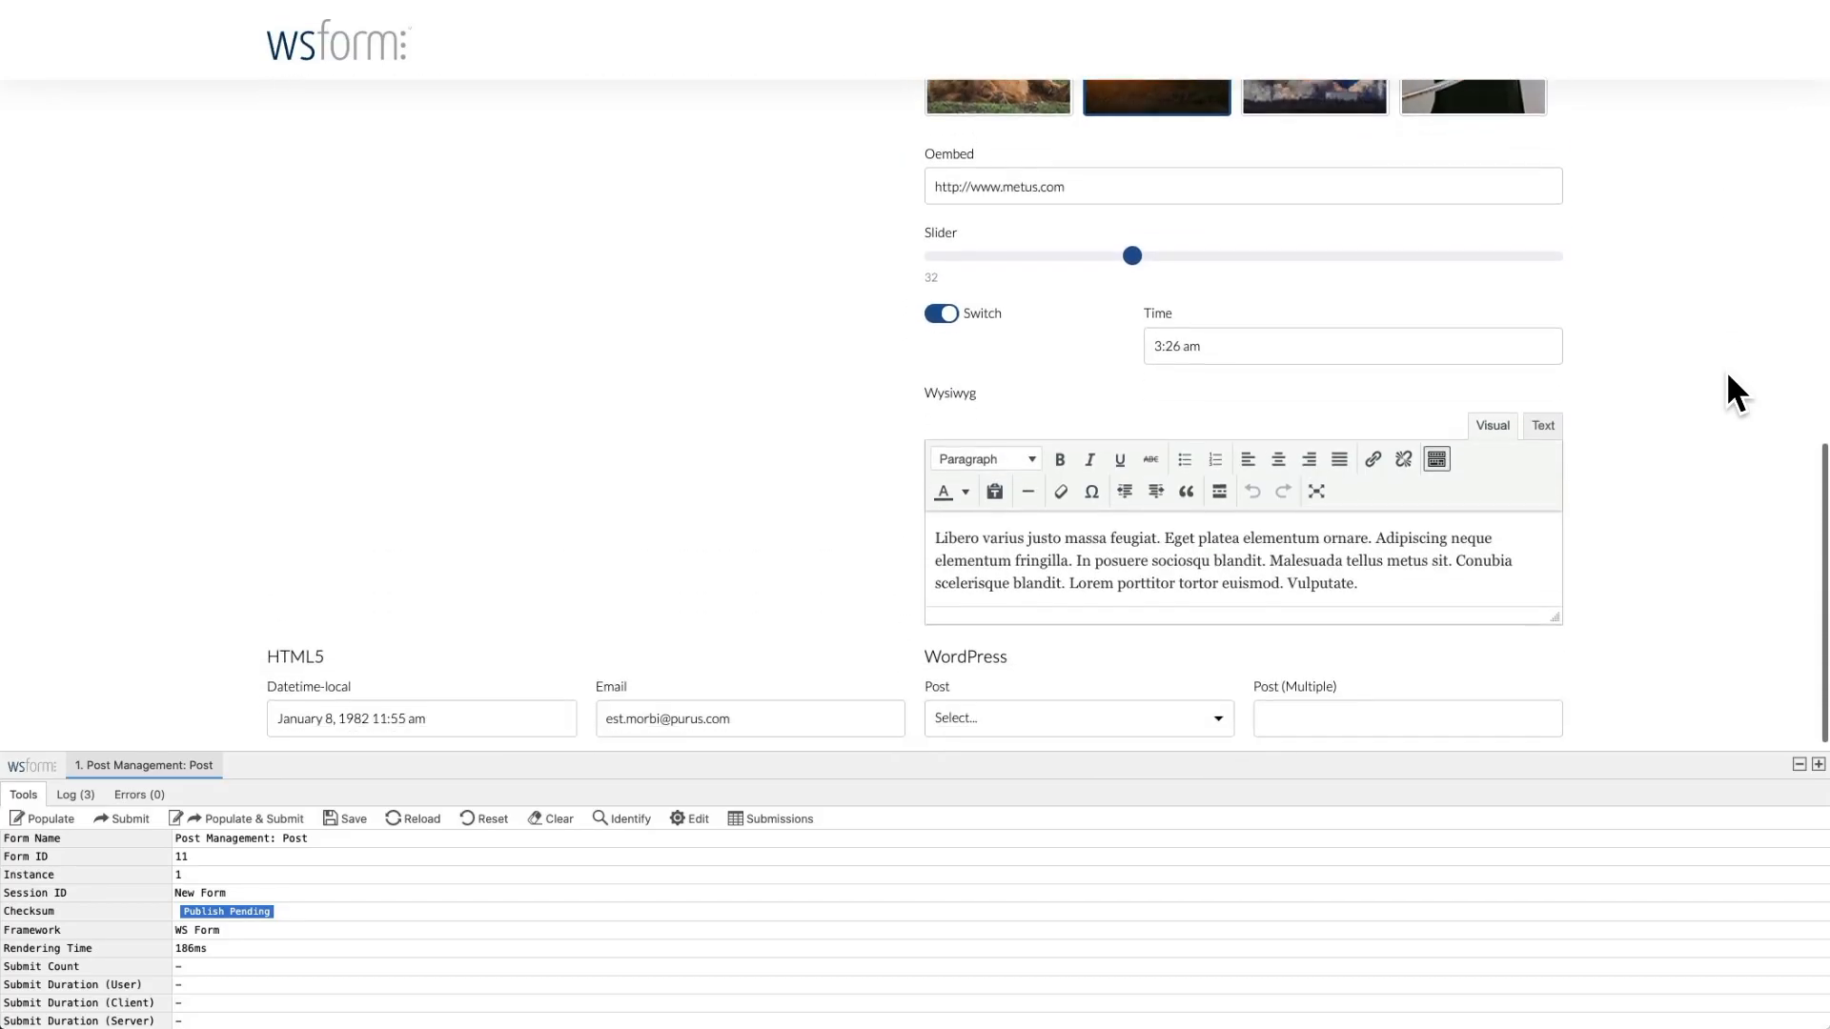
{"action": "scroll", "scroll_direction": "down", "scroll_amount": 3}
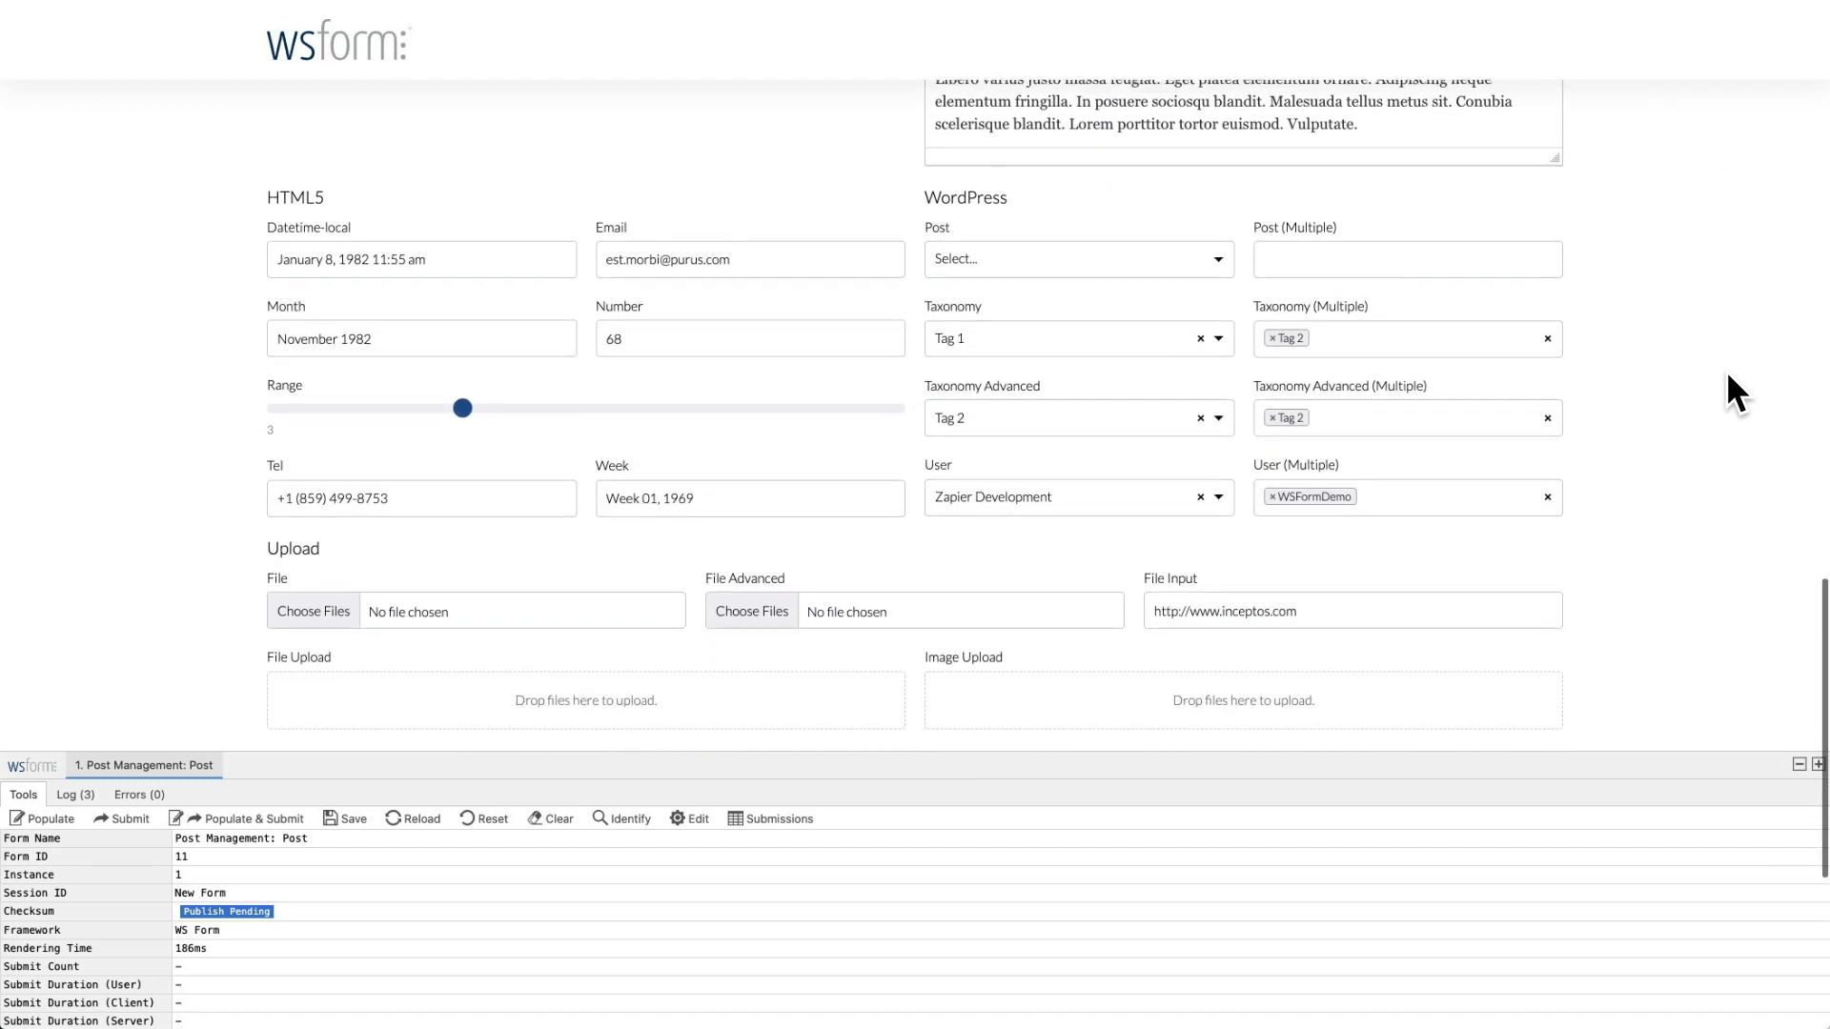
{"action": "scroll", "scroll_direction": "down", "scroll_amount": 3}
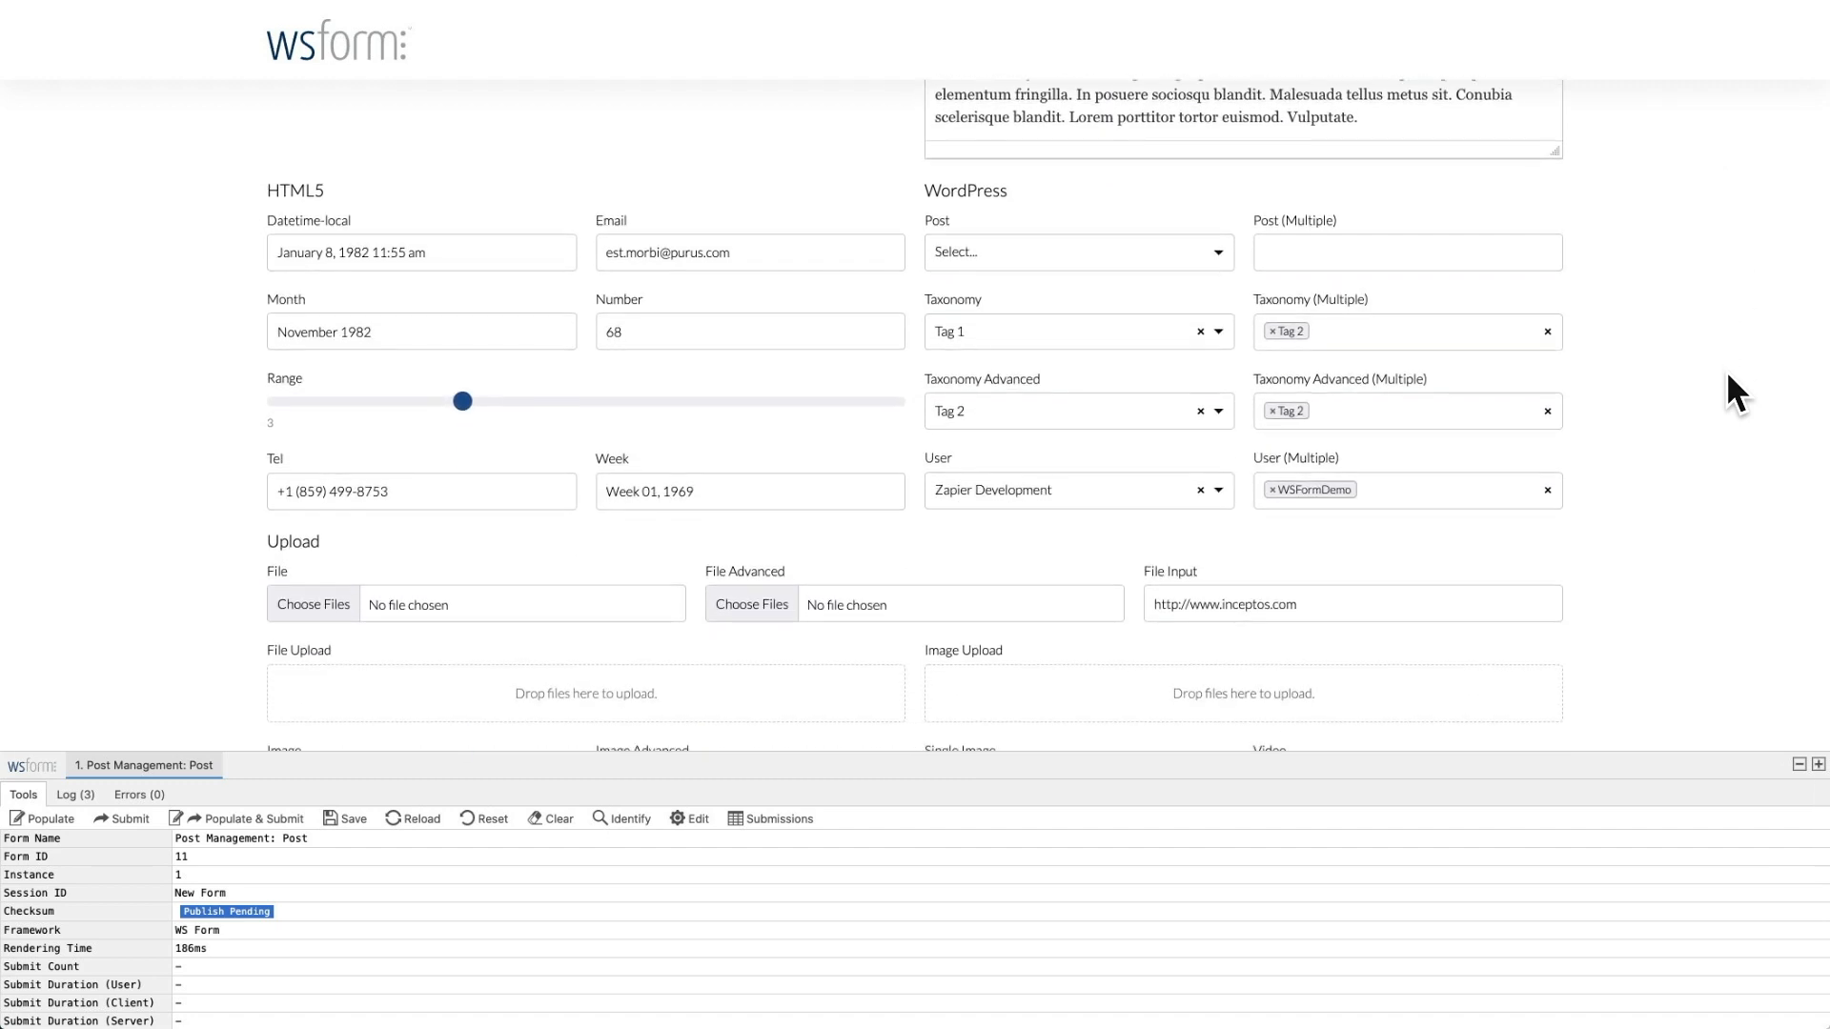